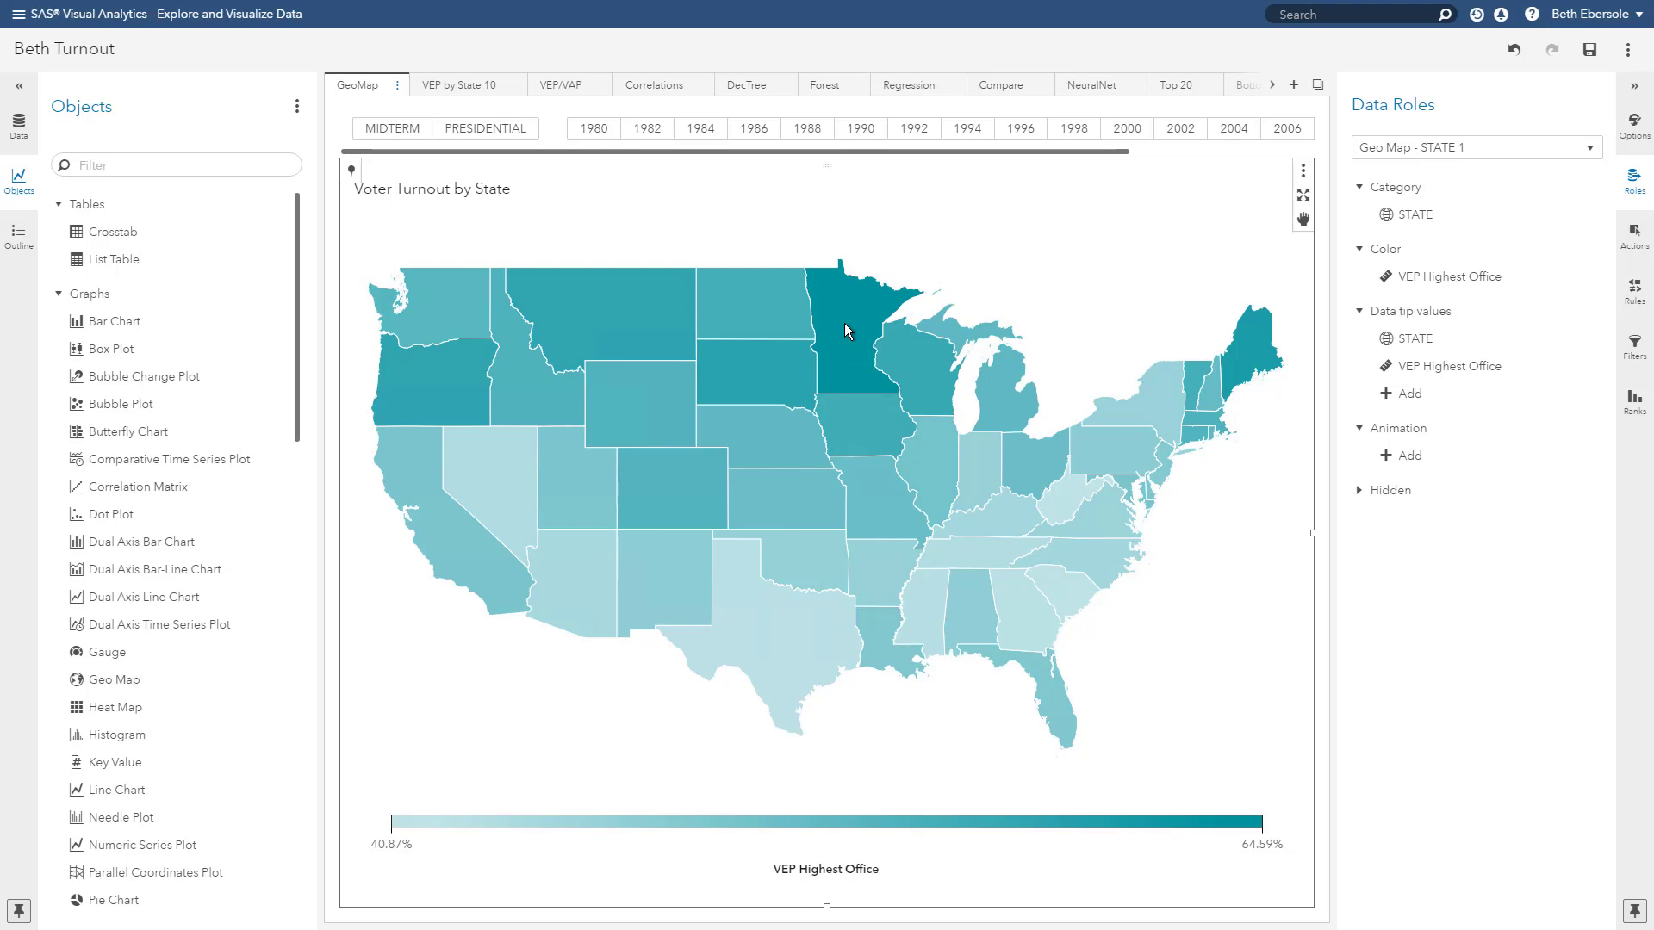
Step: Check Minnesota and another state on the turnout map, then show the VEP by State 10 page
click(844, 330)
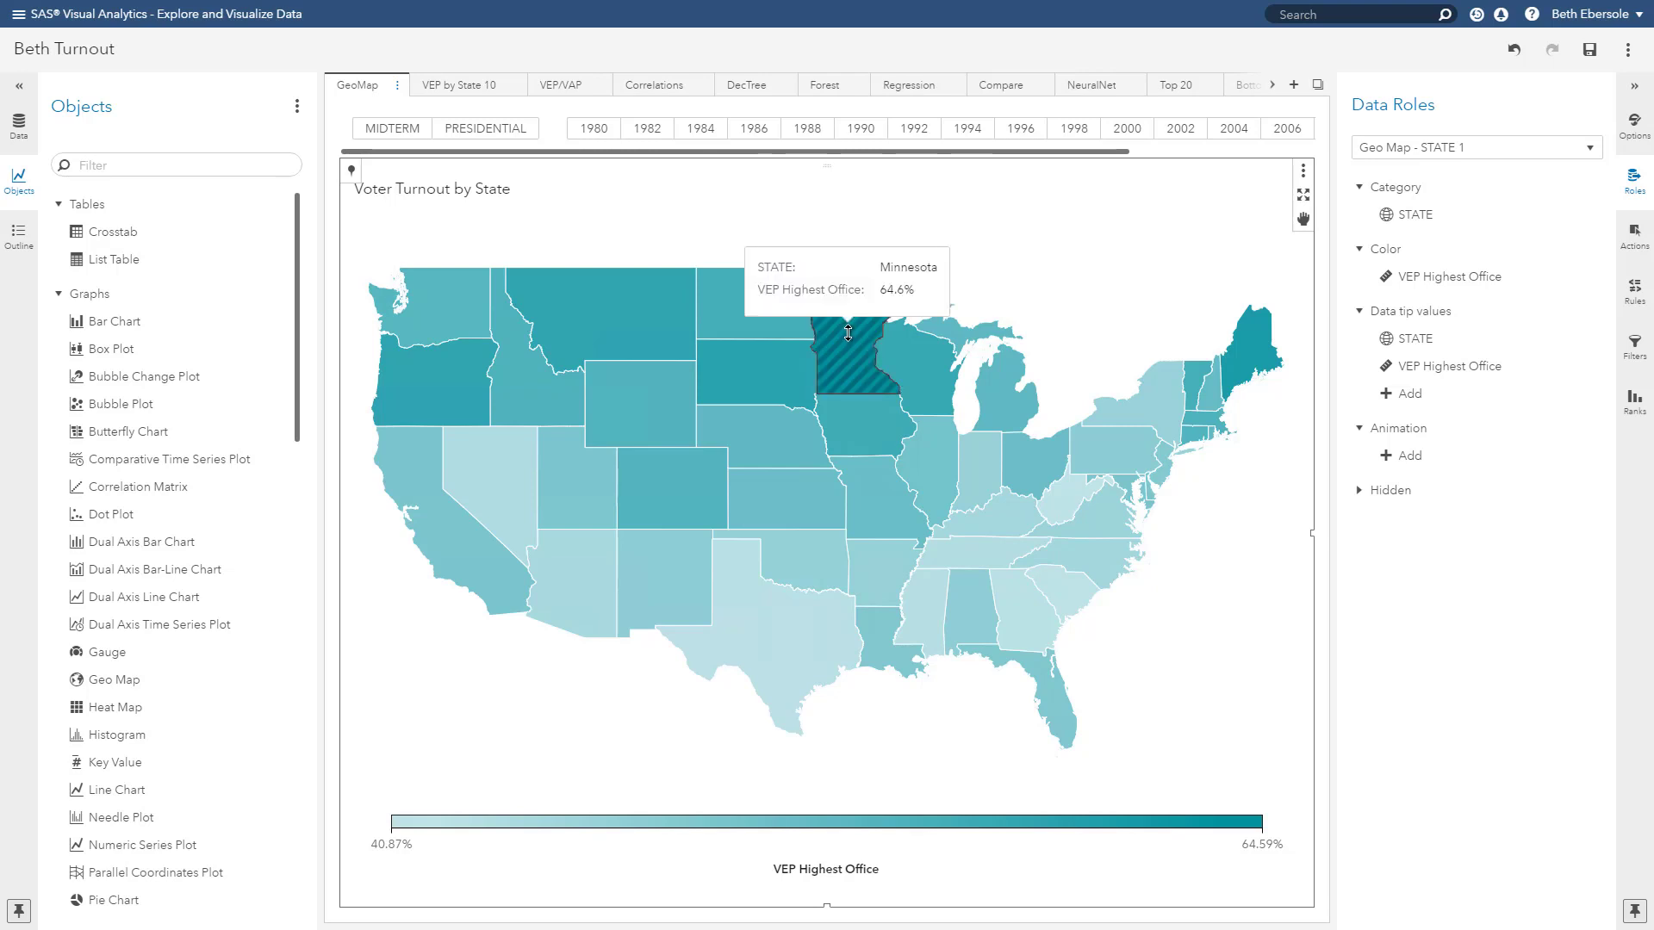
mouse_move(779, 673)
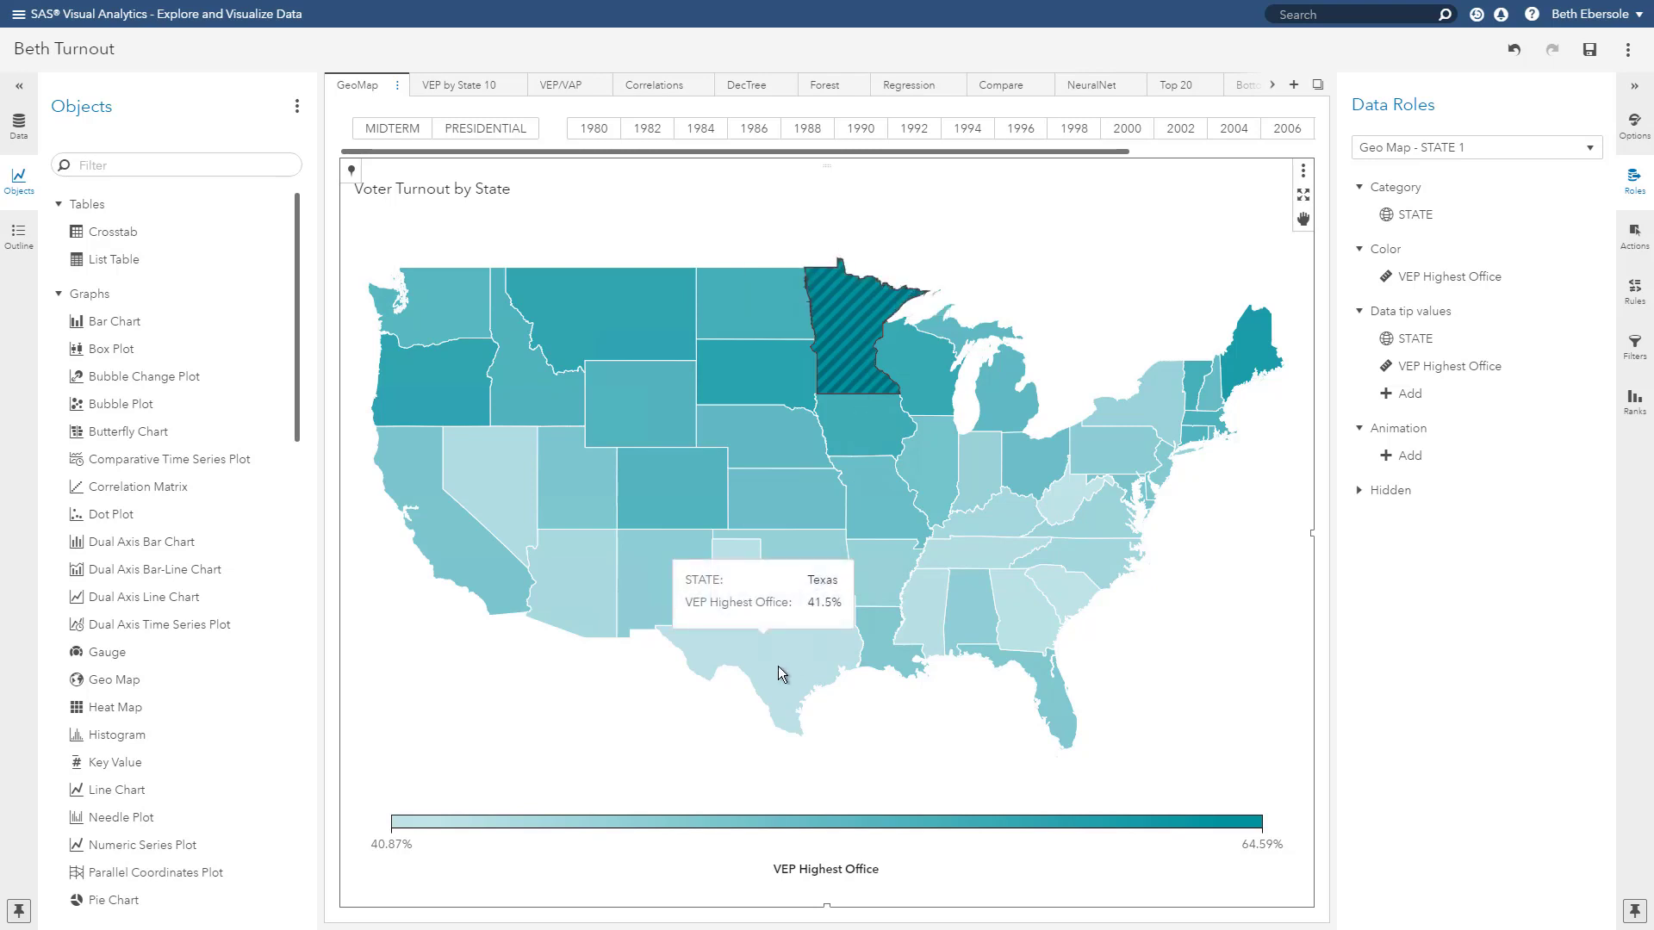
click(760, 655)
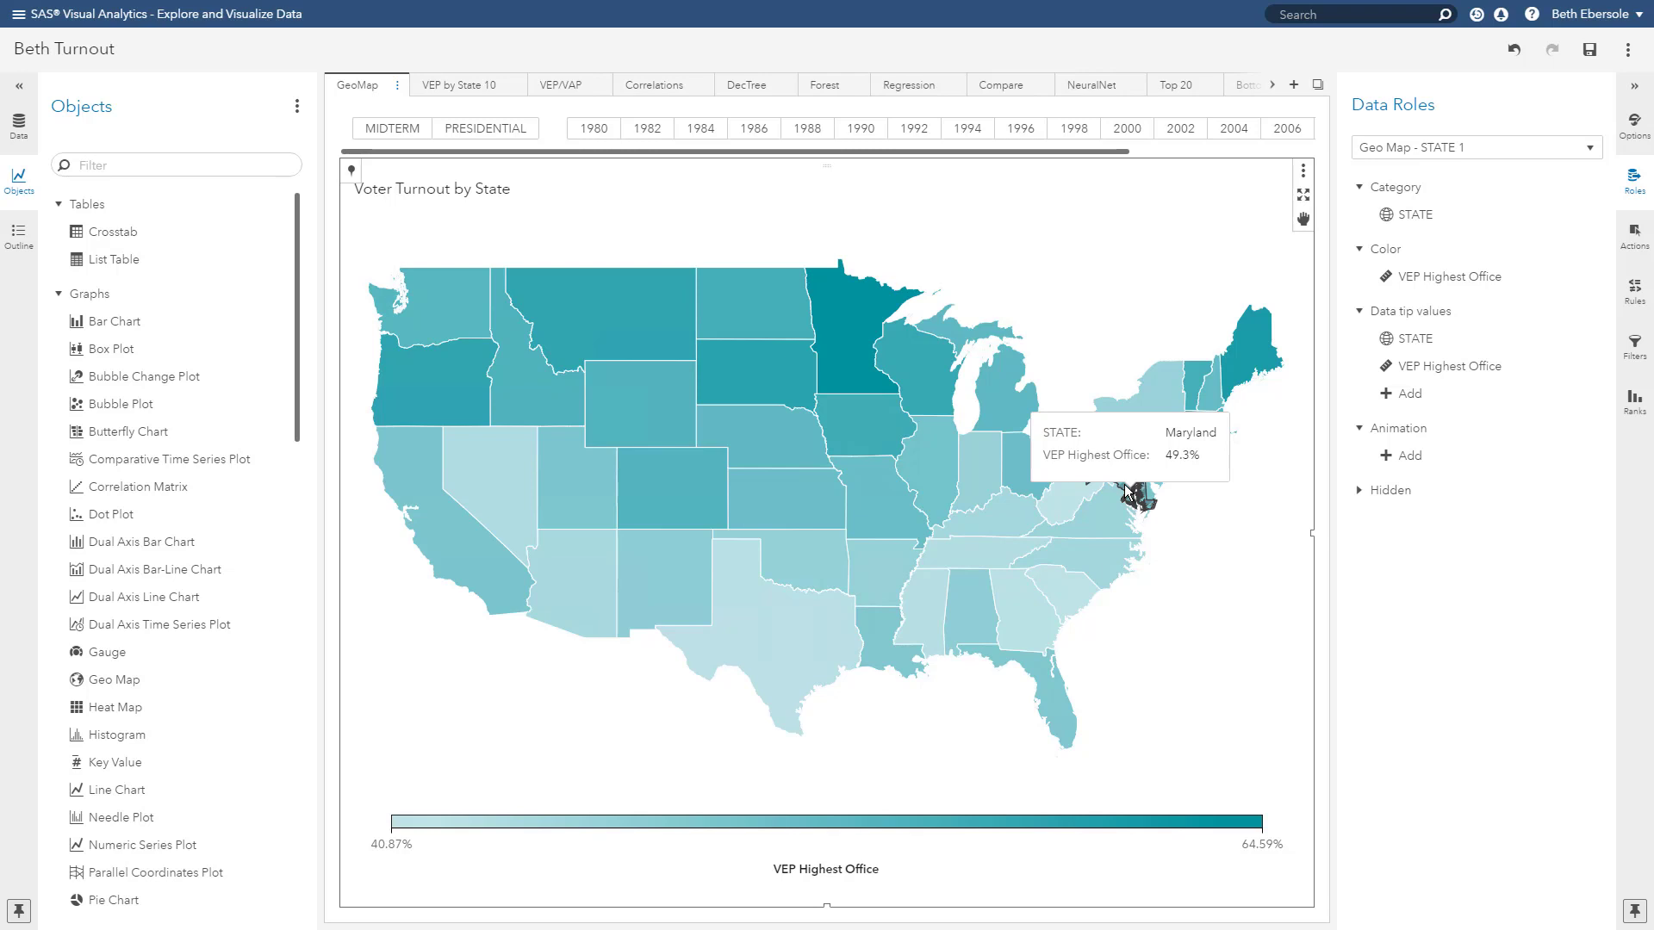
click(458, 85)
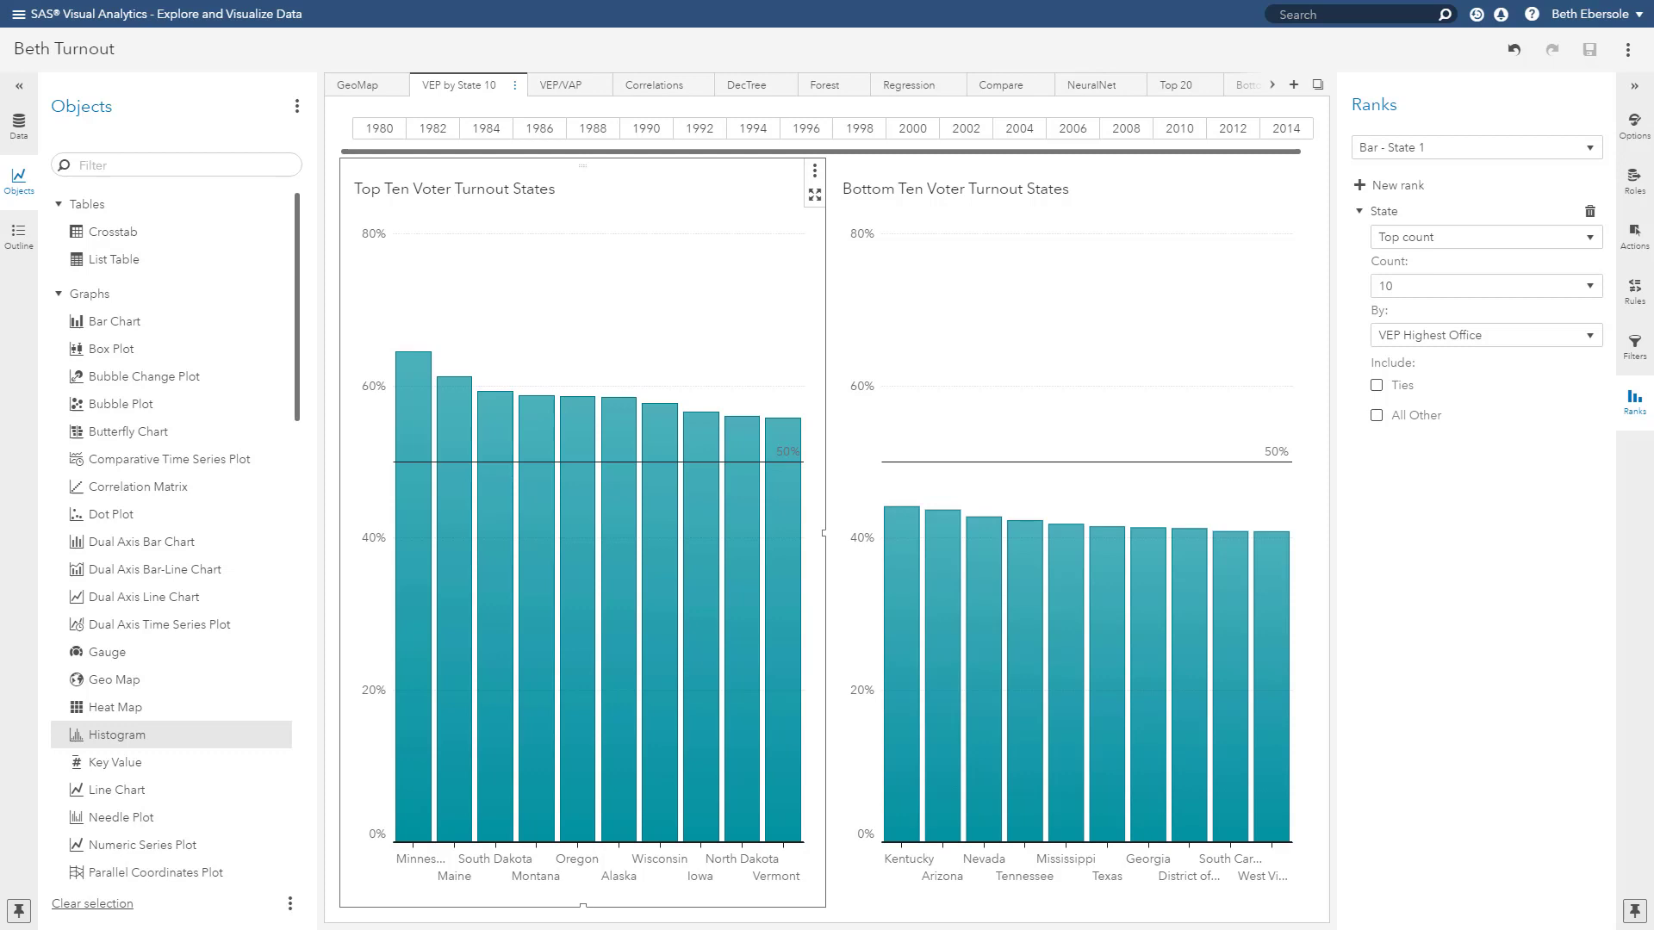
Step: Switch to the empty ConrMatrixFull report page
click(561, 85)
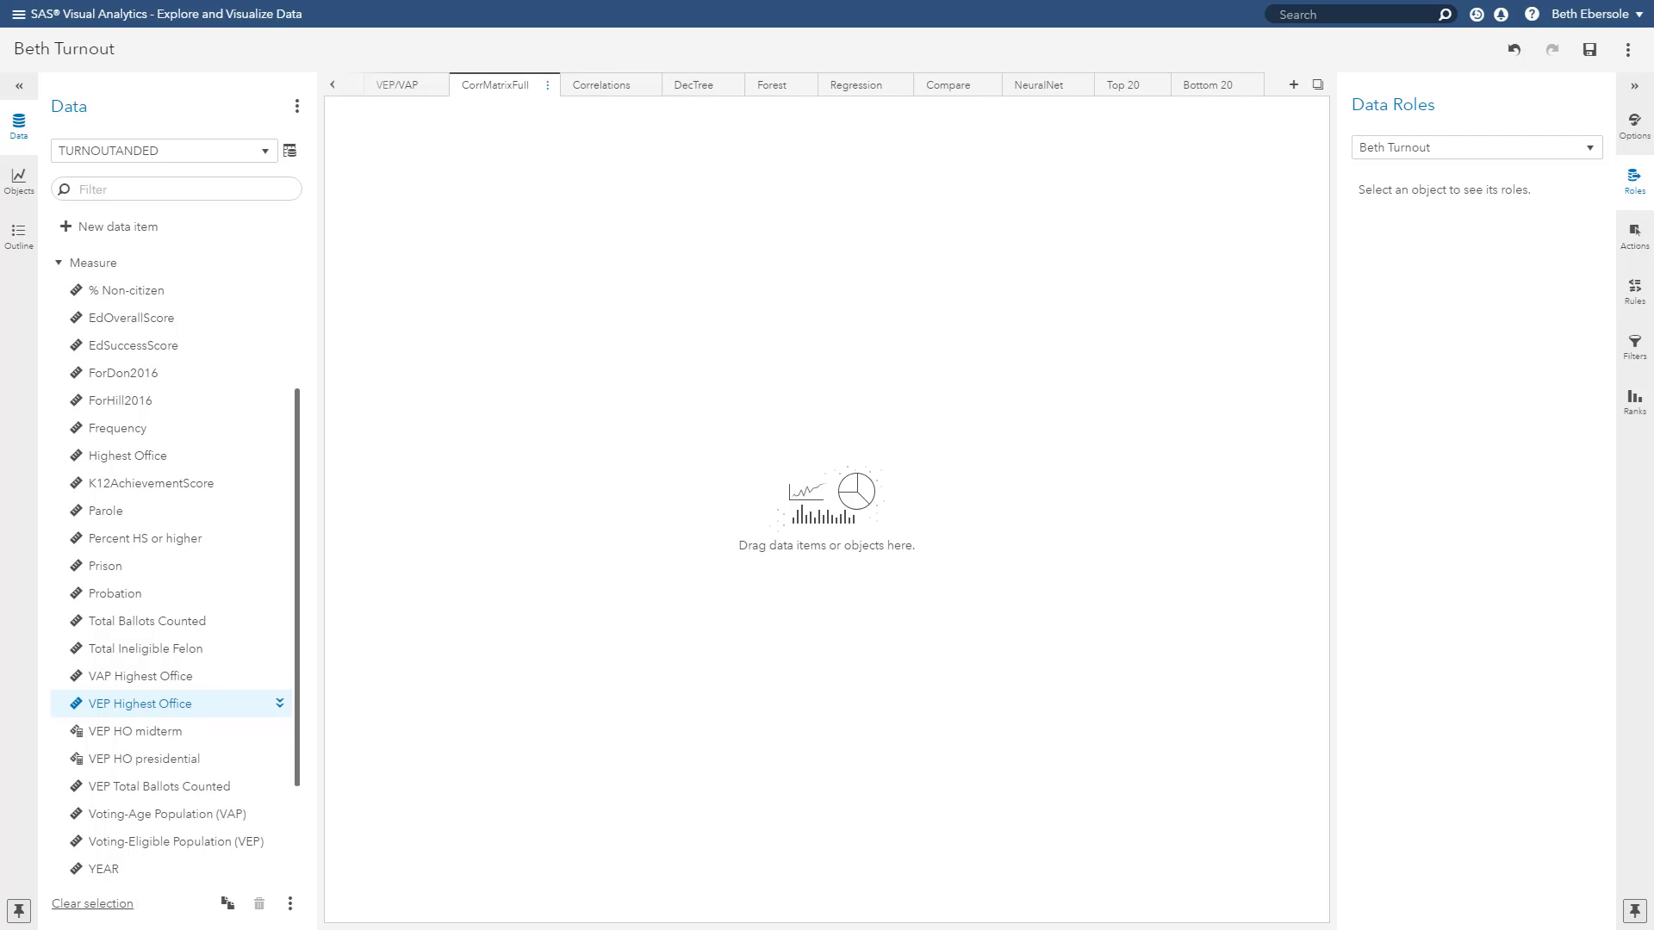
mouse_move(148, 303)
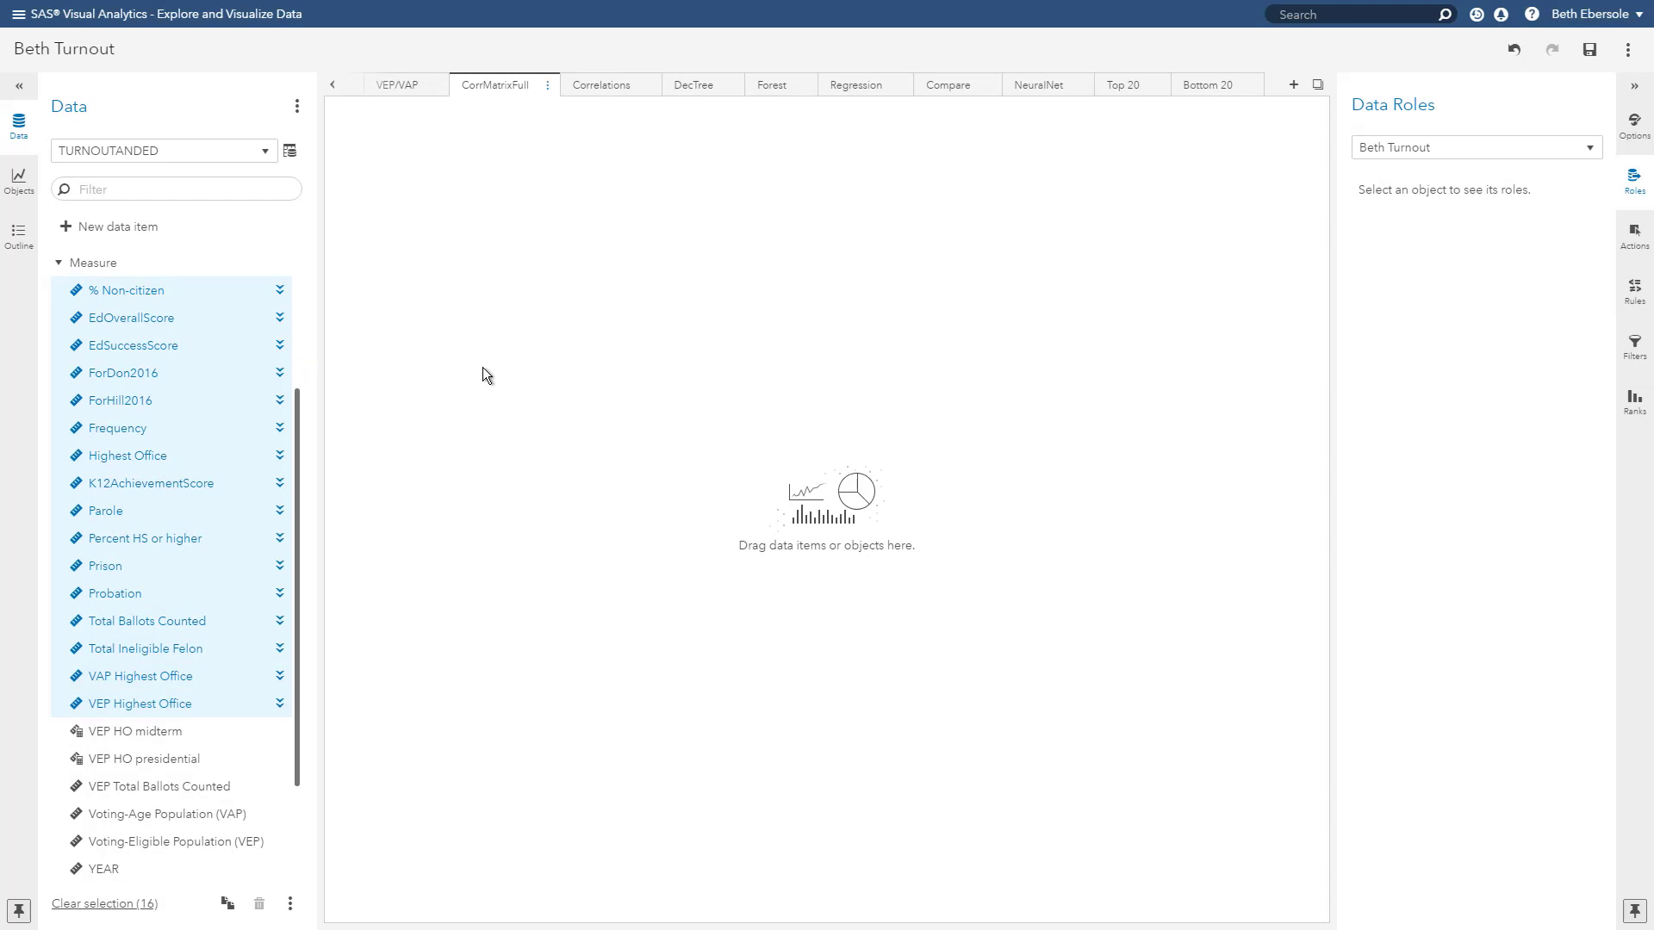
Step: Create the full correlation matrix on ConrMatrixFull and move to the four-measure Correlations page
click(100, 903)
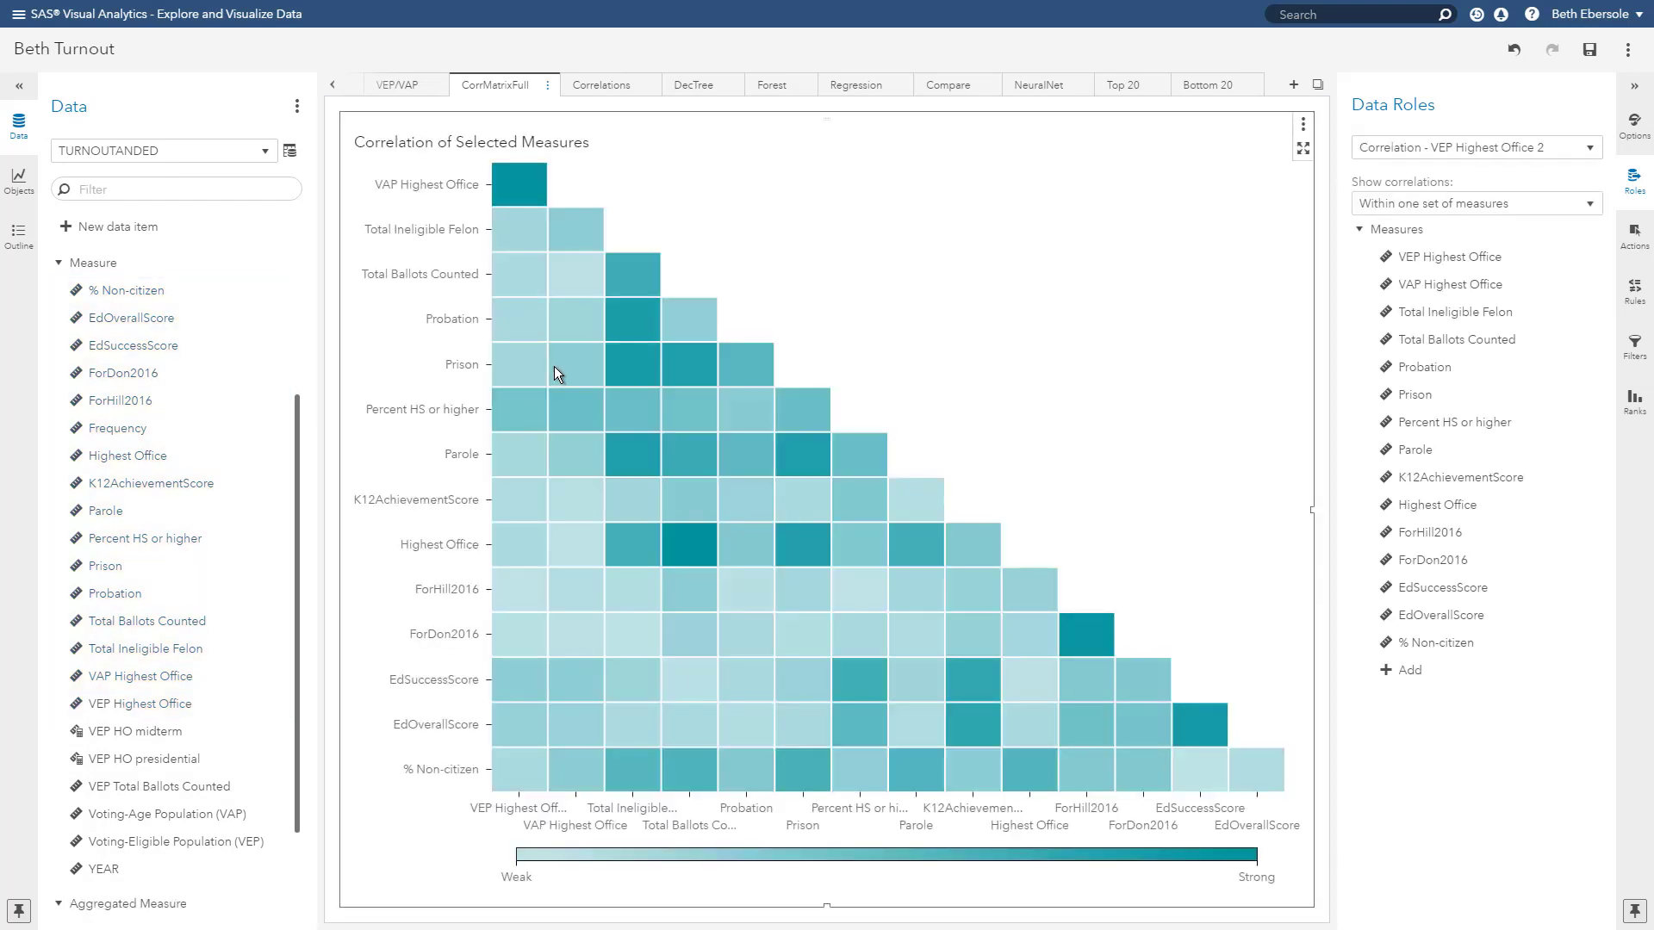
mouse_move(636, 331)
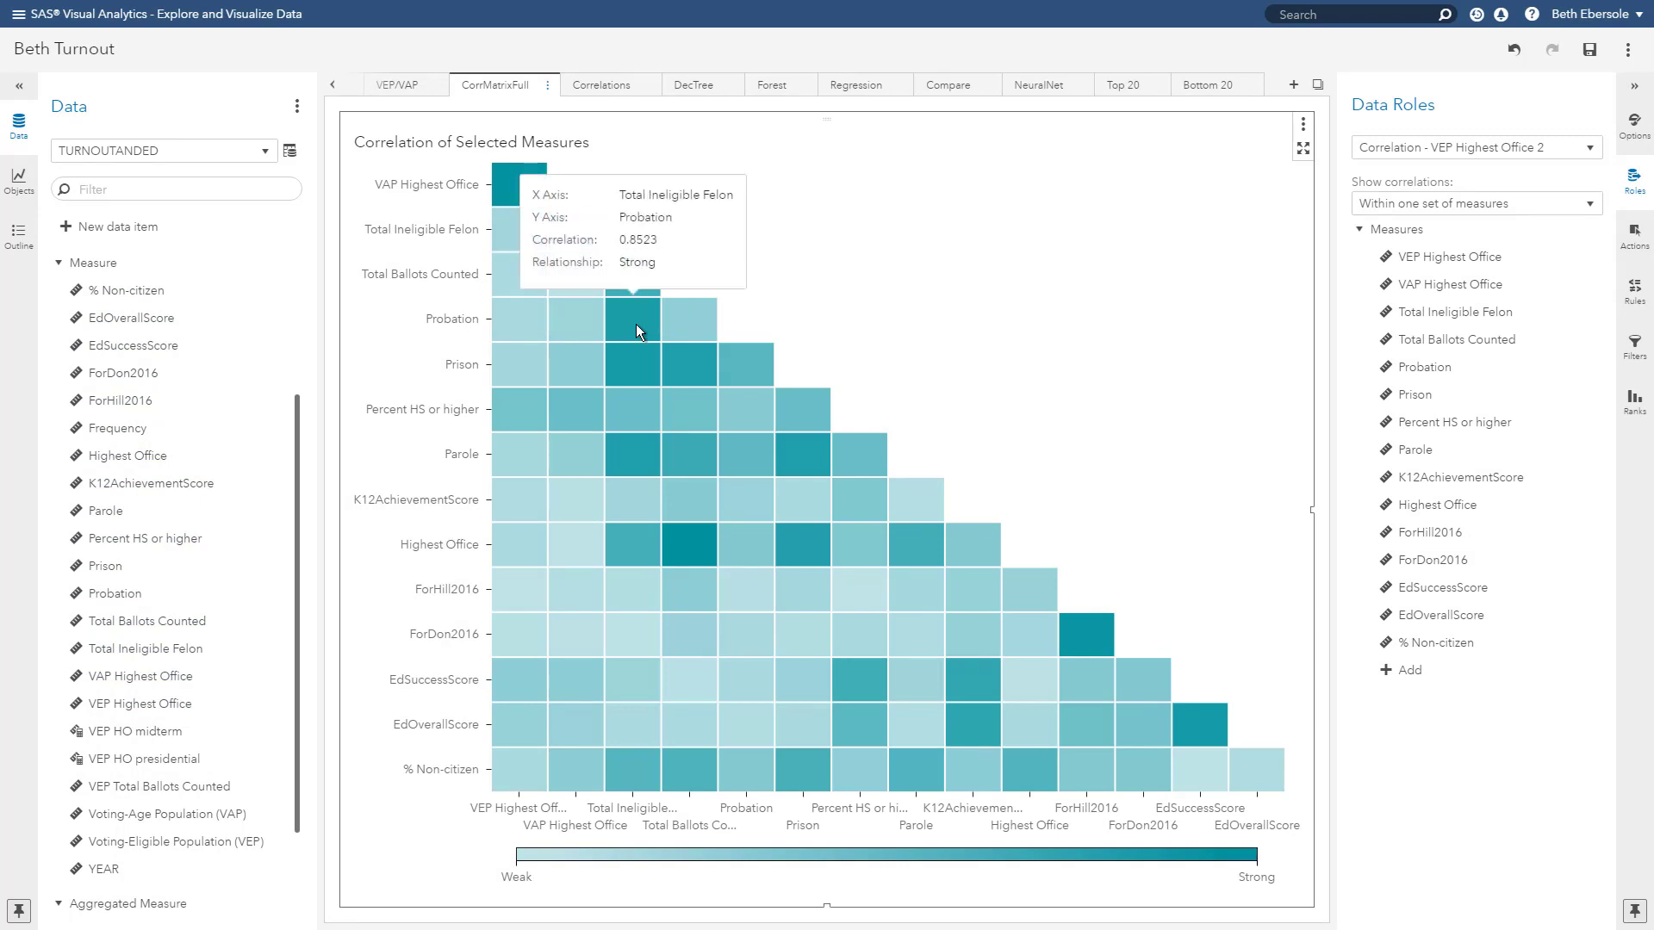
click(600, 84)
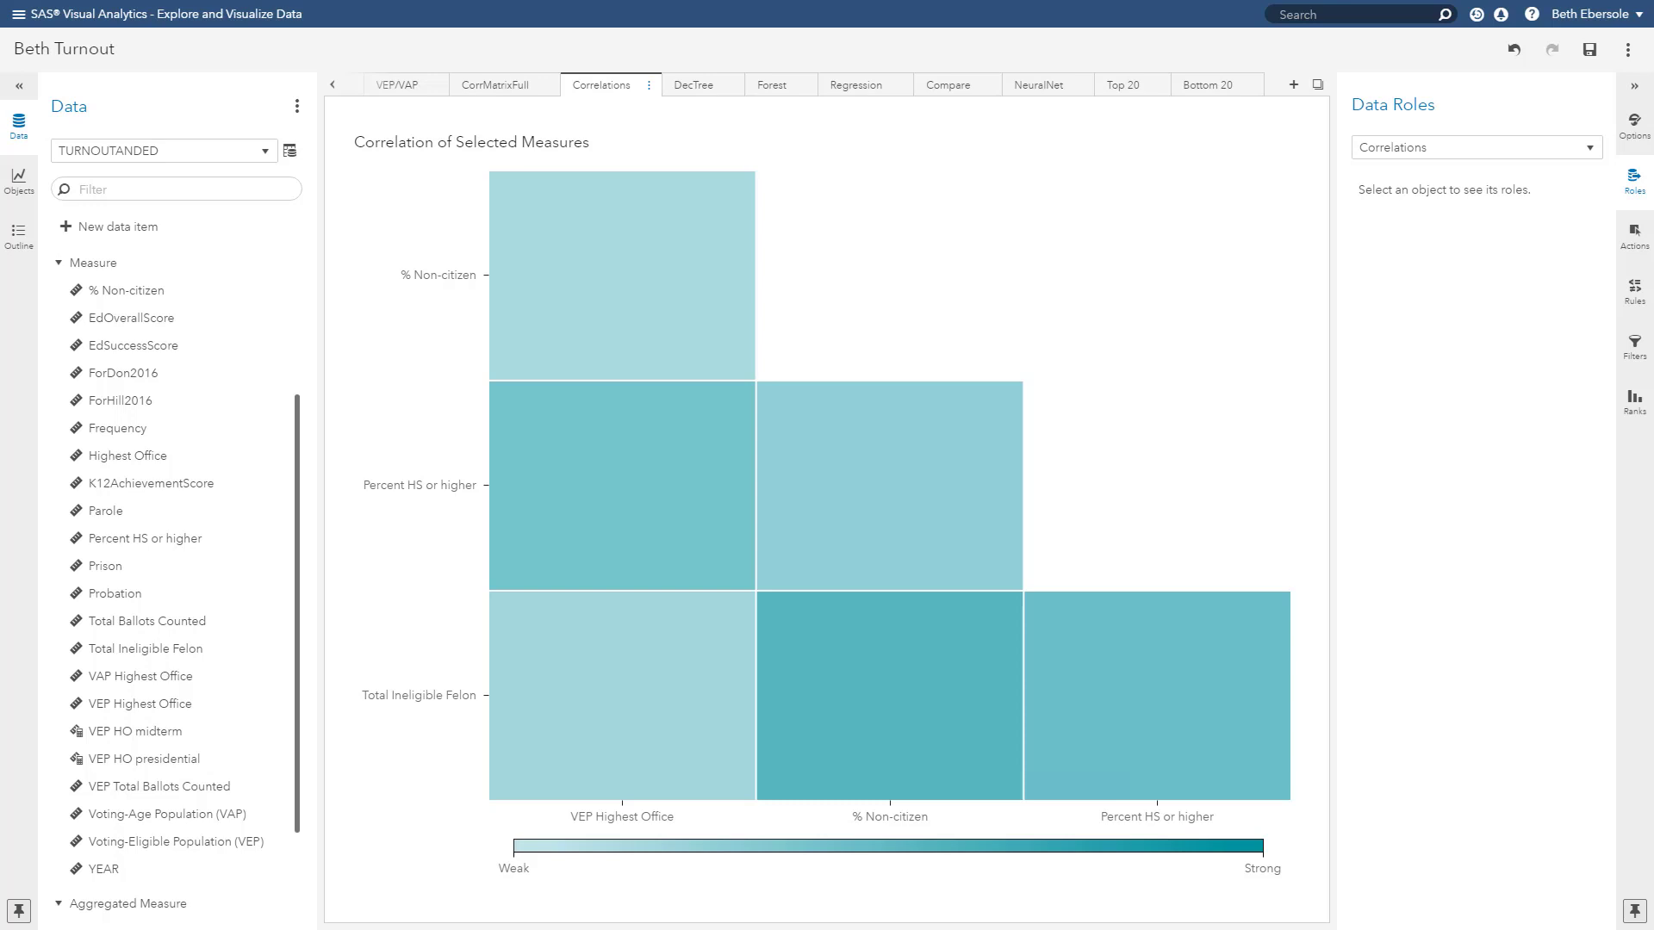
Step: Duplicate the Correlations matrix on a new page as a decision tree for VEP Highest Office
click(1300, 129)
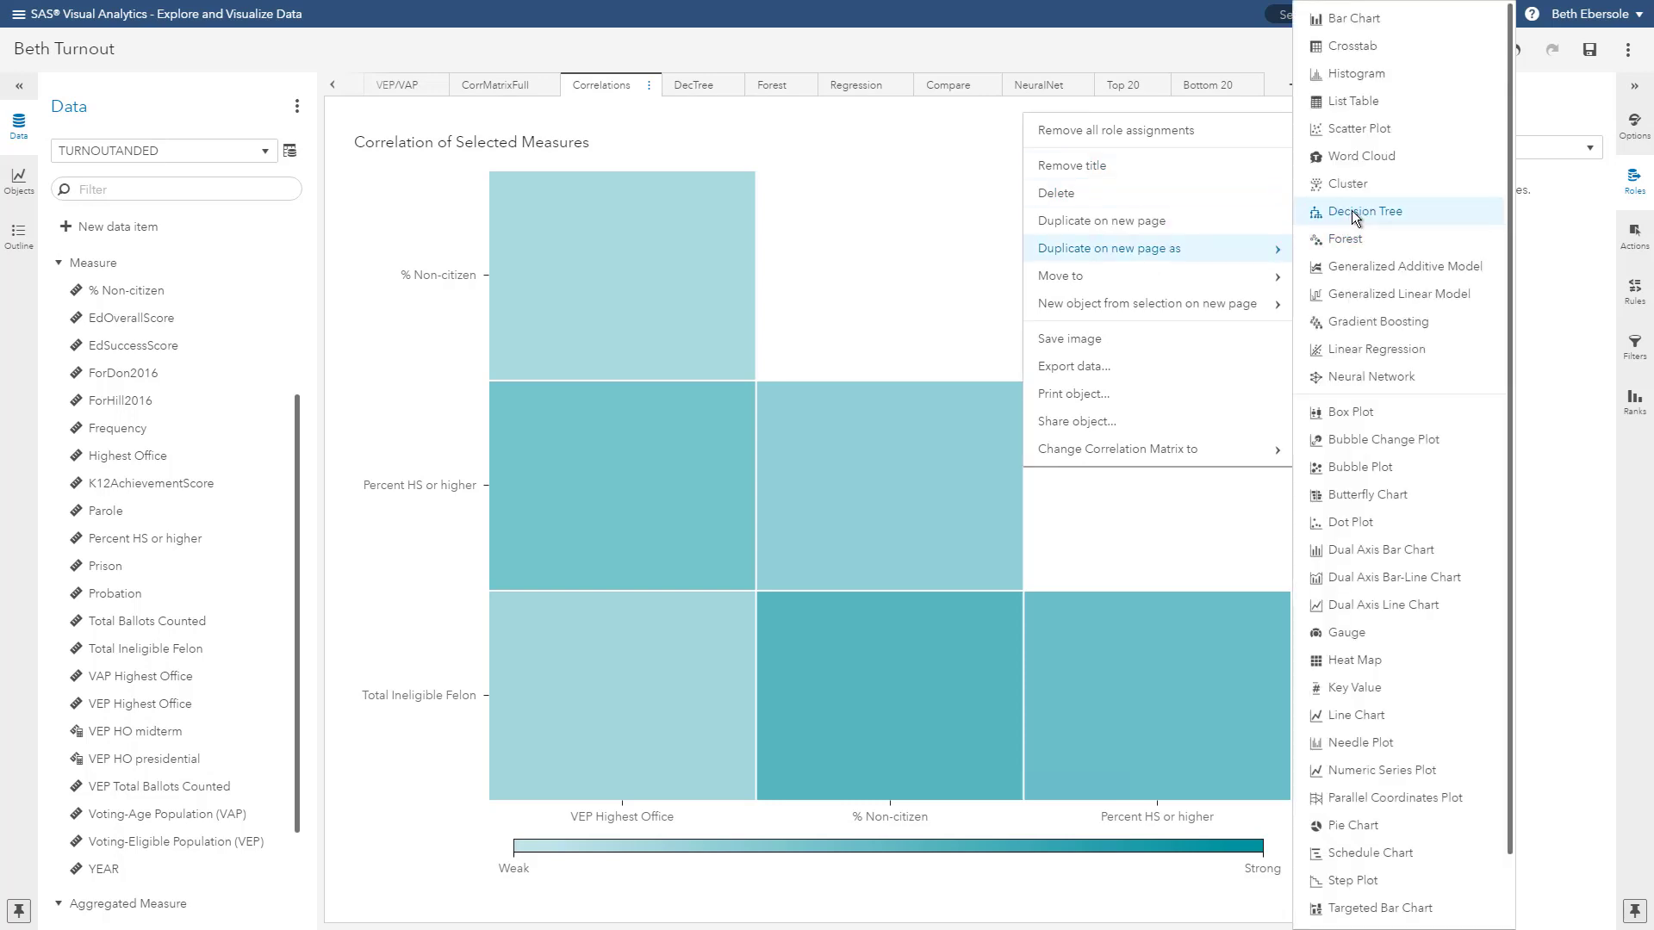
click(1364, 210)
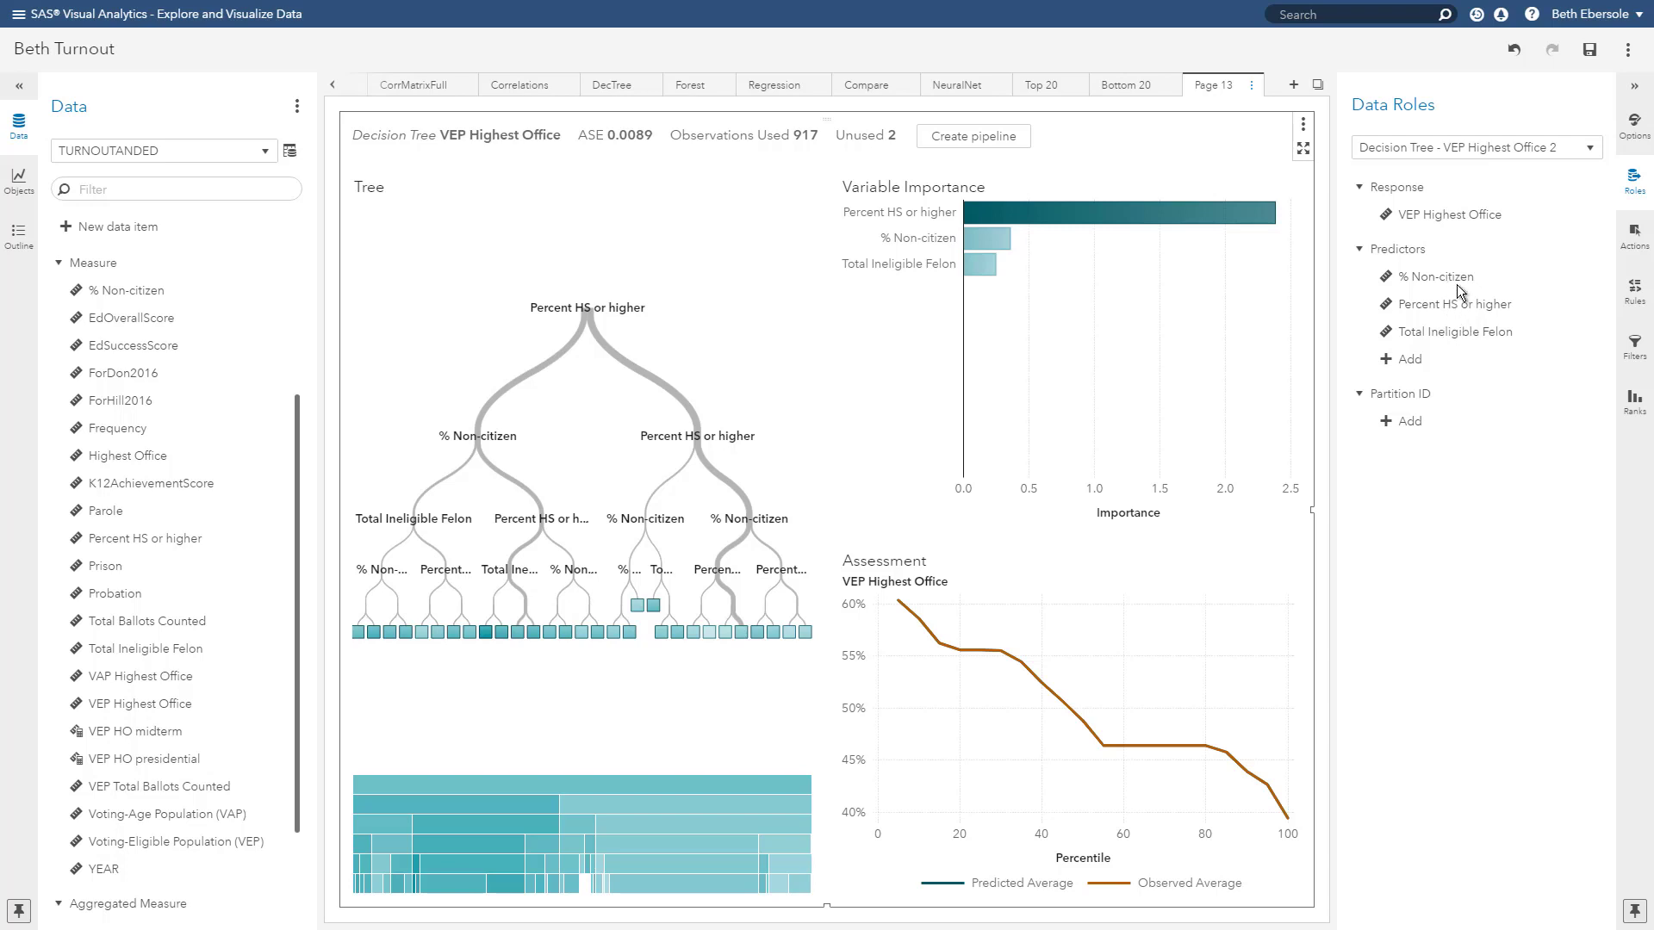
mouse_move(1450, 512)
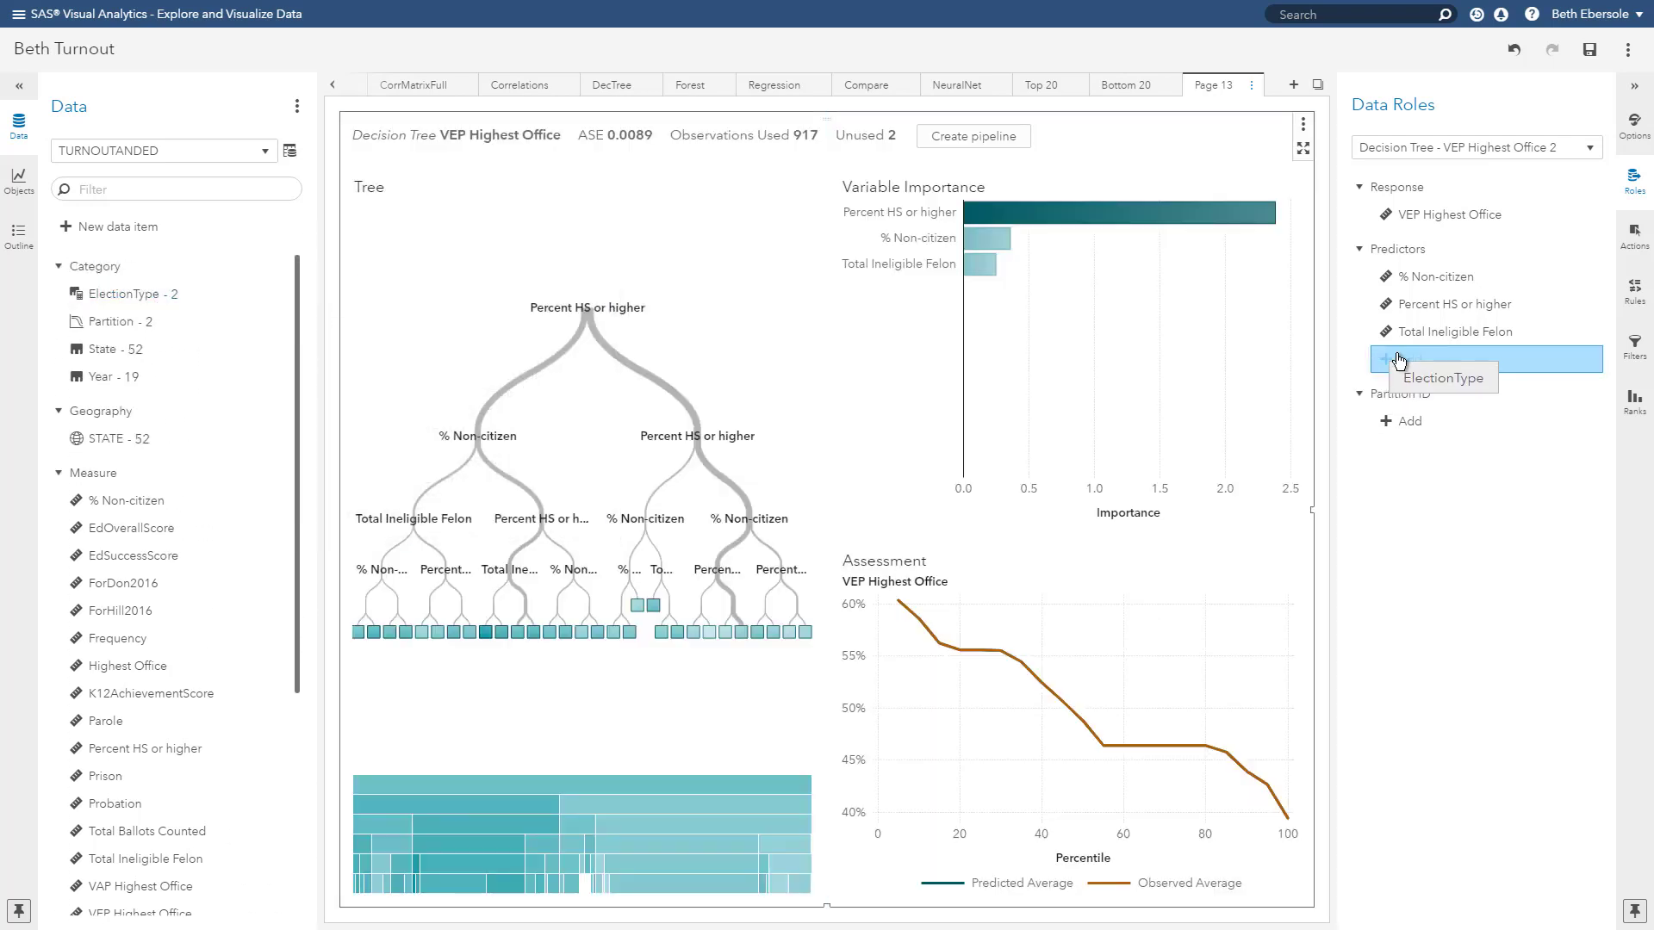
Step: Make ElectionType a predictor and Partition the partition ID of the decision tree
click(1442, 358)
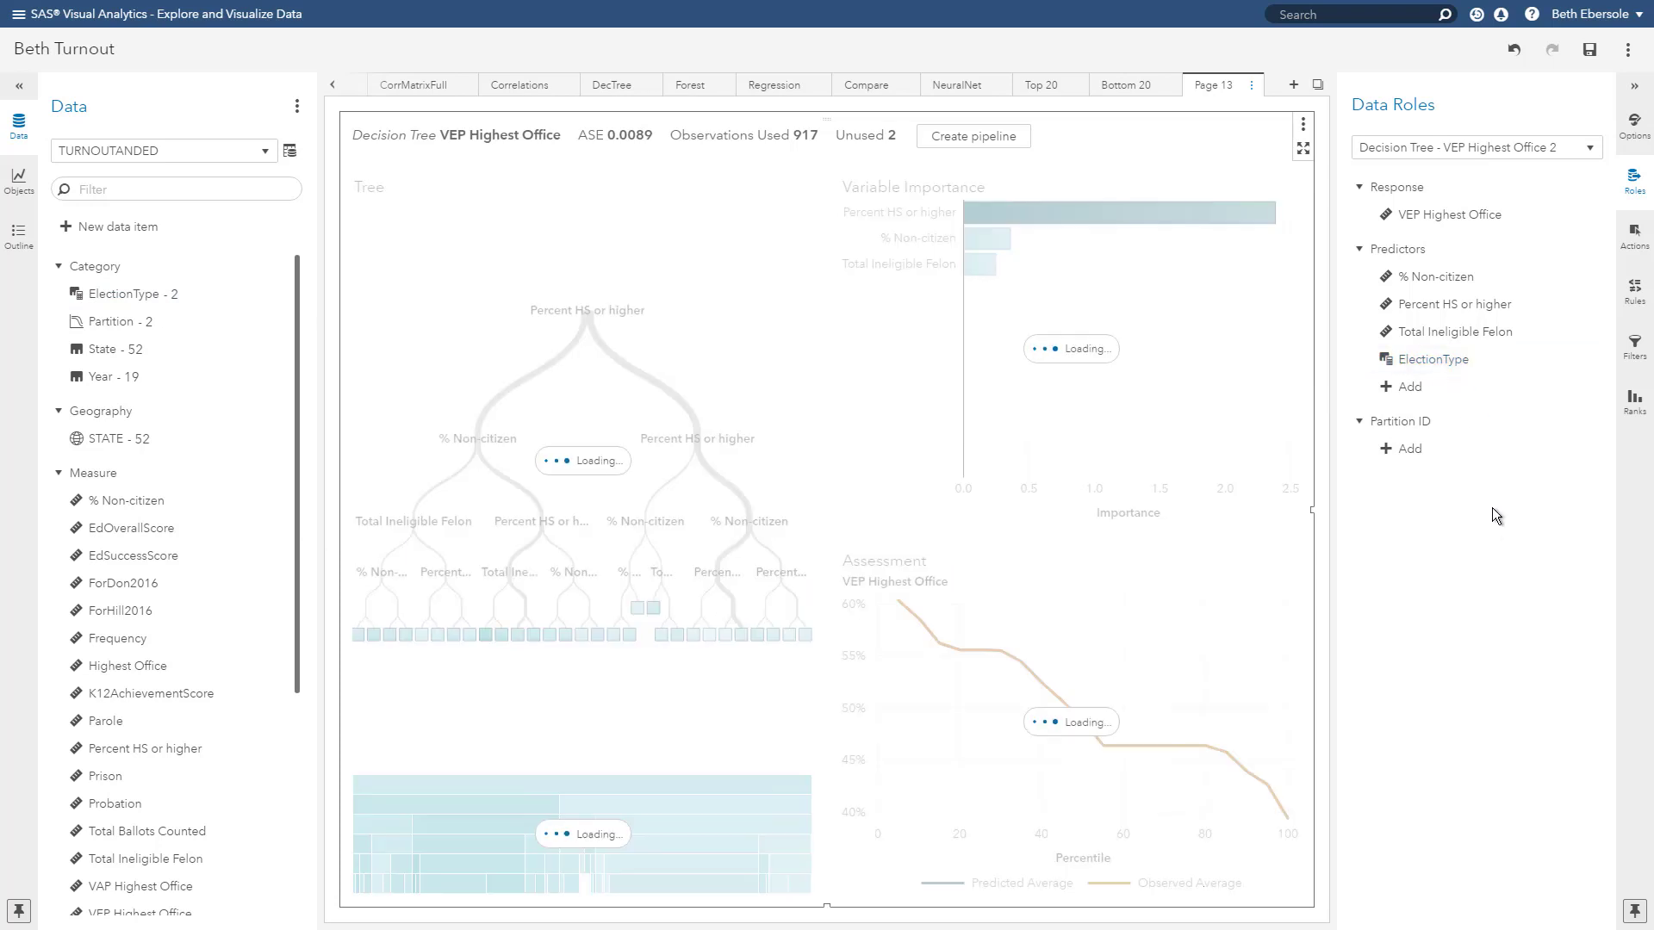
click(1407, 448)
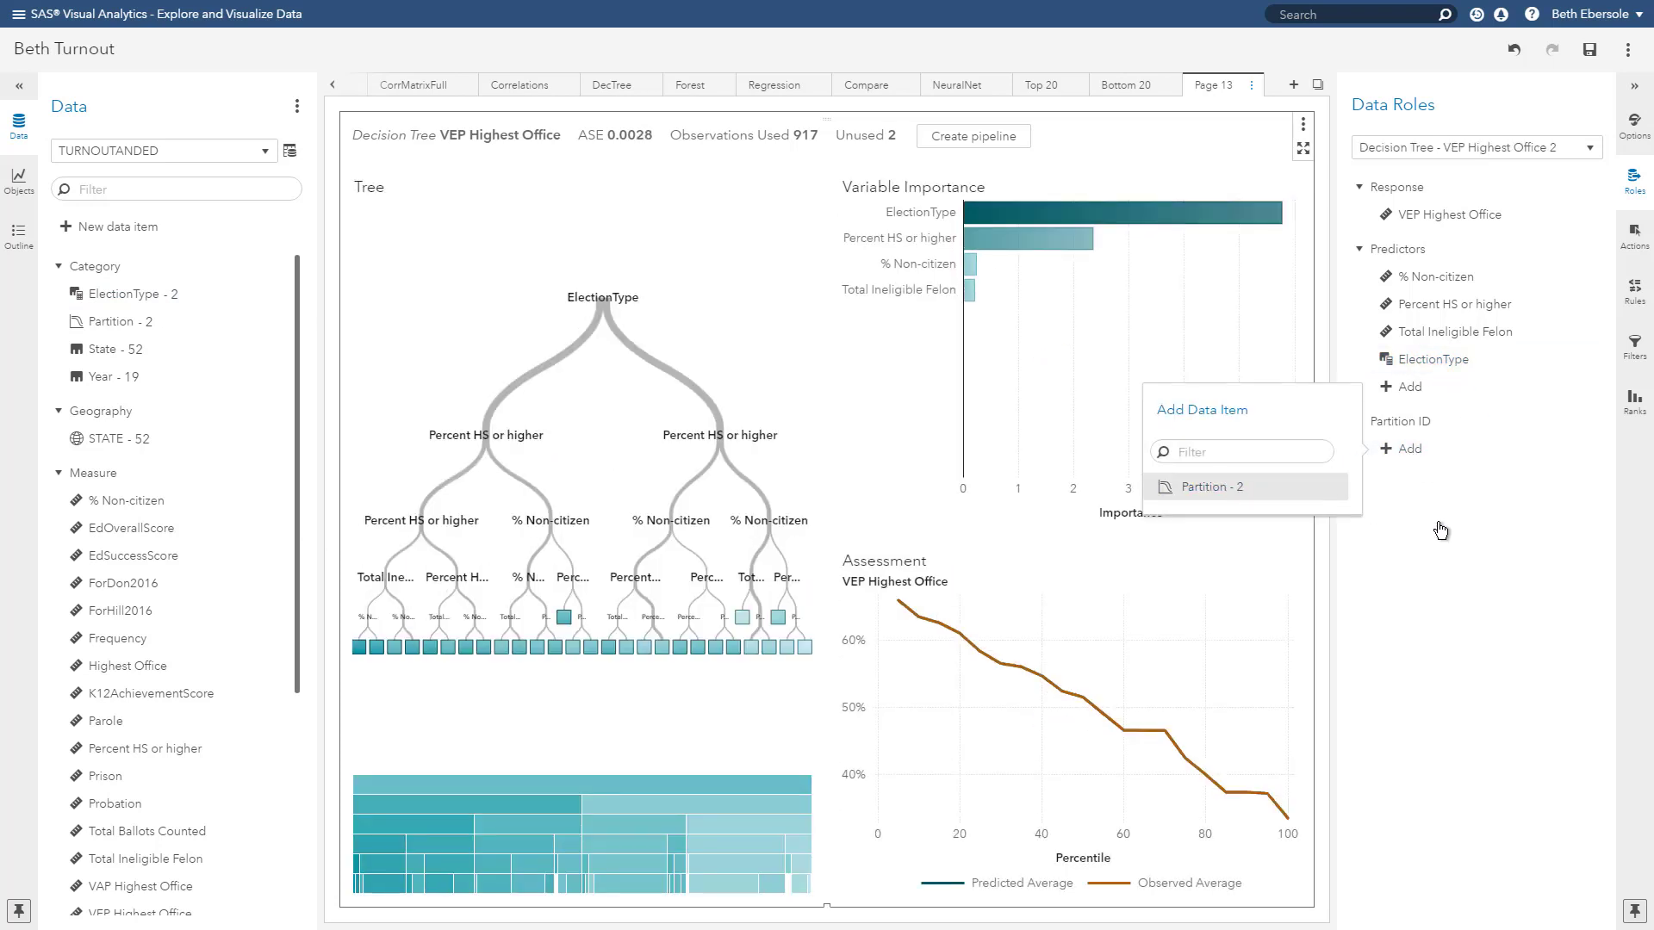
click(1211, 486)
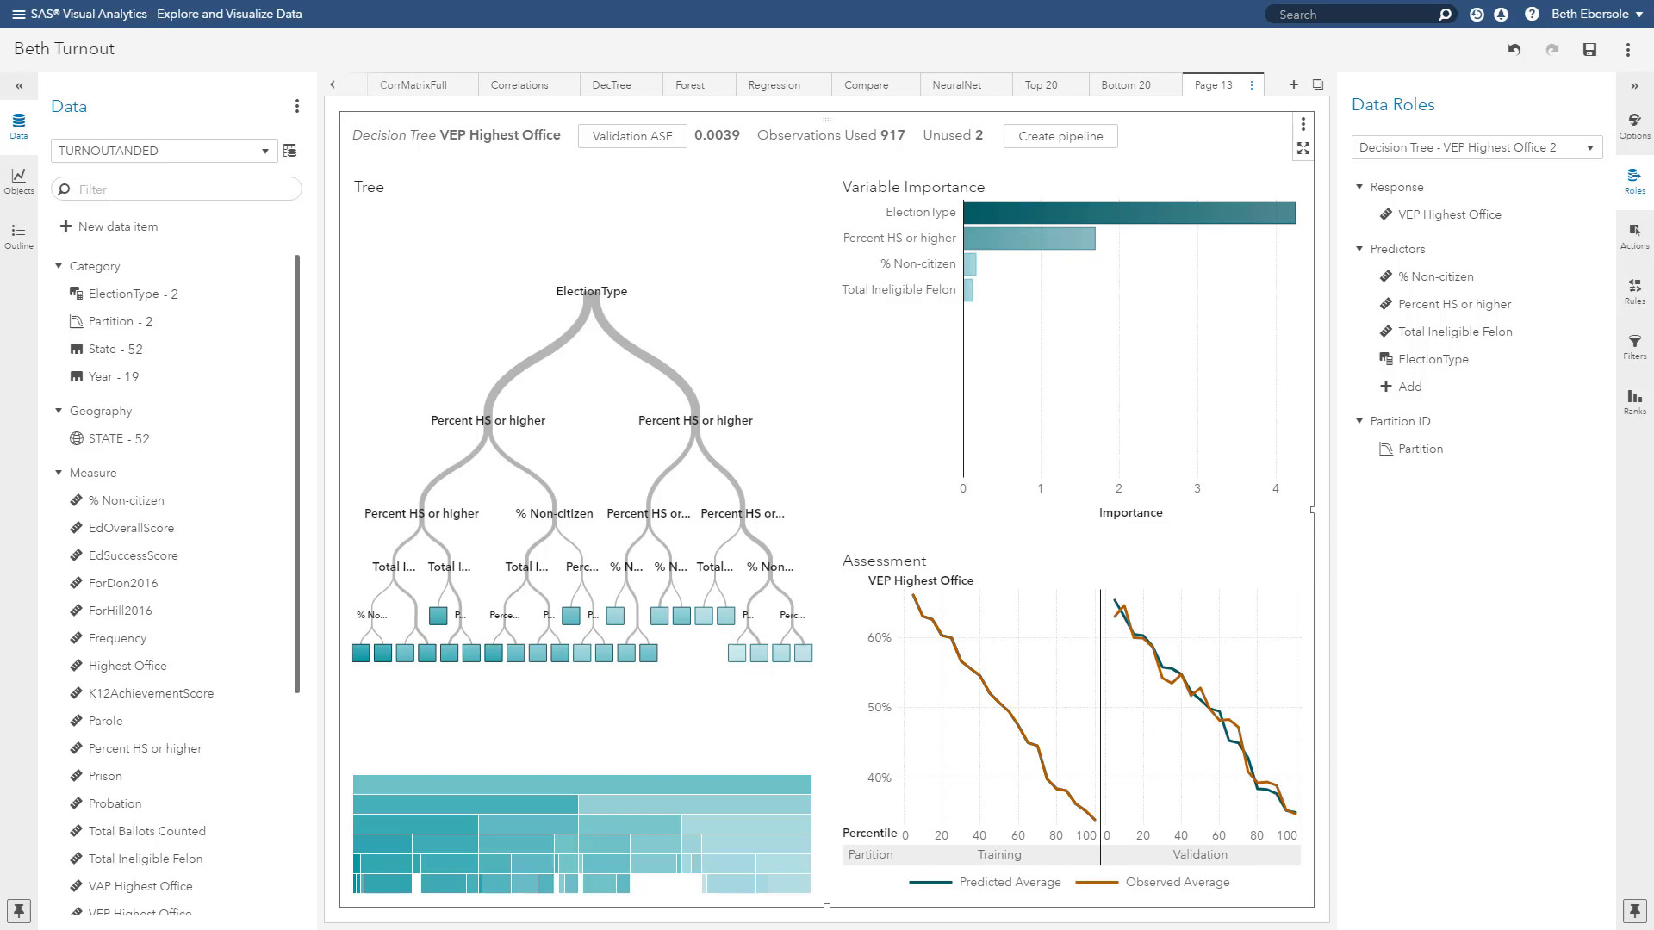
mouse_move(1018, 333)
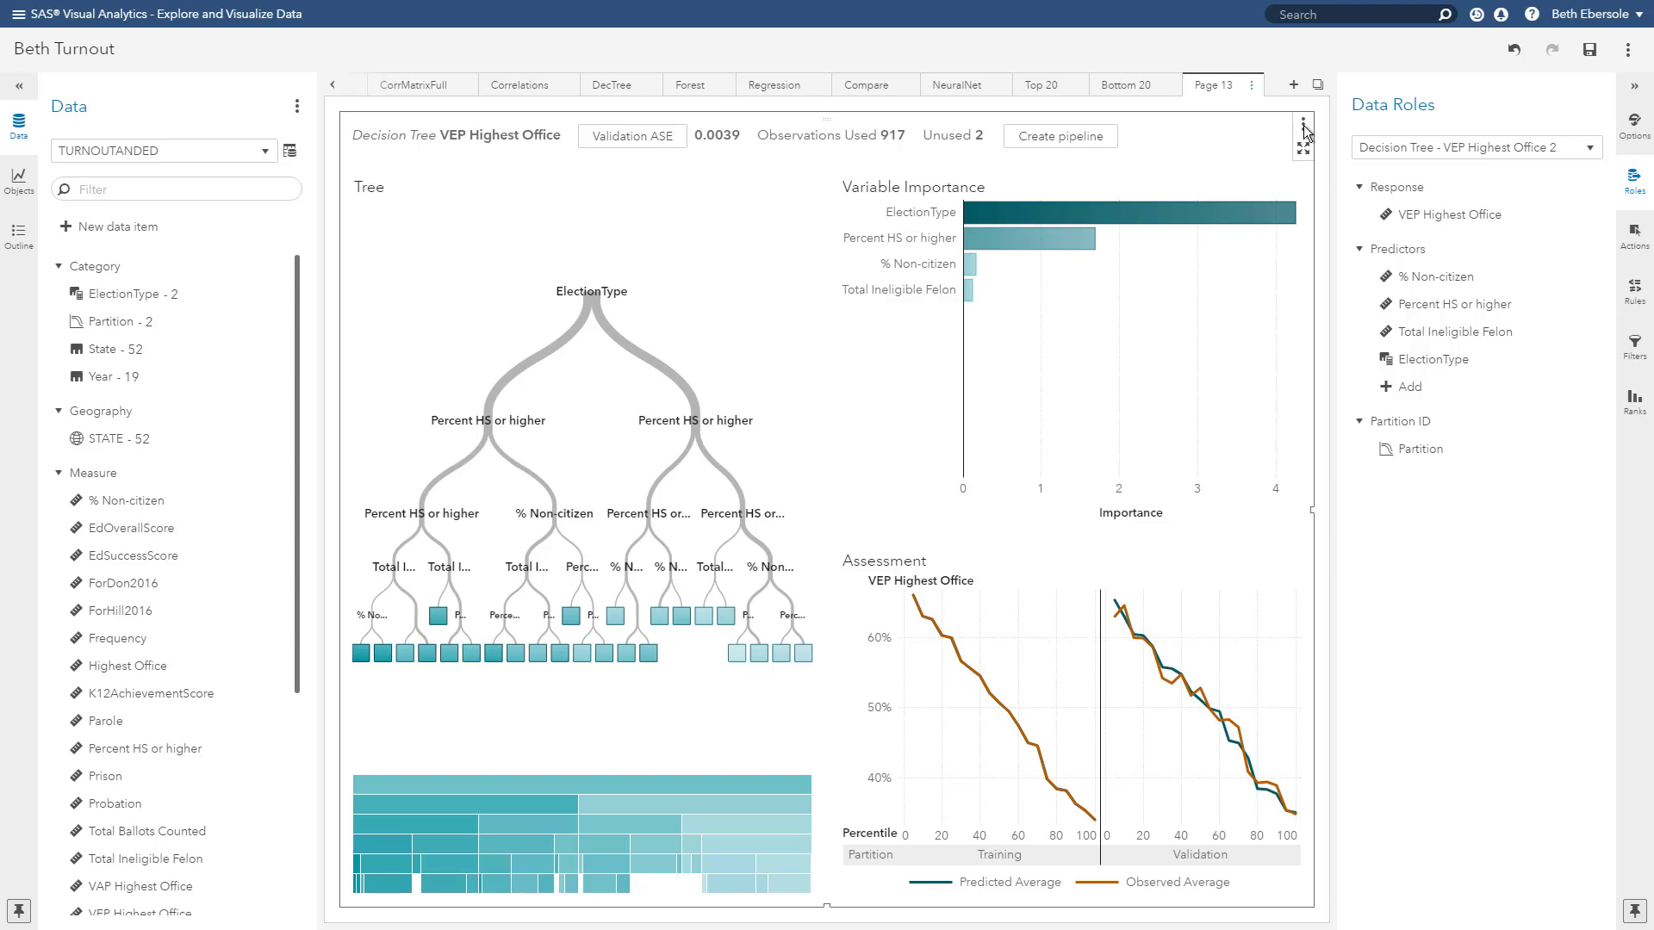
click(1304, 129)
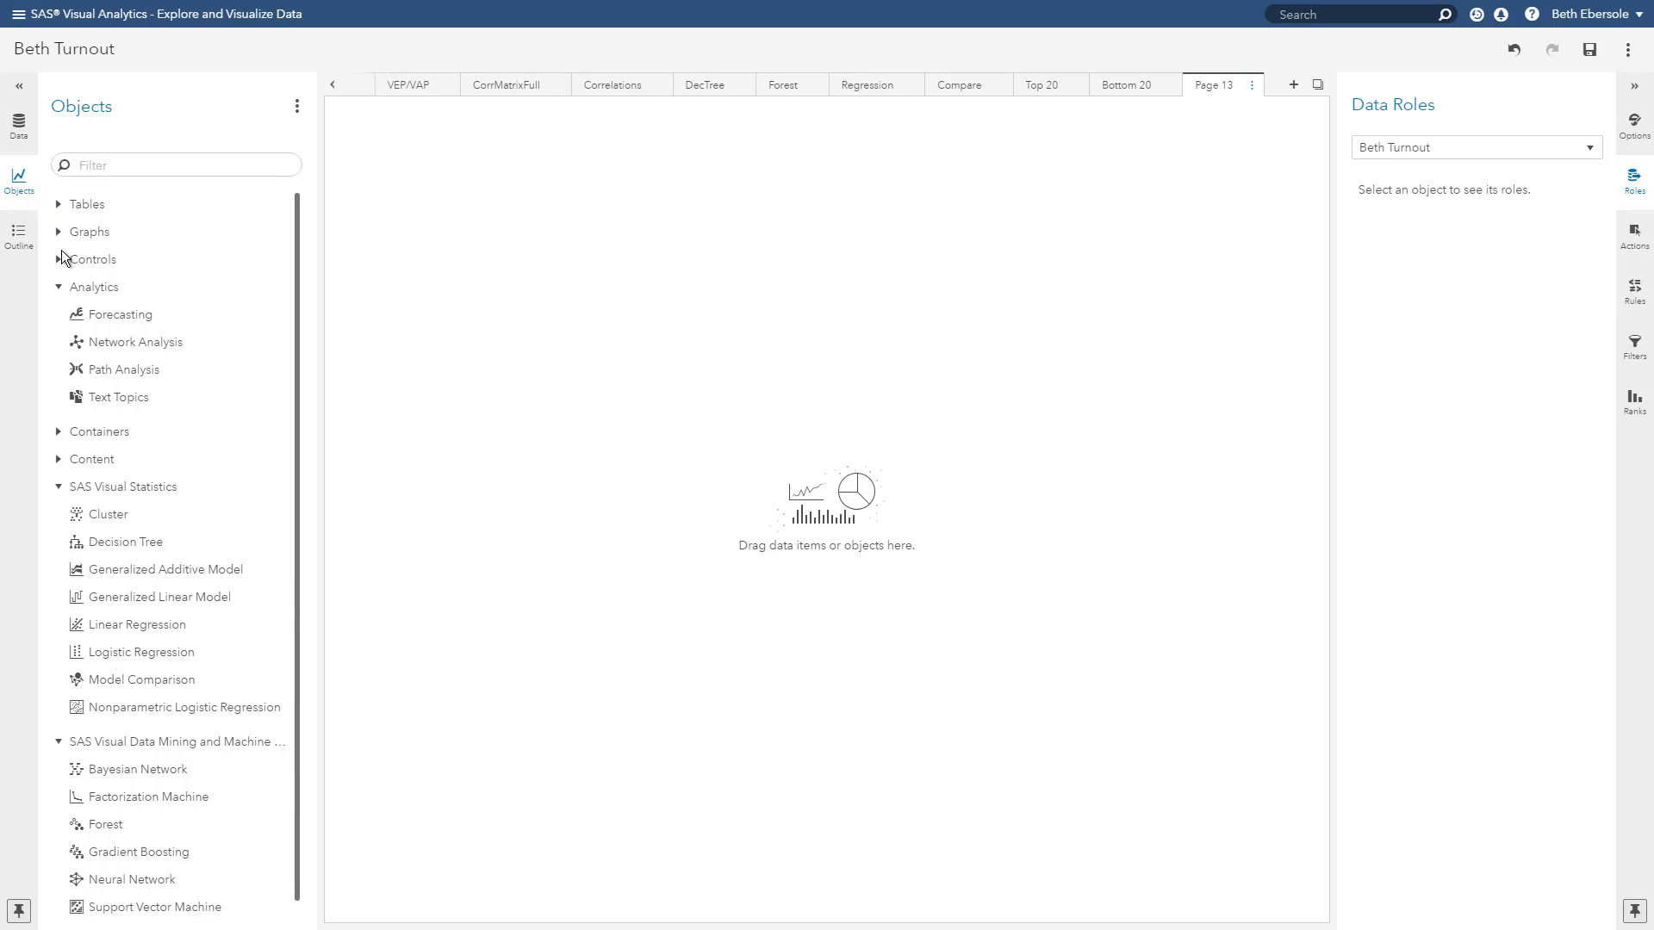
mouse_move(107, 660)
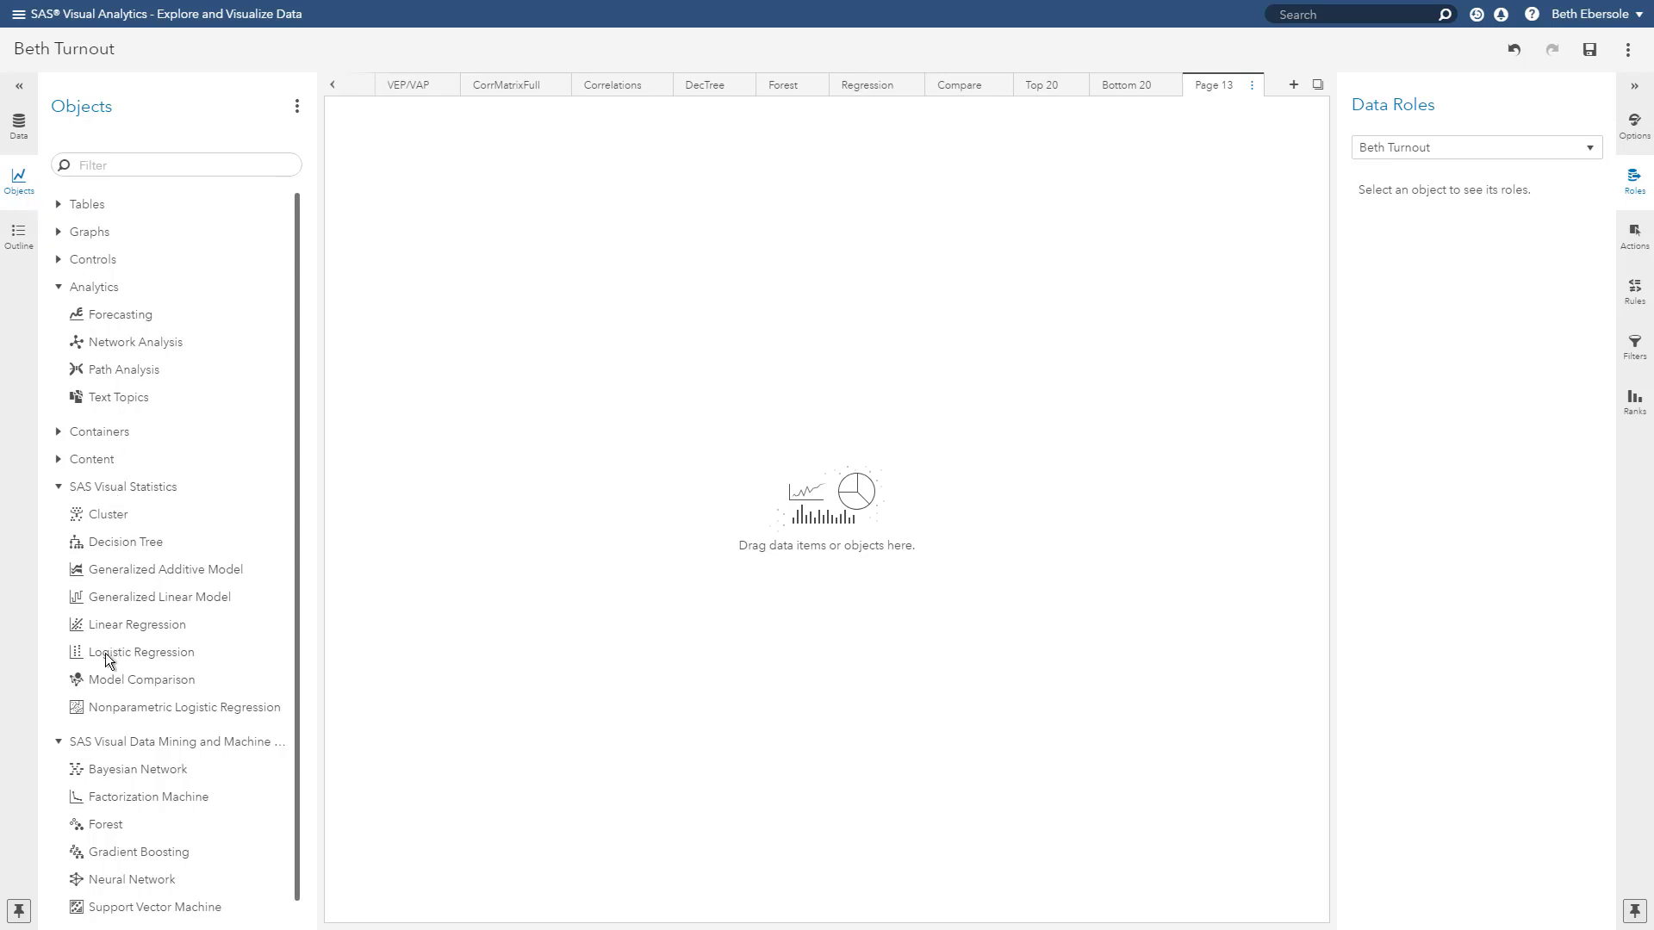
mouse_move(570, 680)
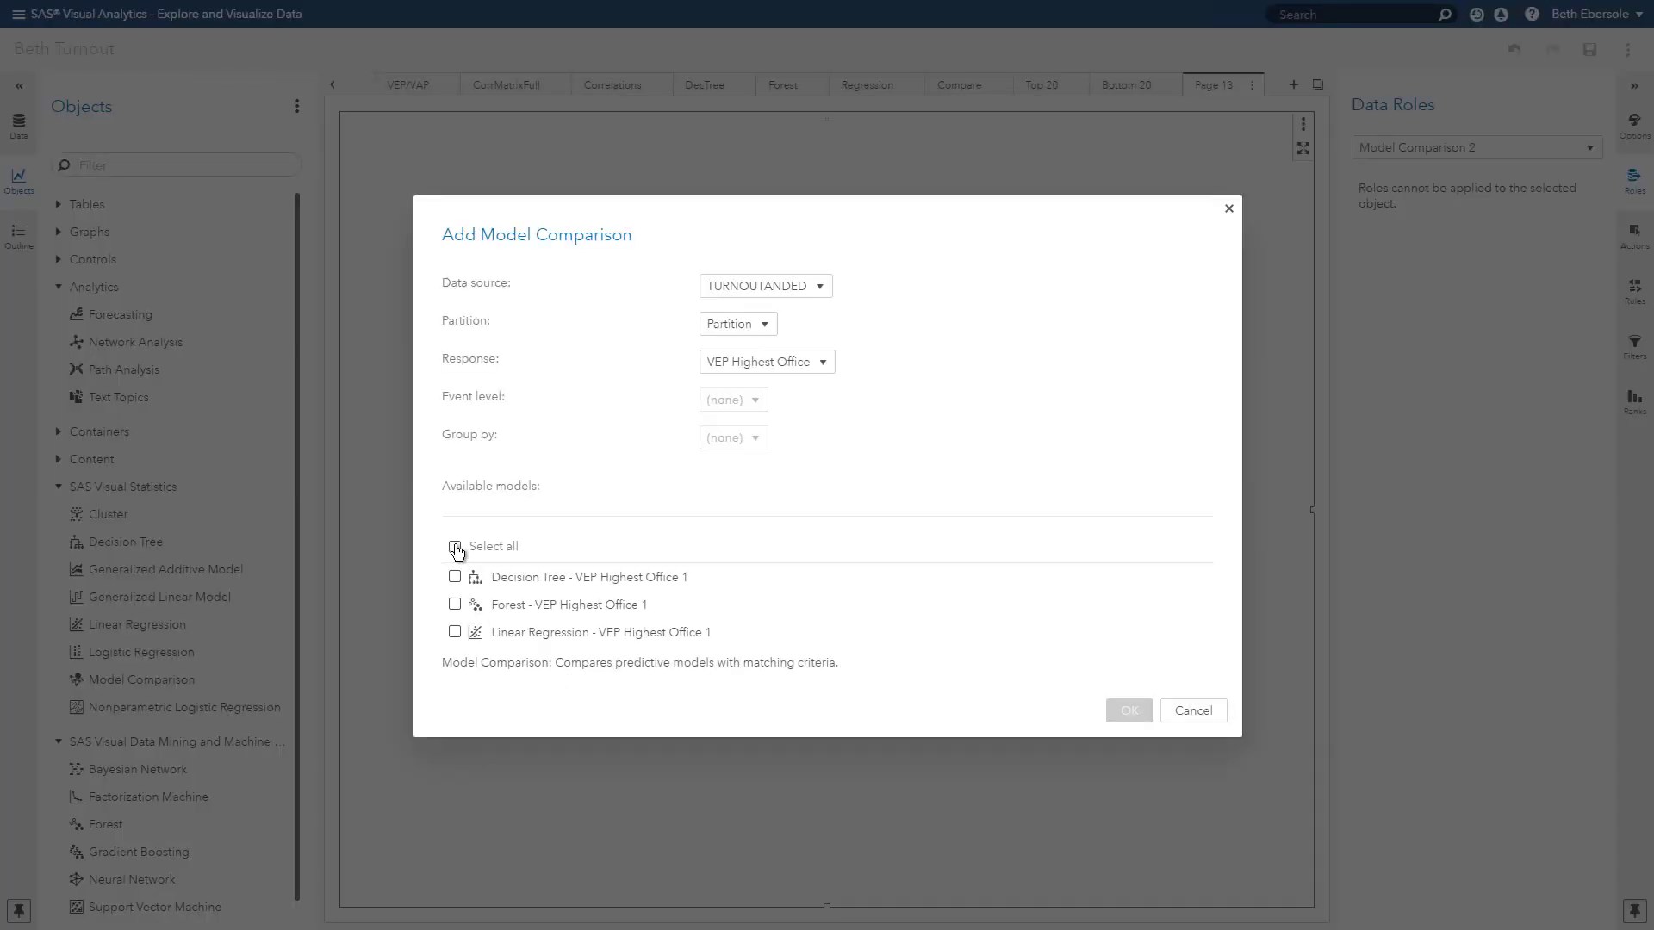
Step: Include all three models (decision tree, forest, linear regression) in the new model comparison
click(455, 546)
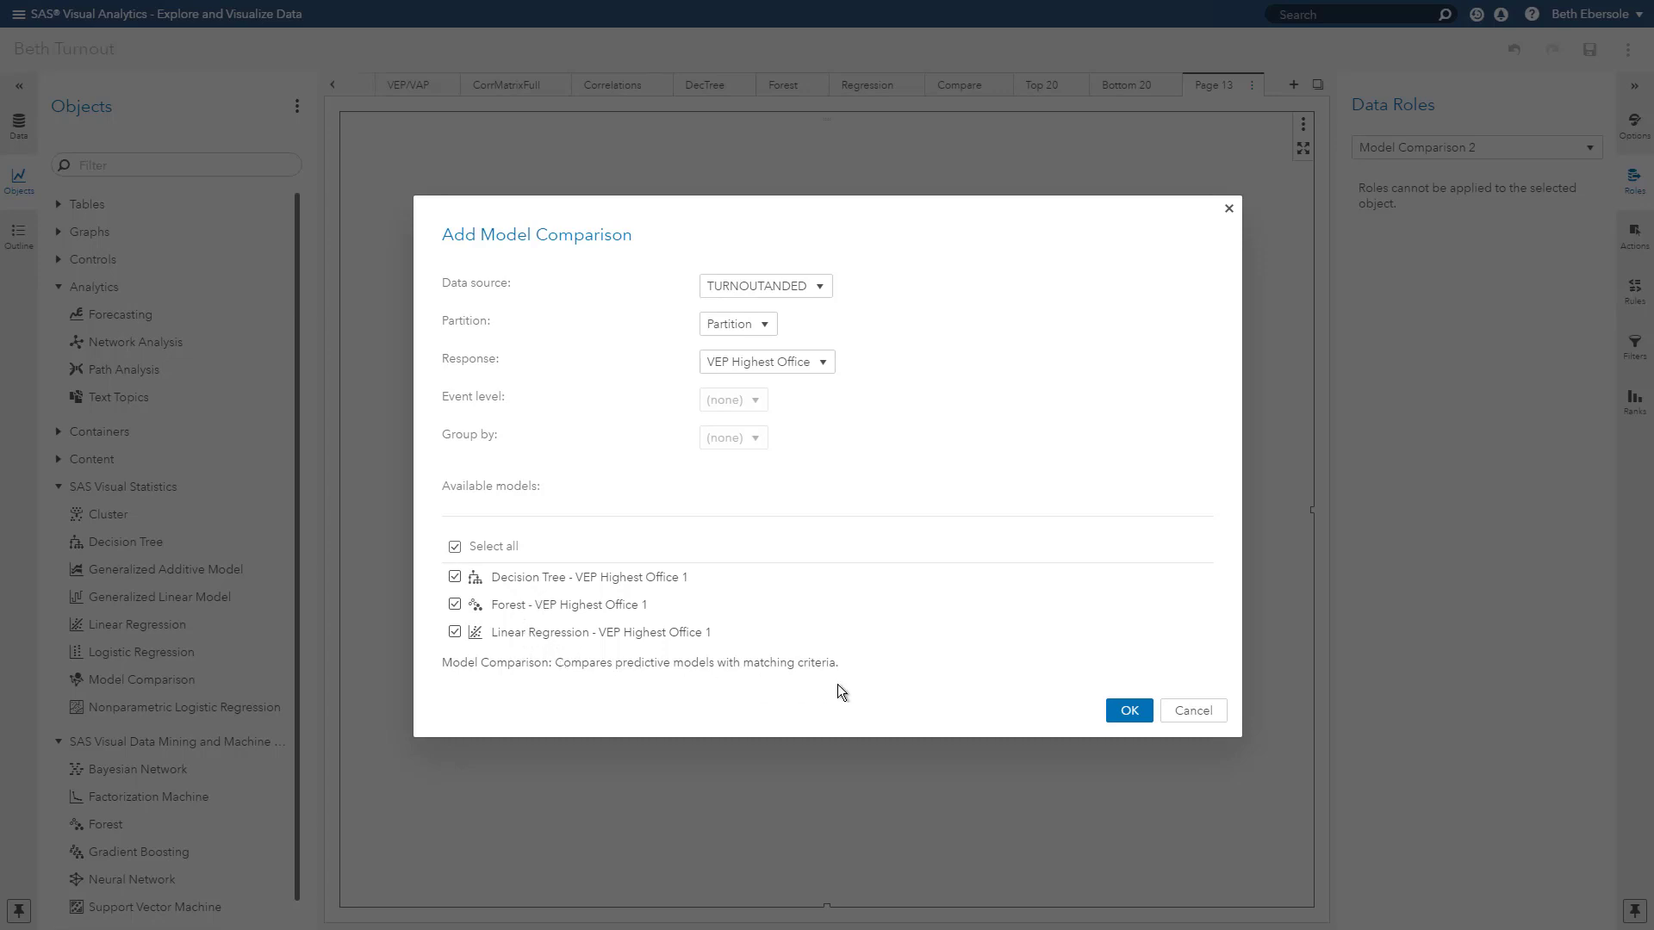
click(1127, 710)
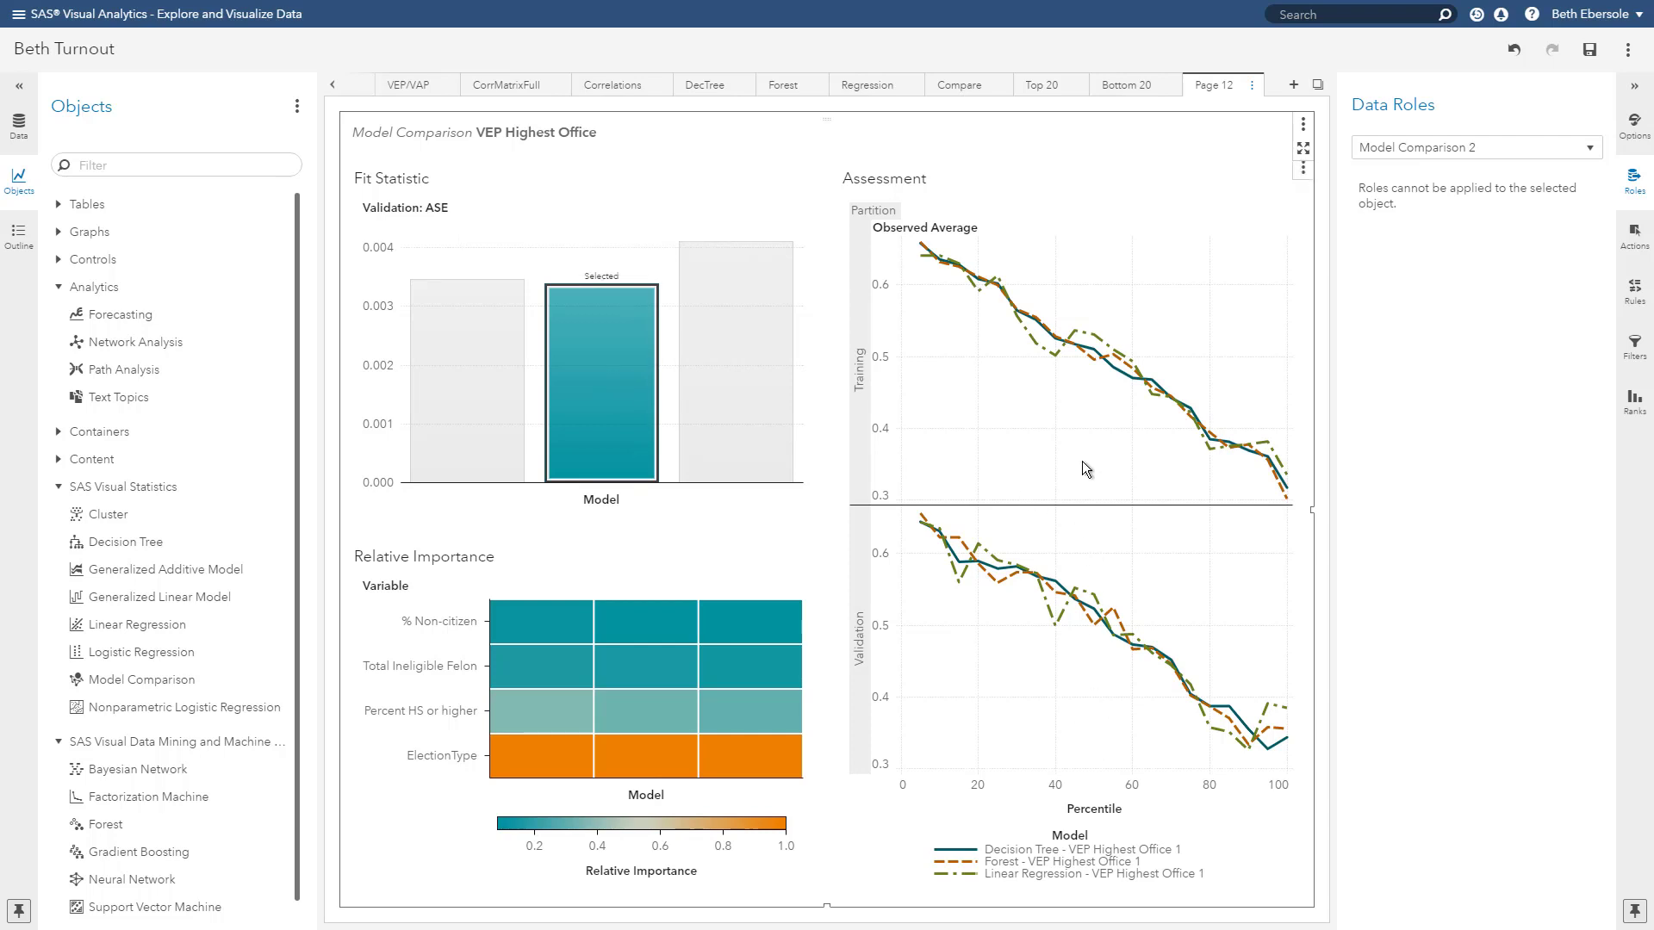
mouse_move(863, 672)
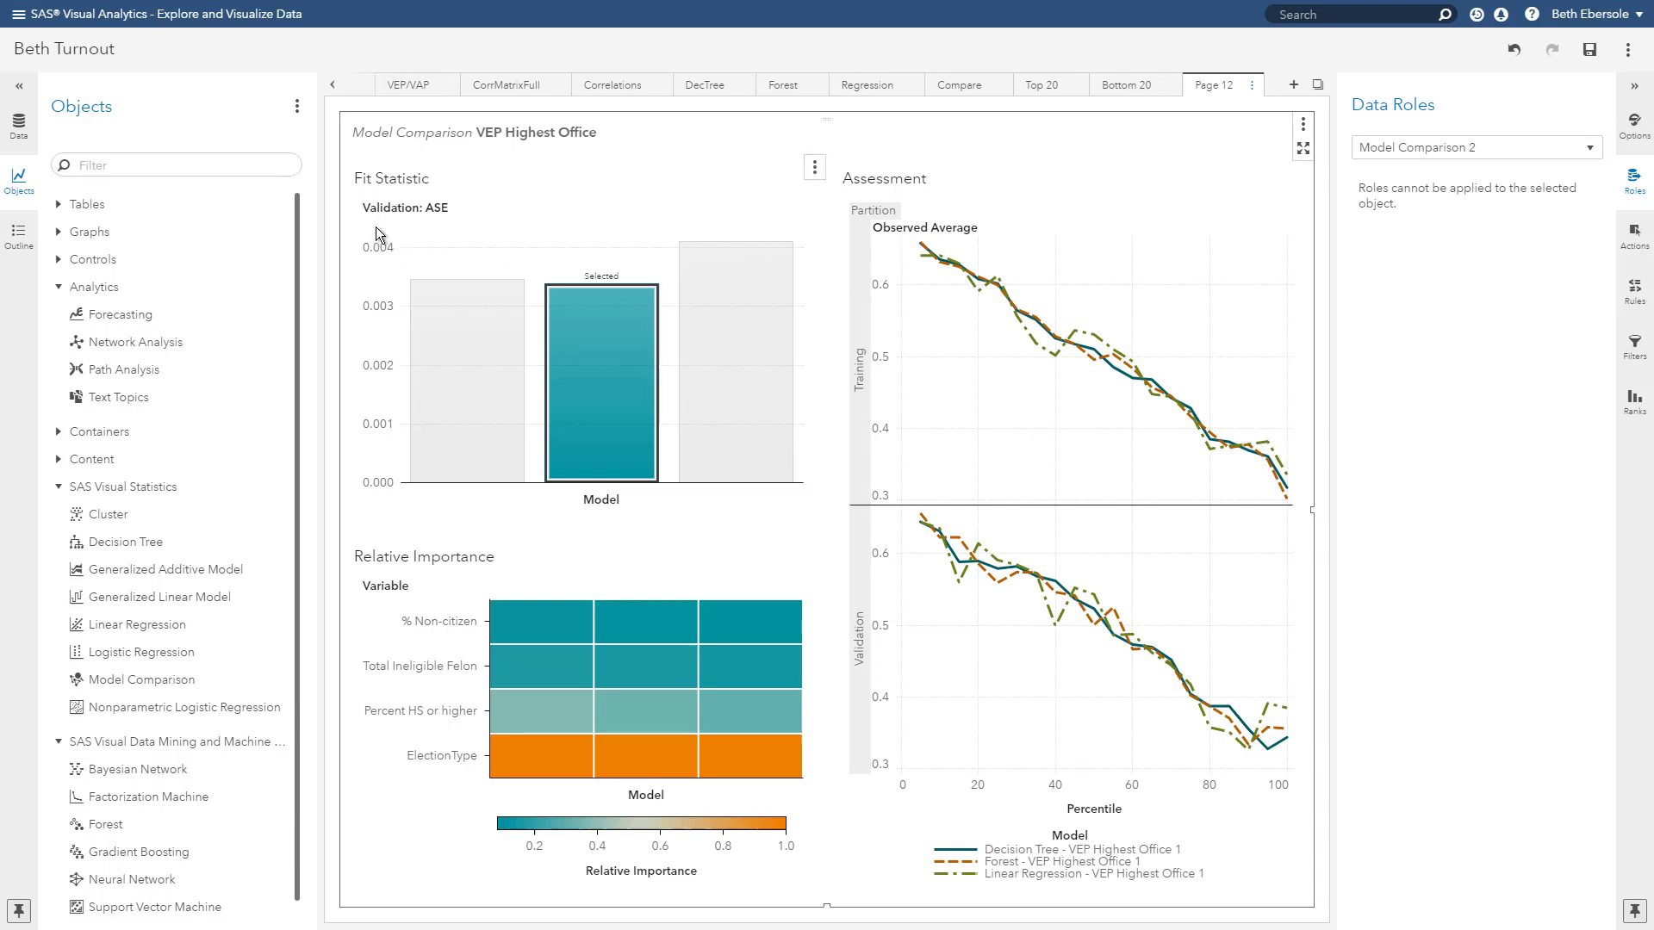
mouse_move(429, 226)
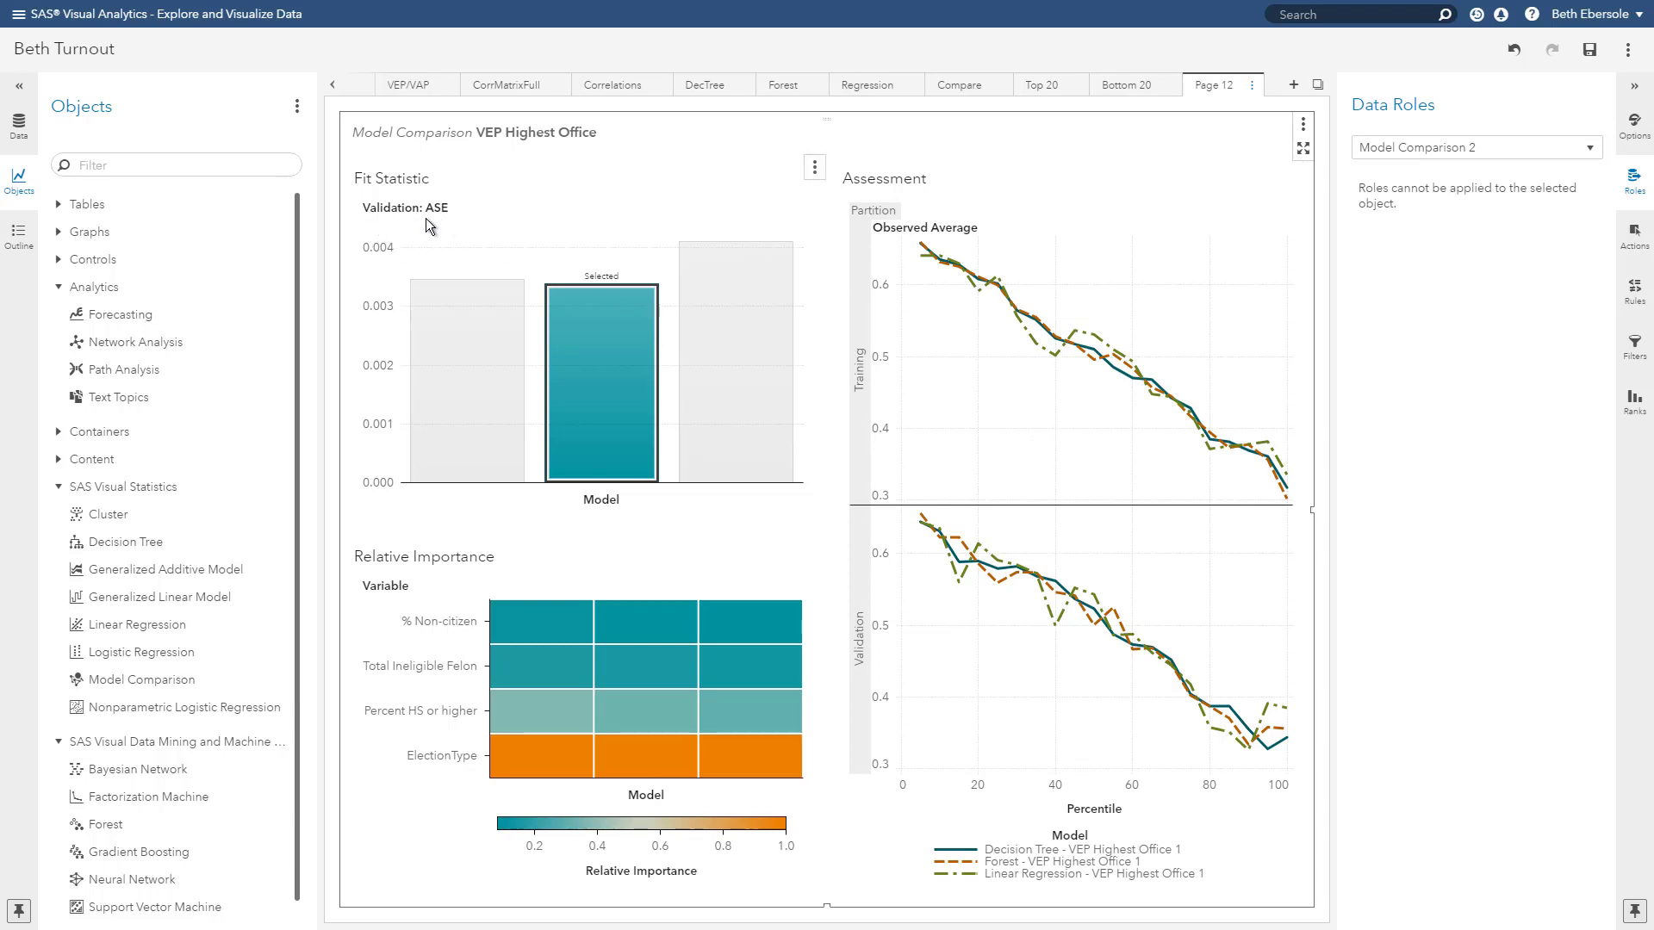
mouse_move(581, 318)
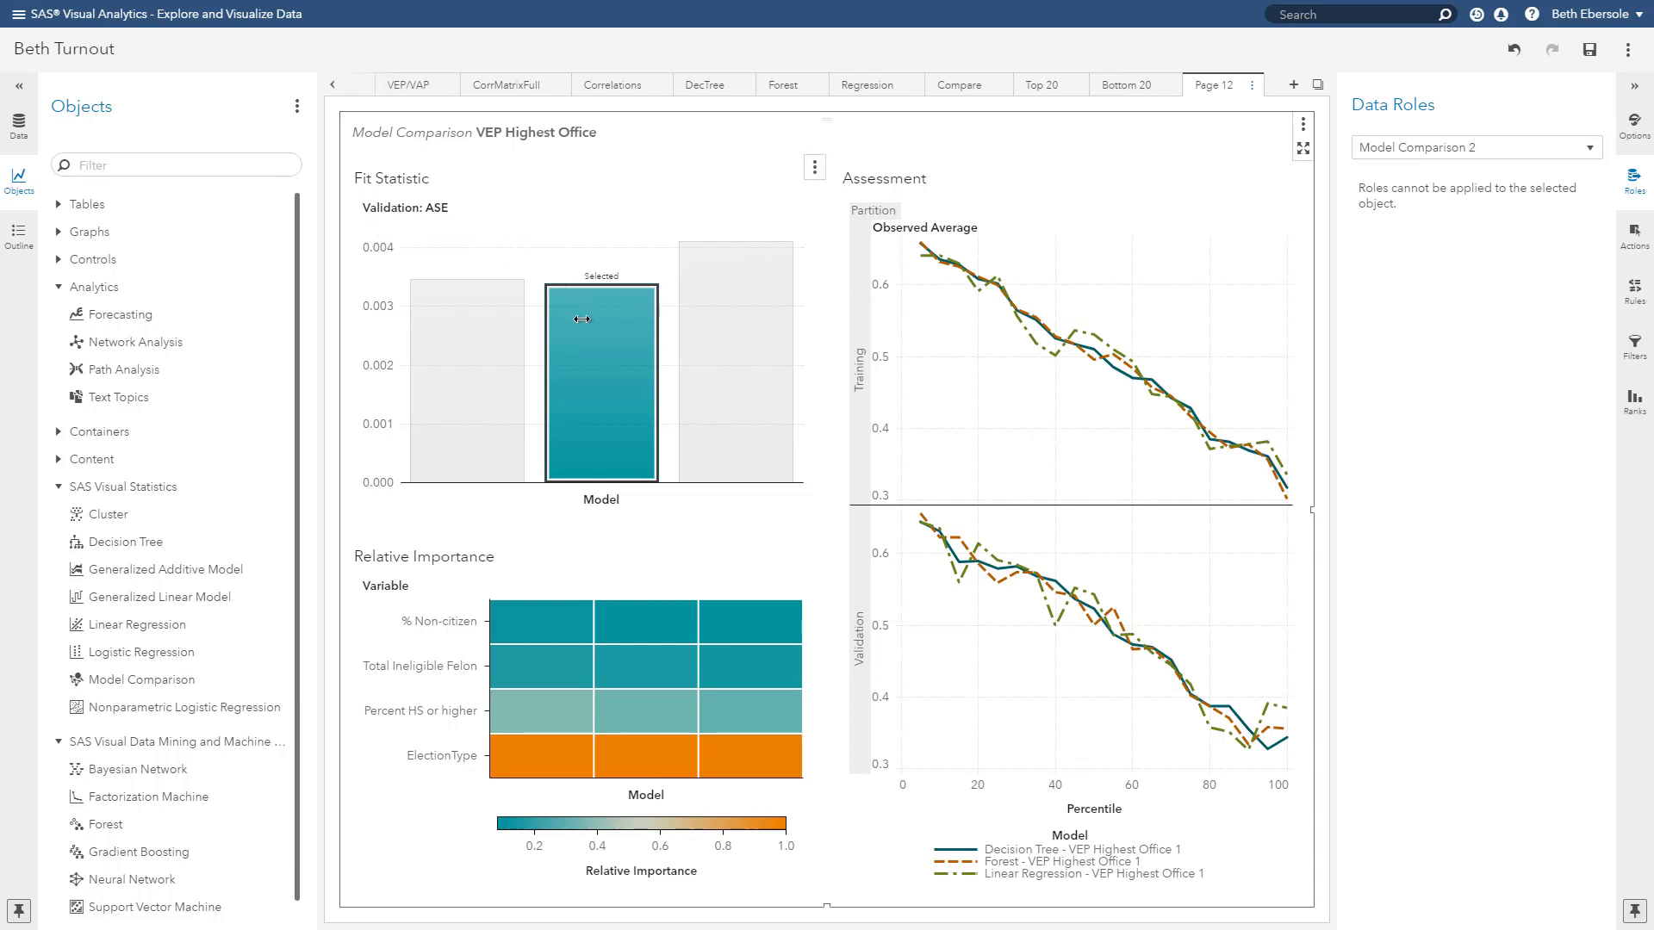
Step: Show the Compare page and maximize its model comparison to reveal the statistics table with Forest selected
click(1038, 85)
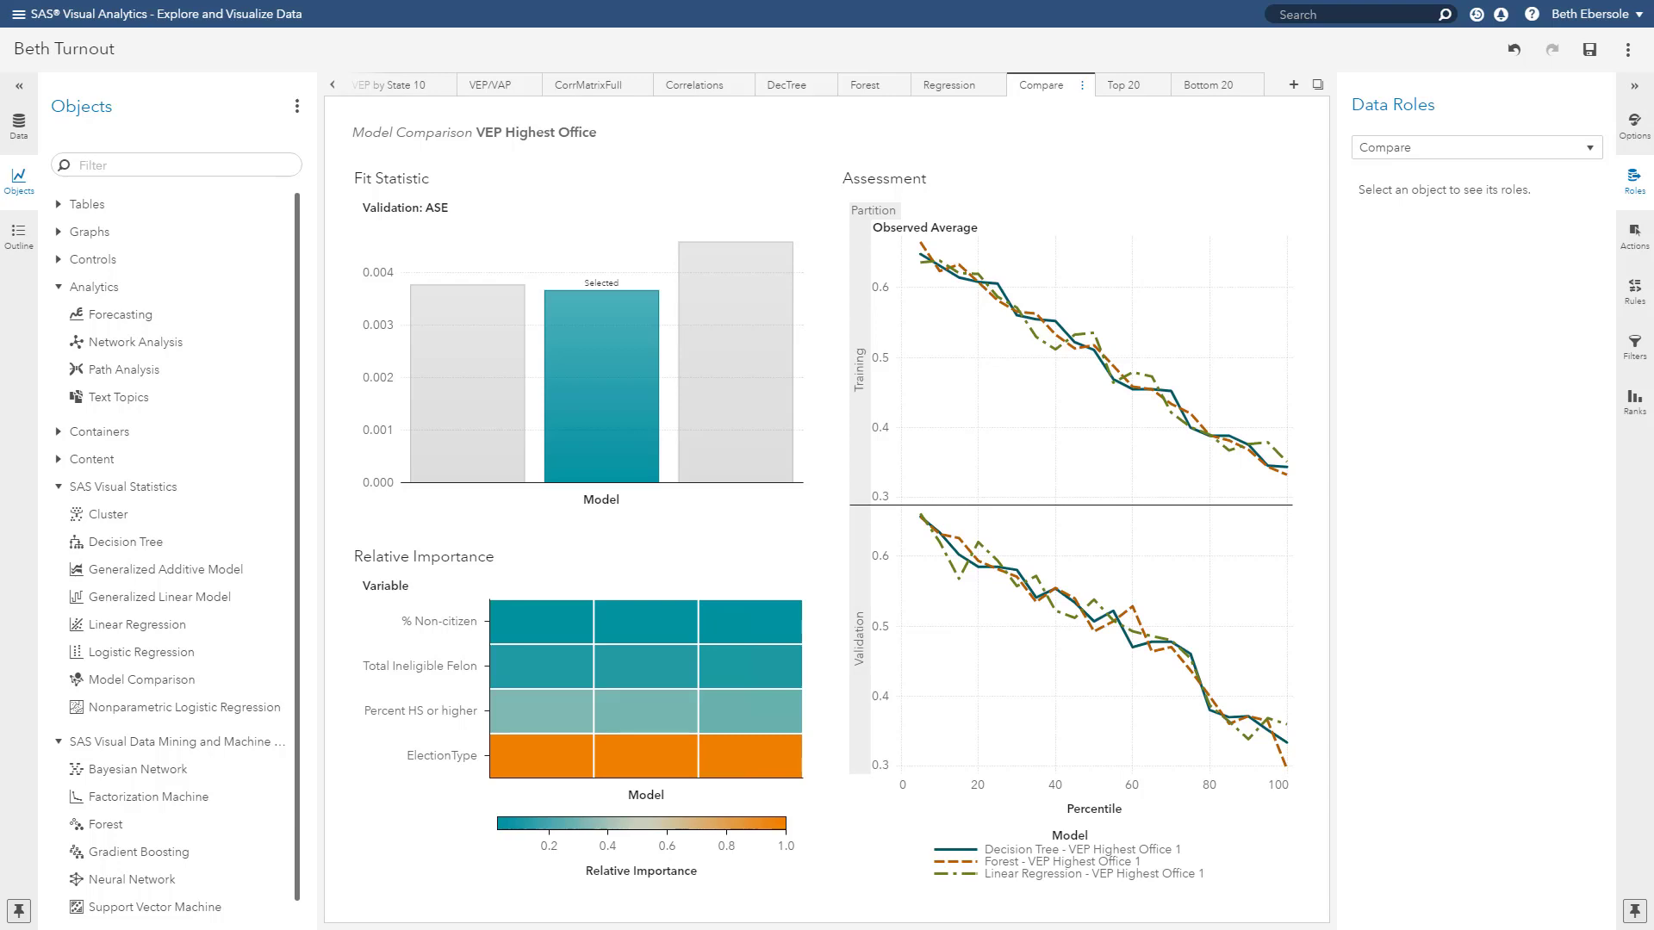
mouse_move(1292, 131)
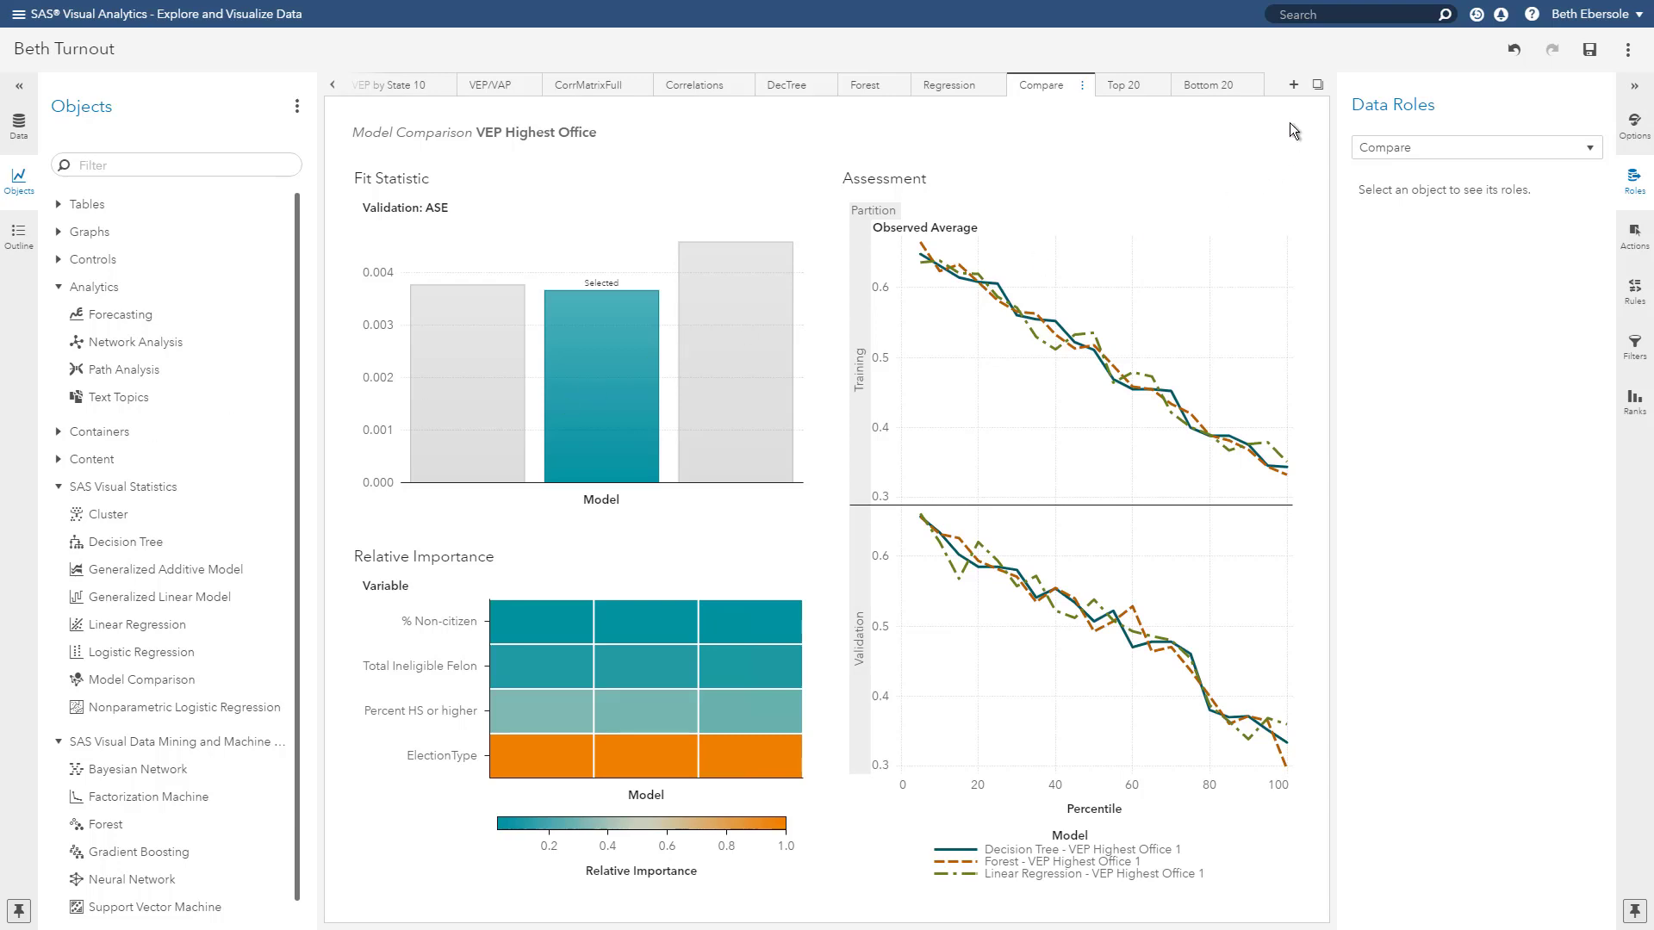
mouse_move(1297, 176)
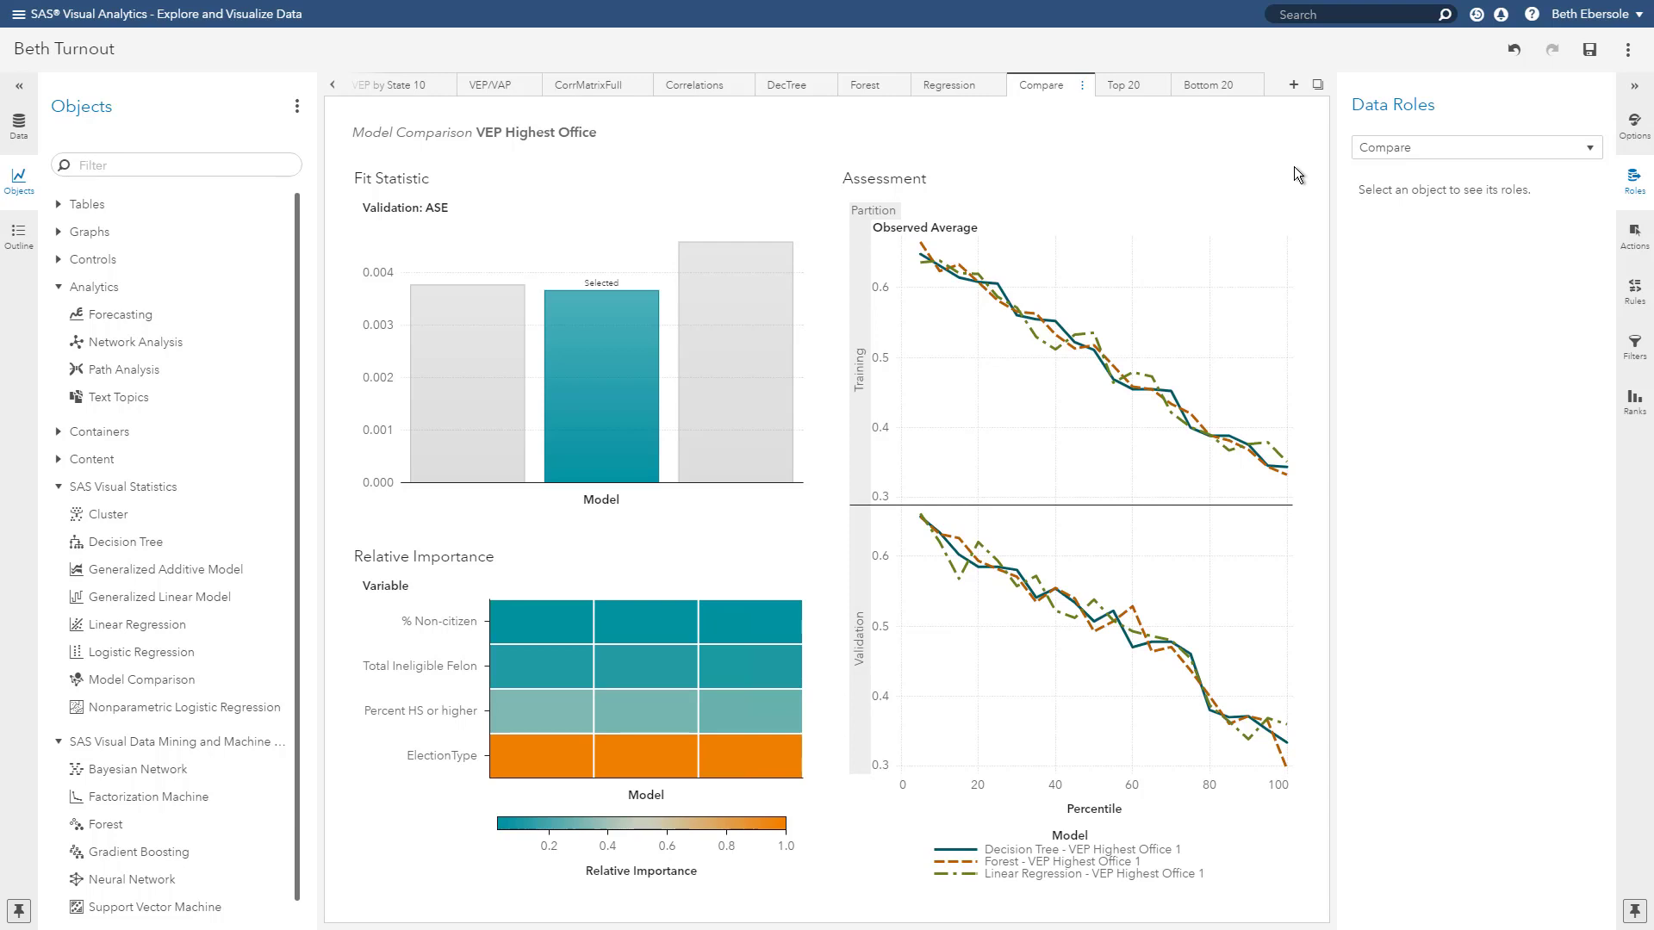
click(1311, 85)
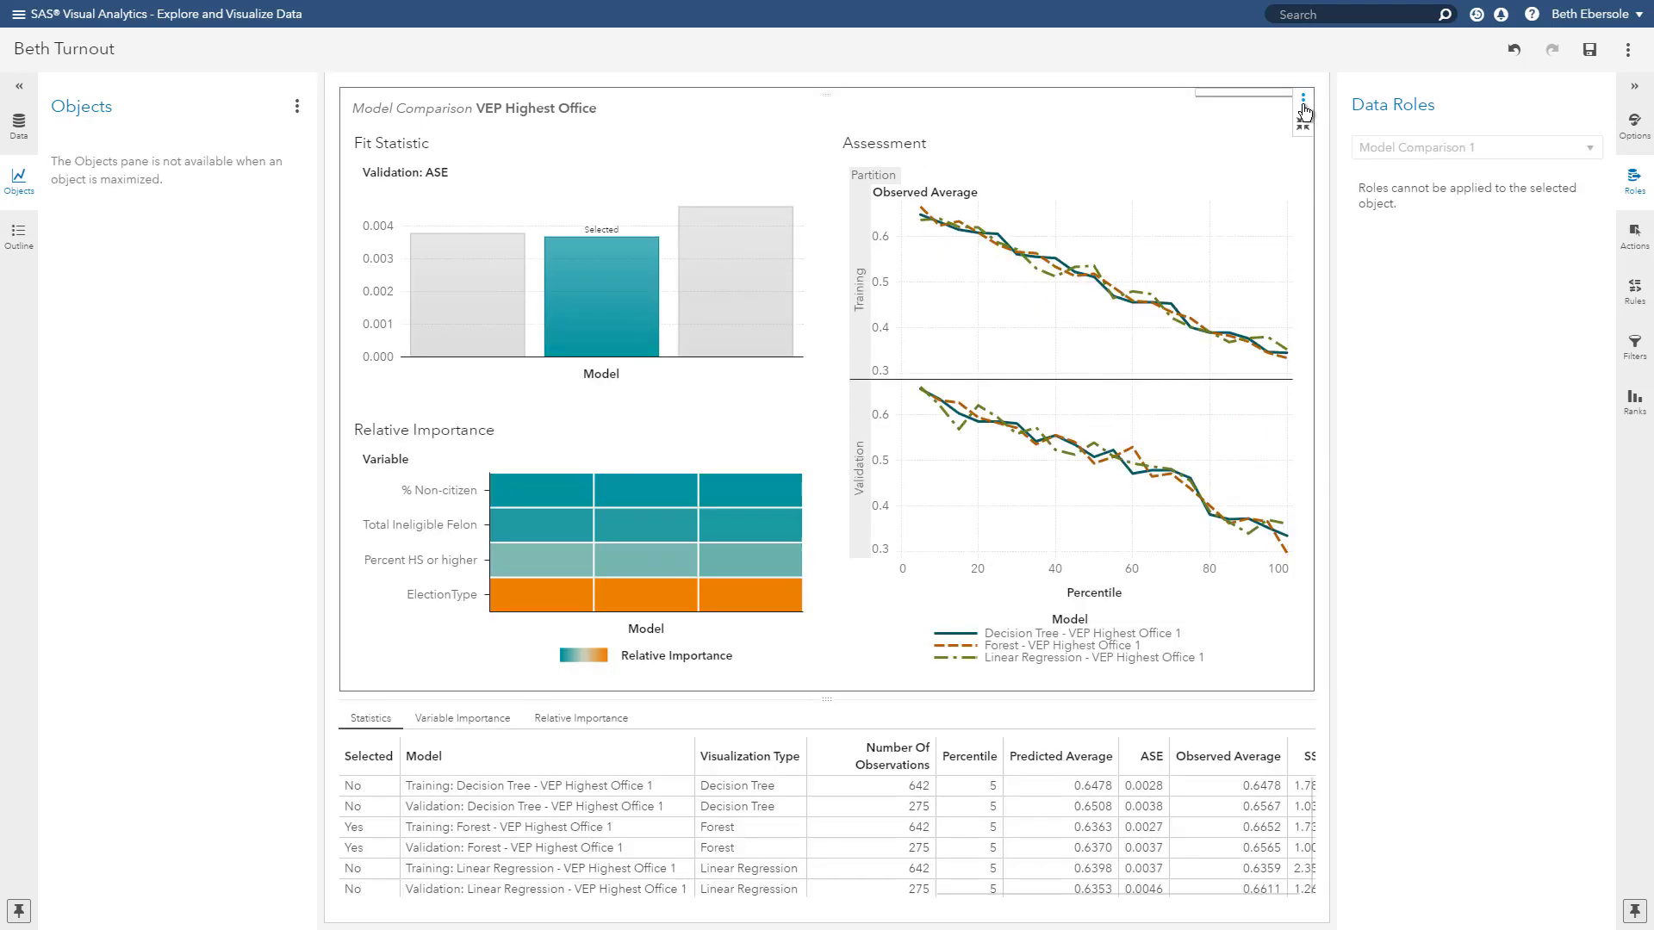
click(1304, 107)
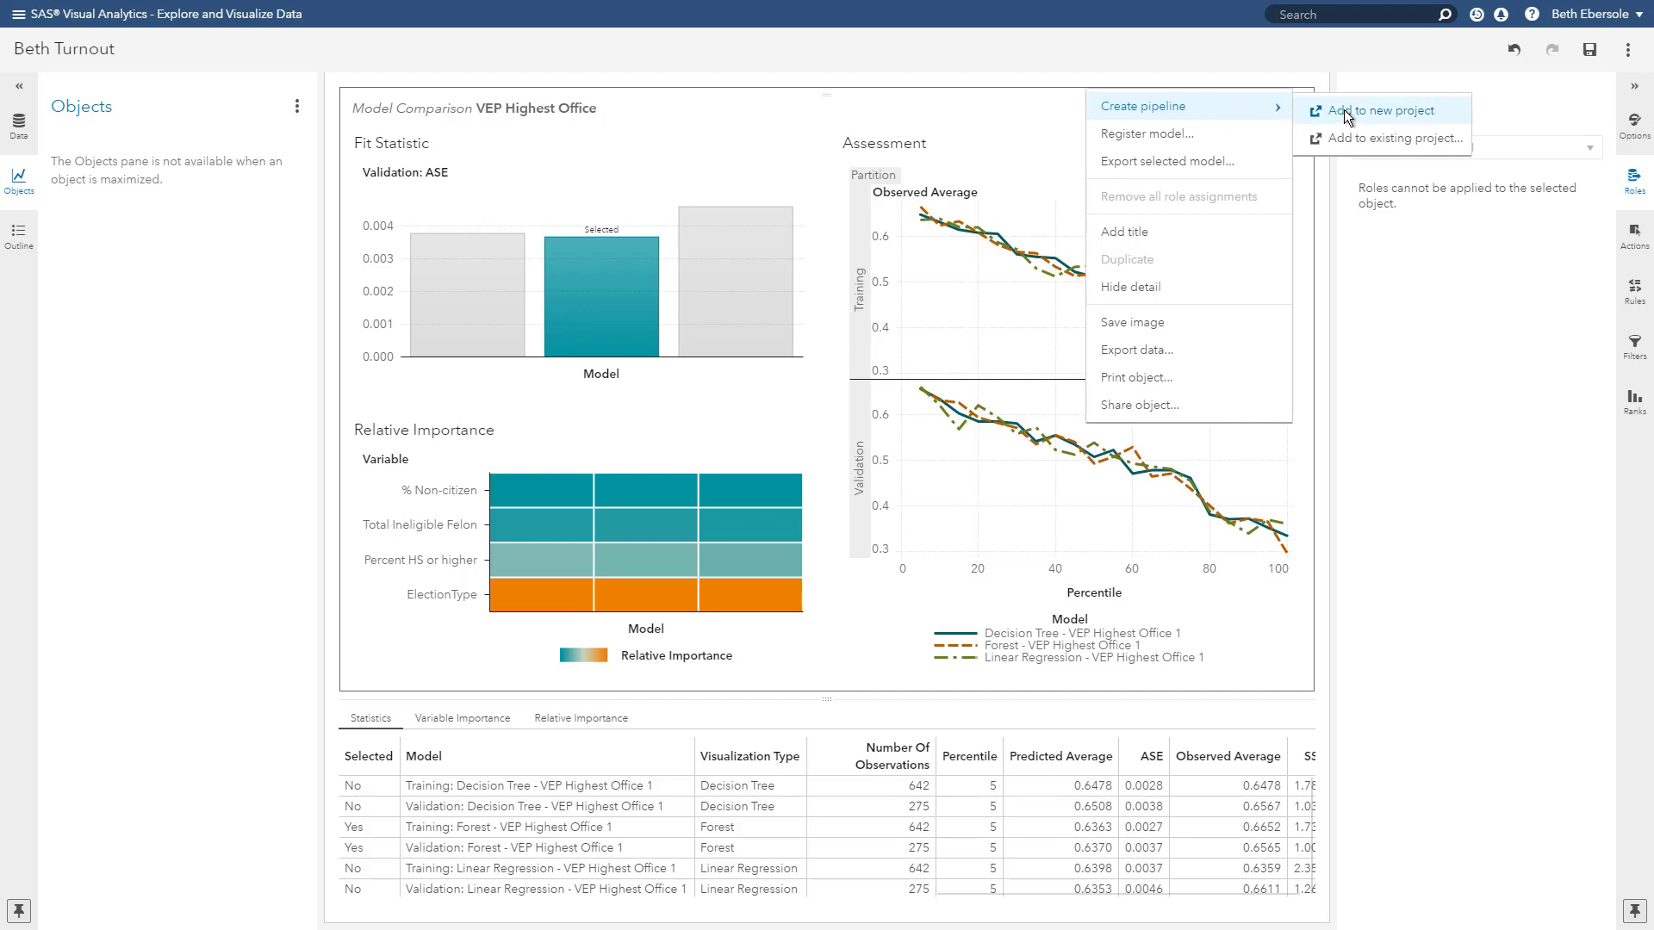
Step: Create a pipeline from the model comparison in a new Model Studio project
click(1383, 110)
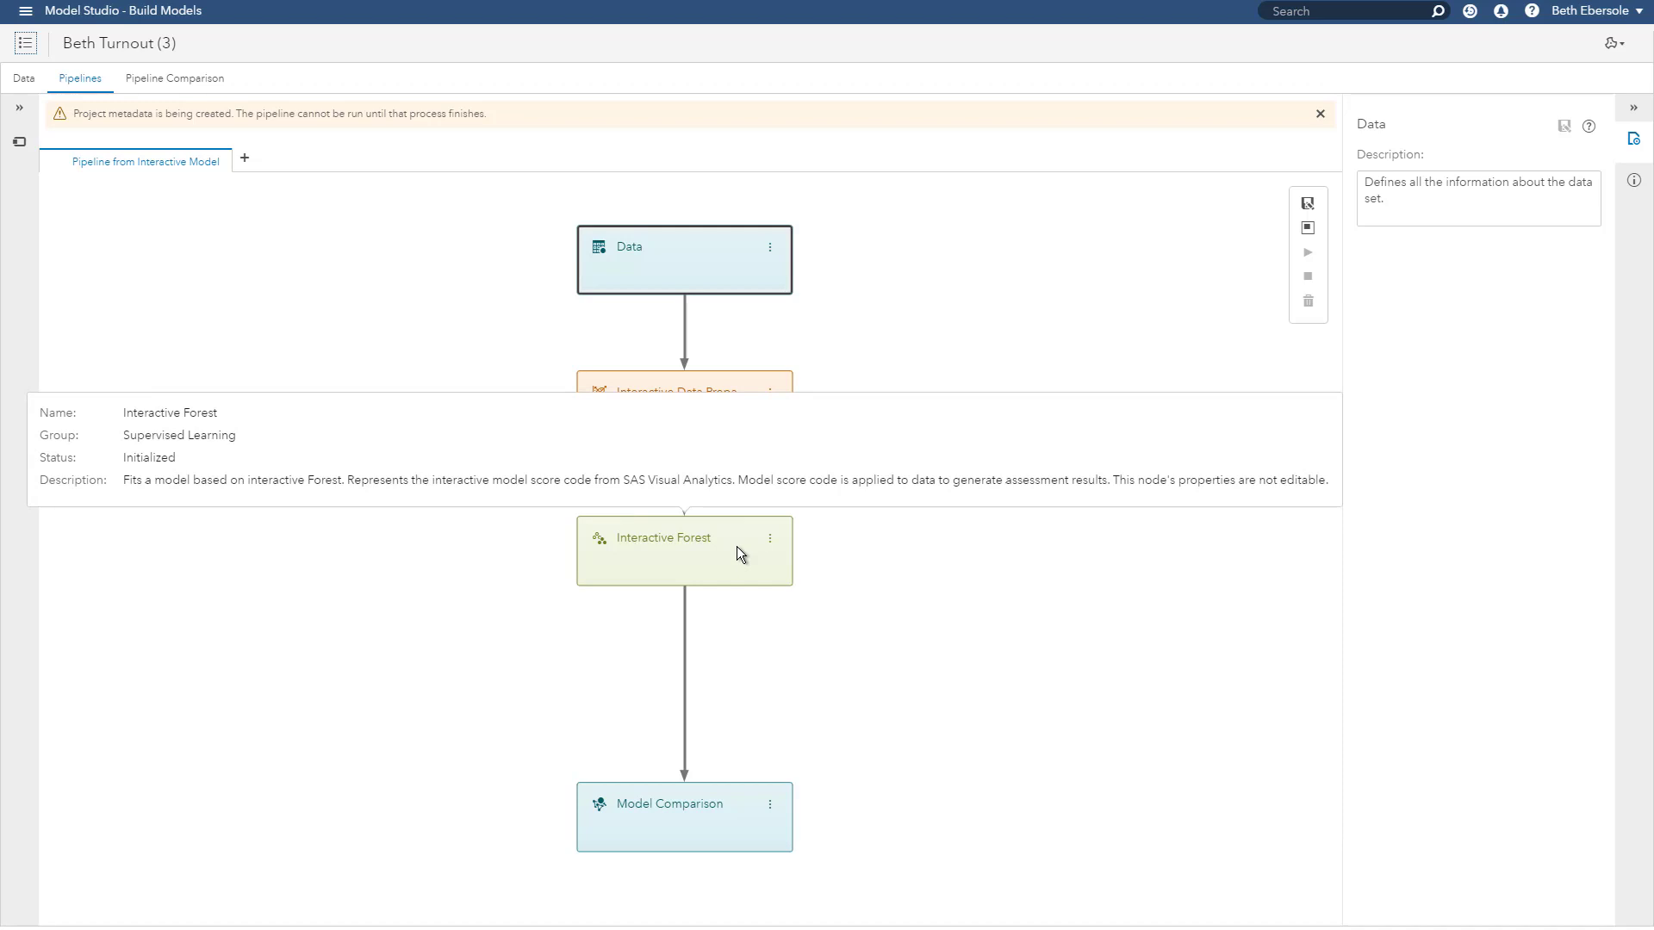
click(1320, 114)
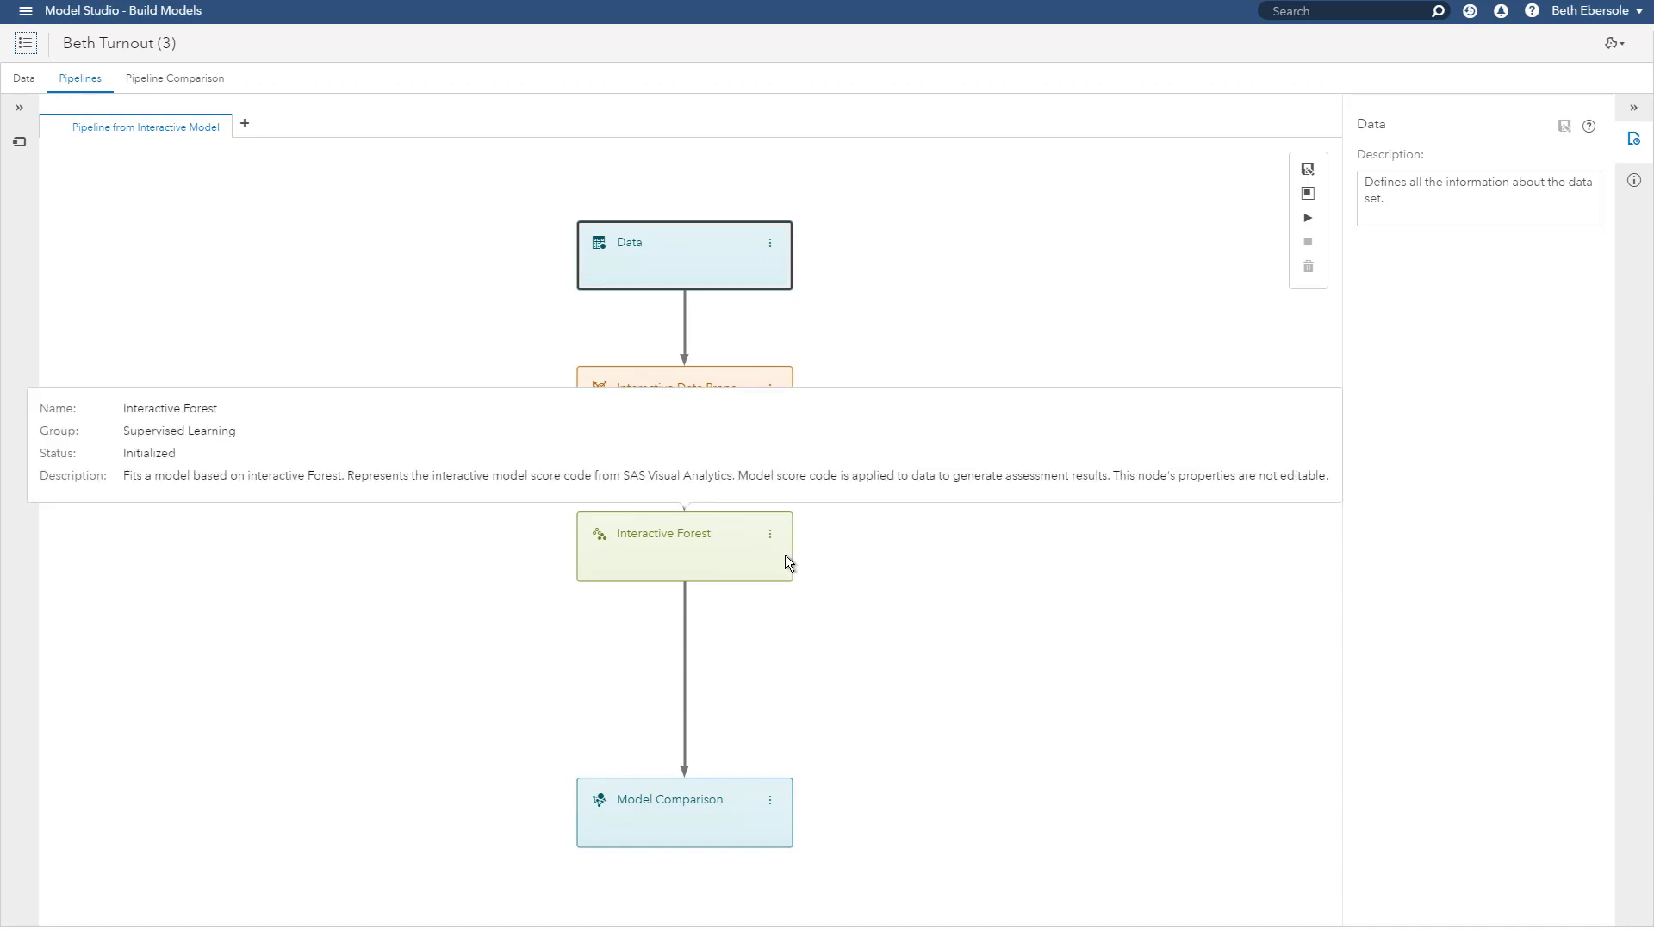
mouse_move(800, 581)
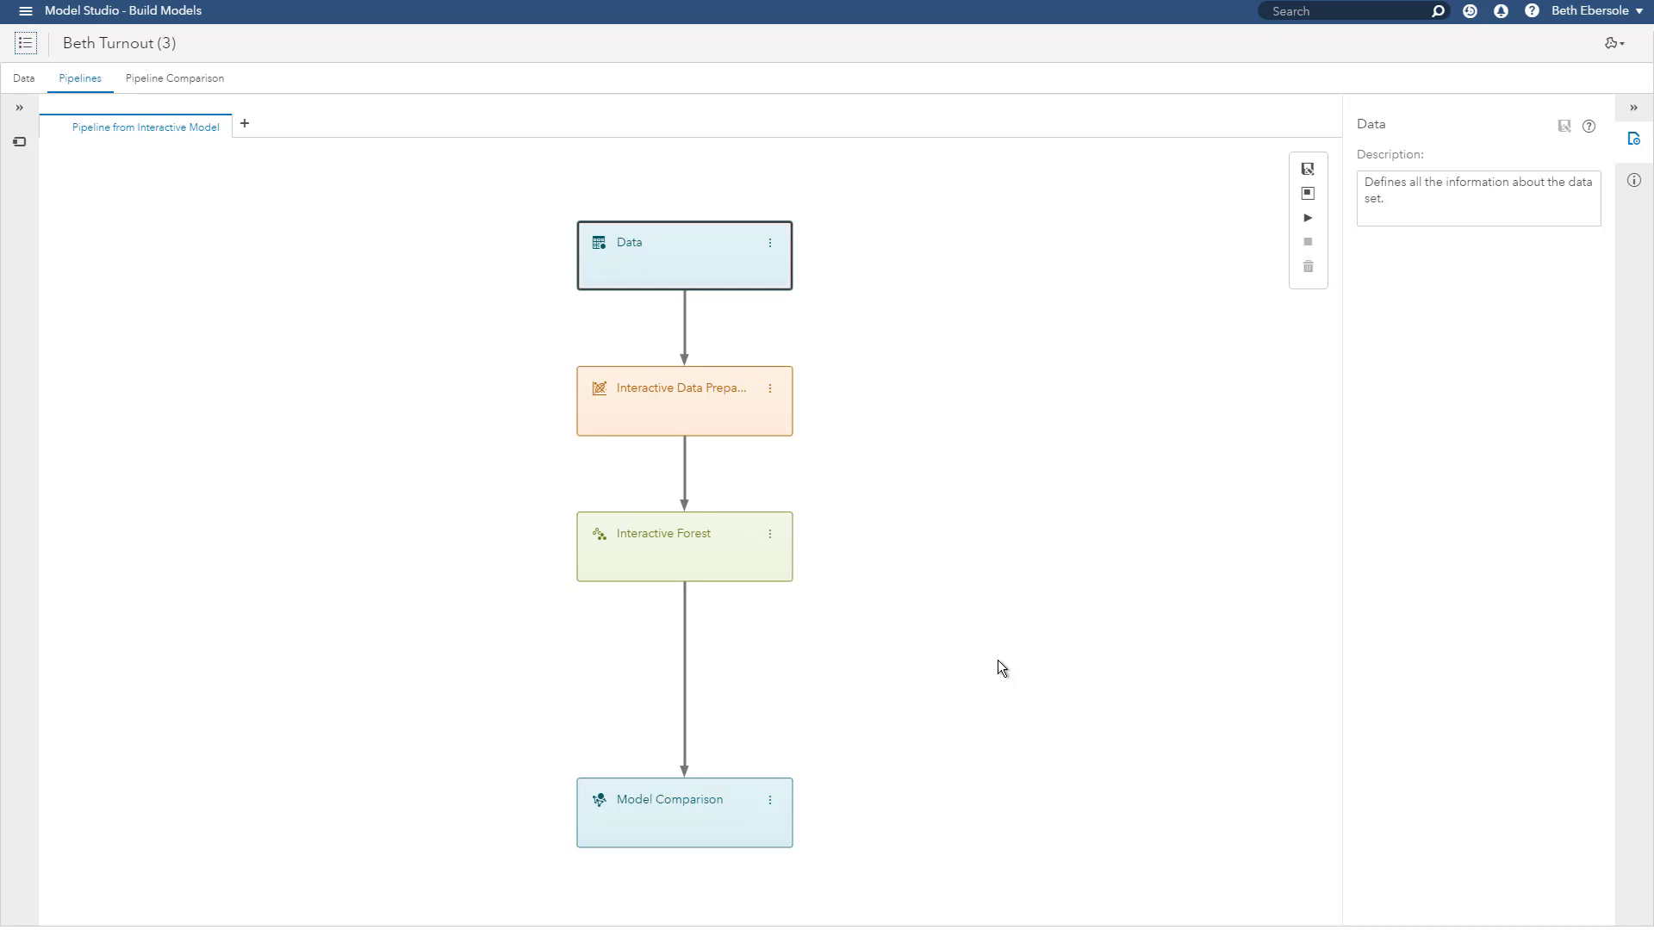
mouse_move(765, 454)
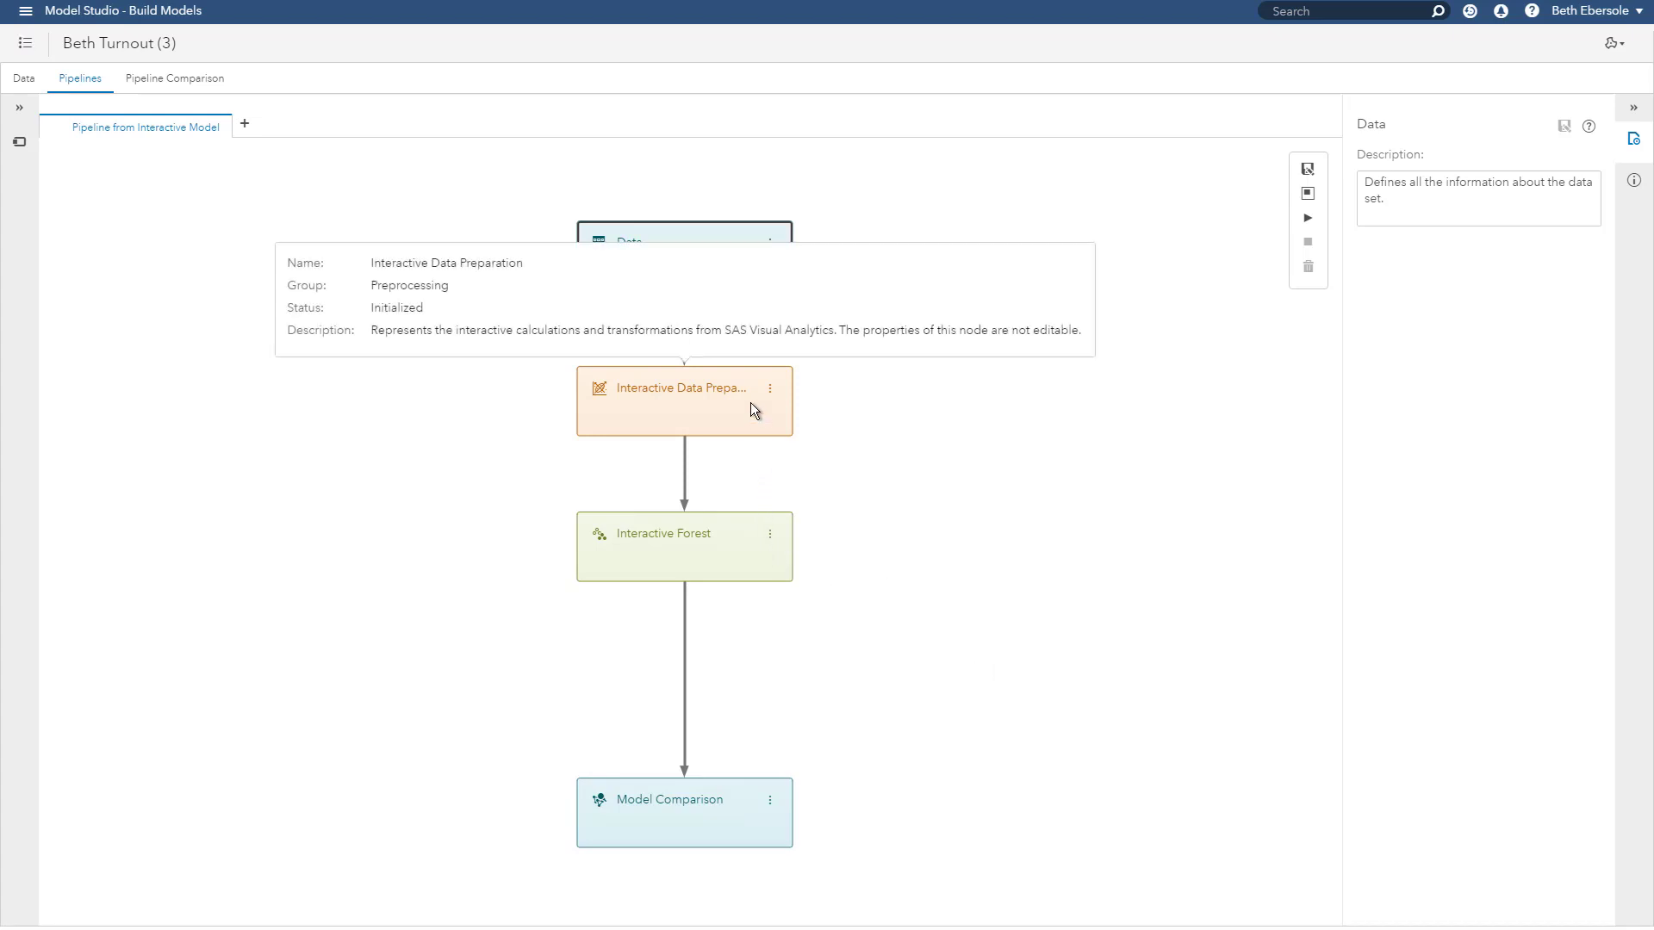
Step: Add GLM and Gradient Boosting under Interactive Data Preparation and select the Model Comparison node
click(768, 387)
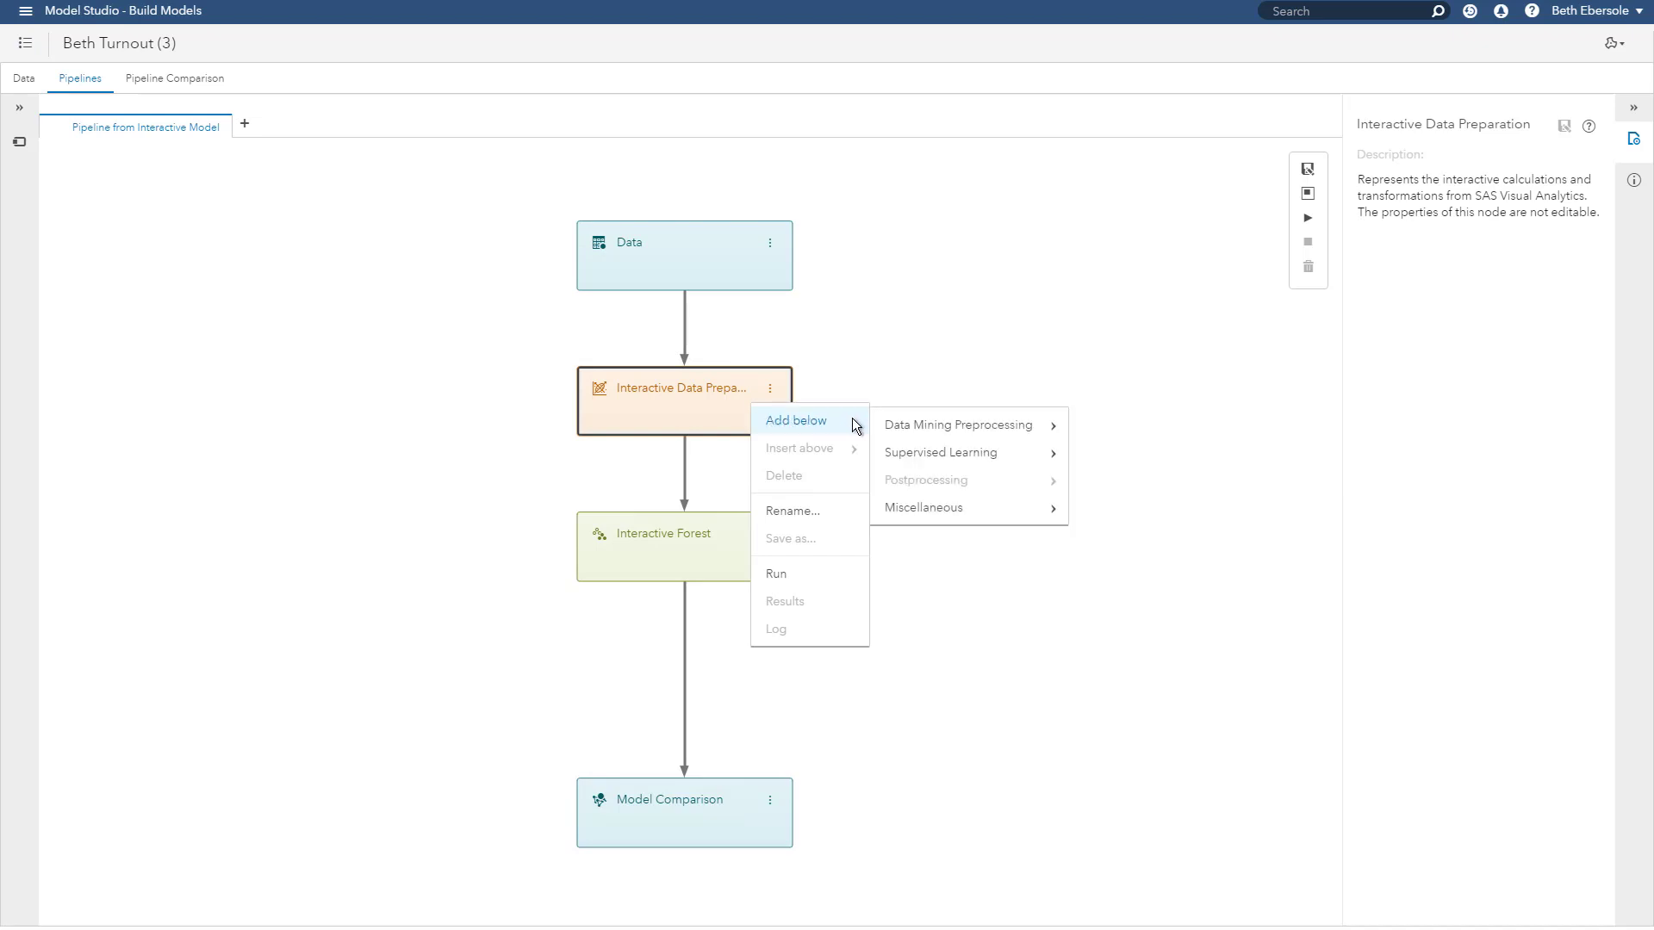
mouse_move(941, 451)
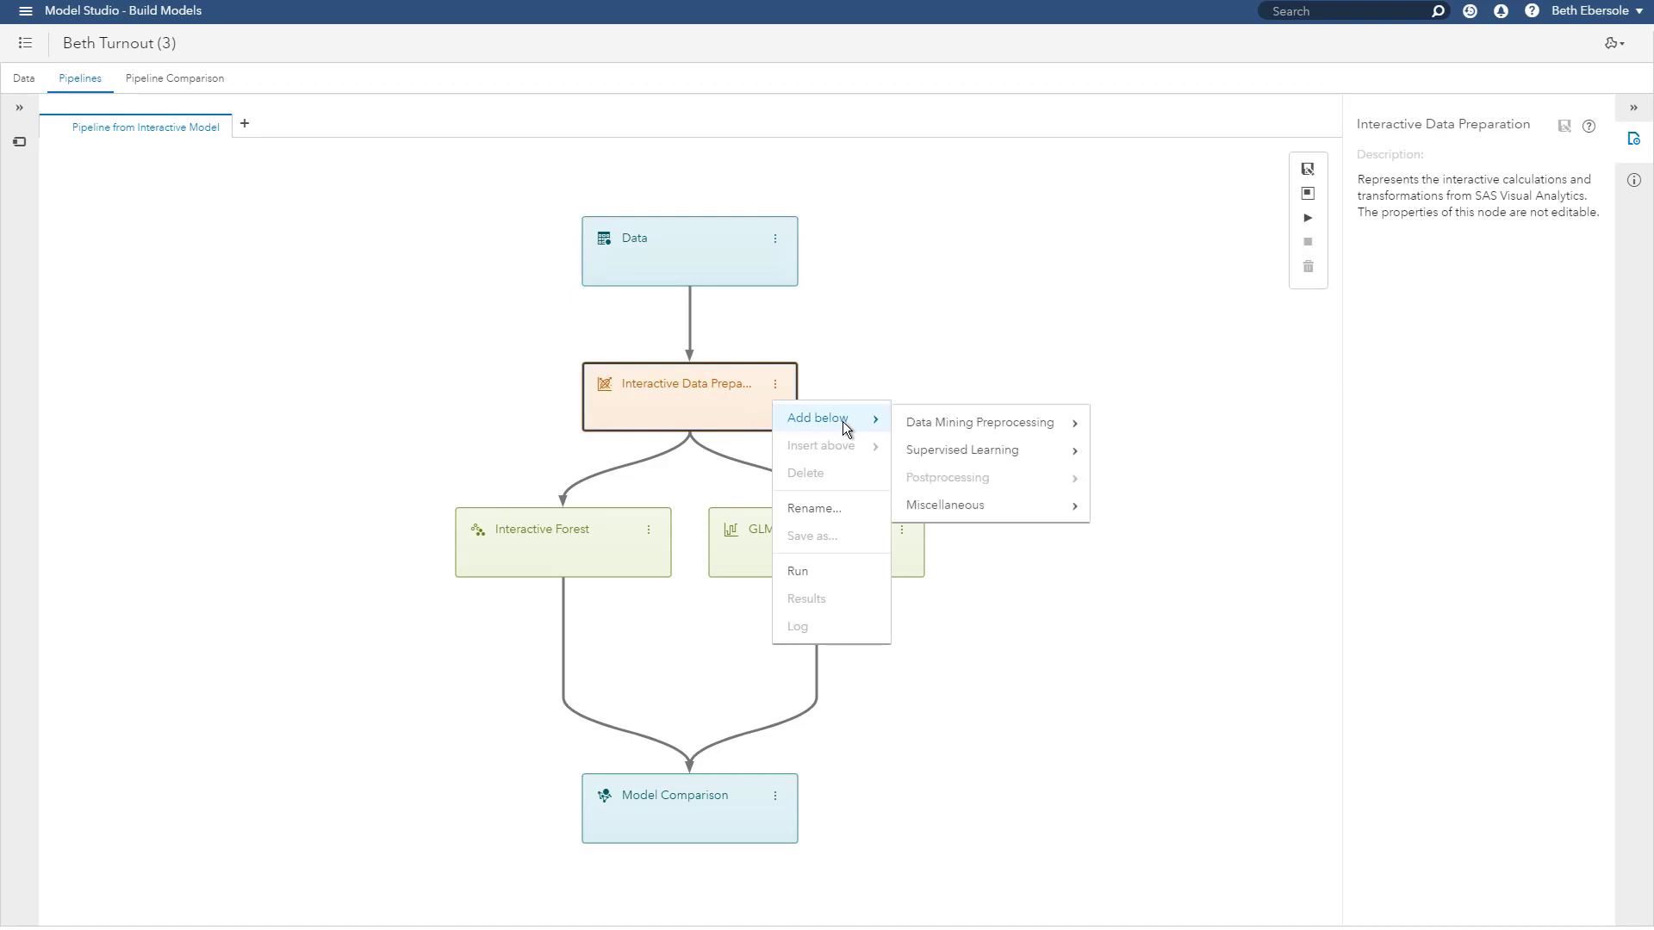
mouse_move(961, 450)
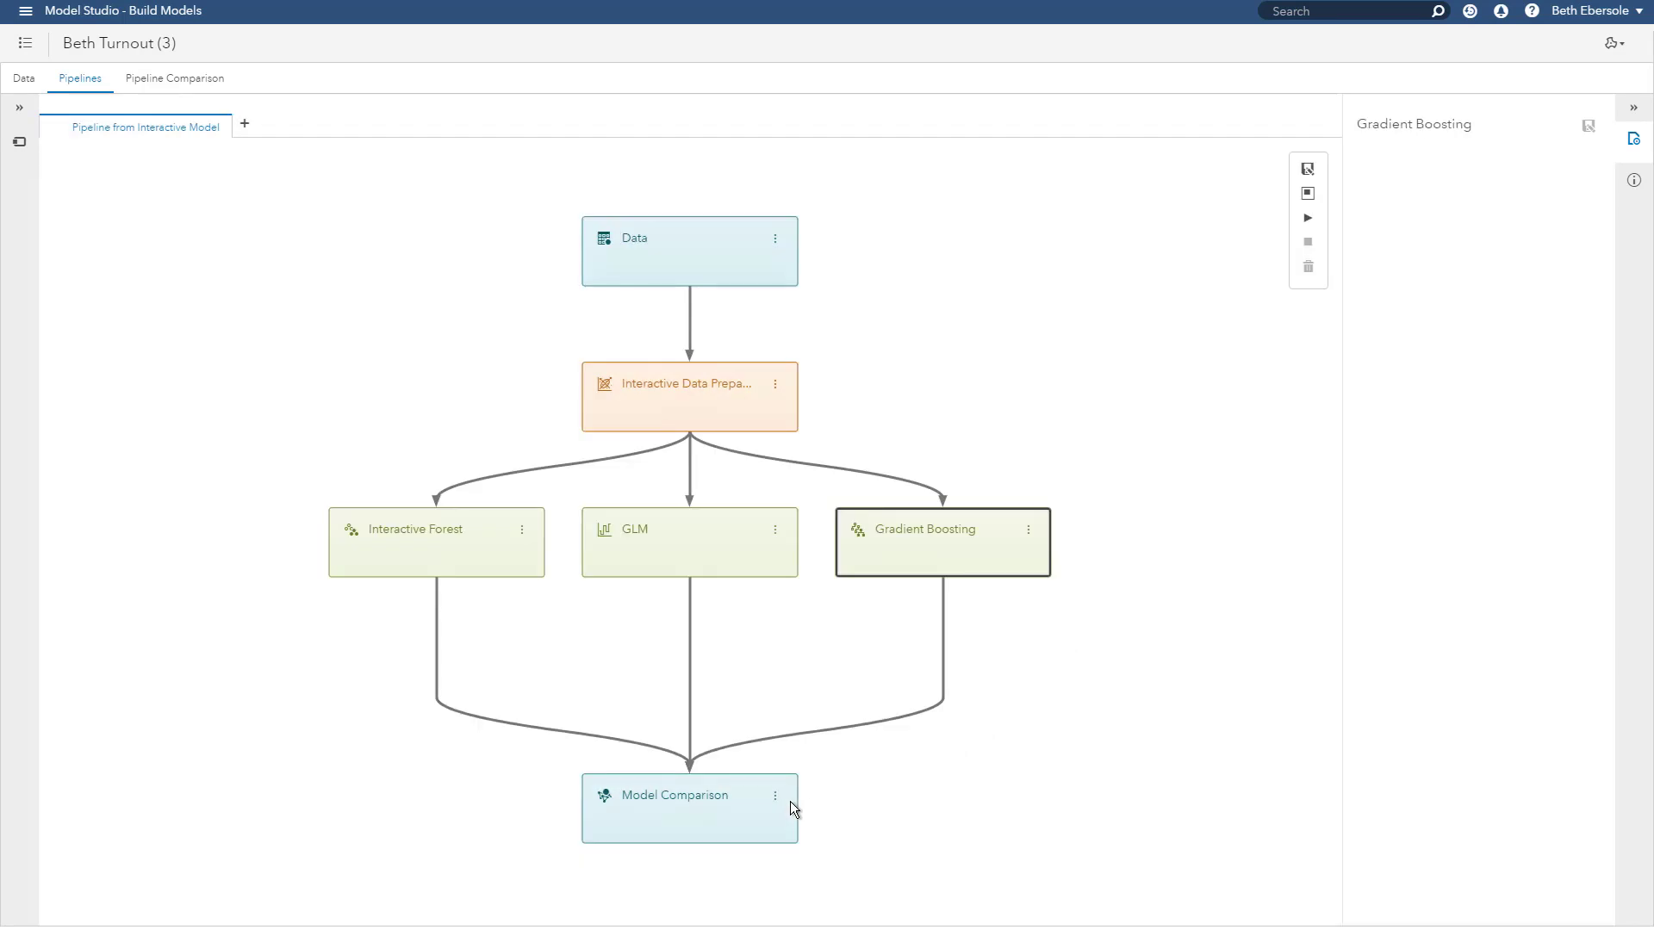
click(689, 794)
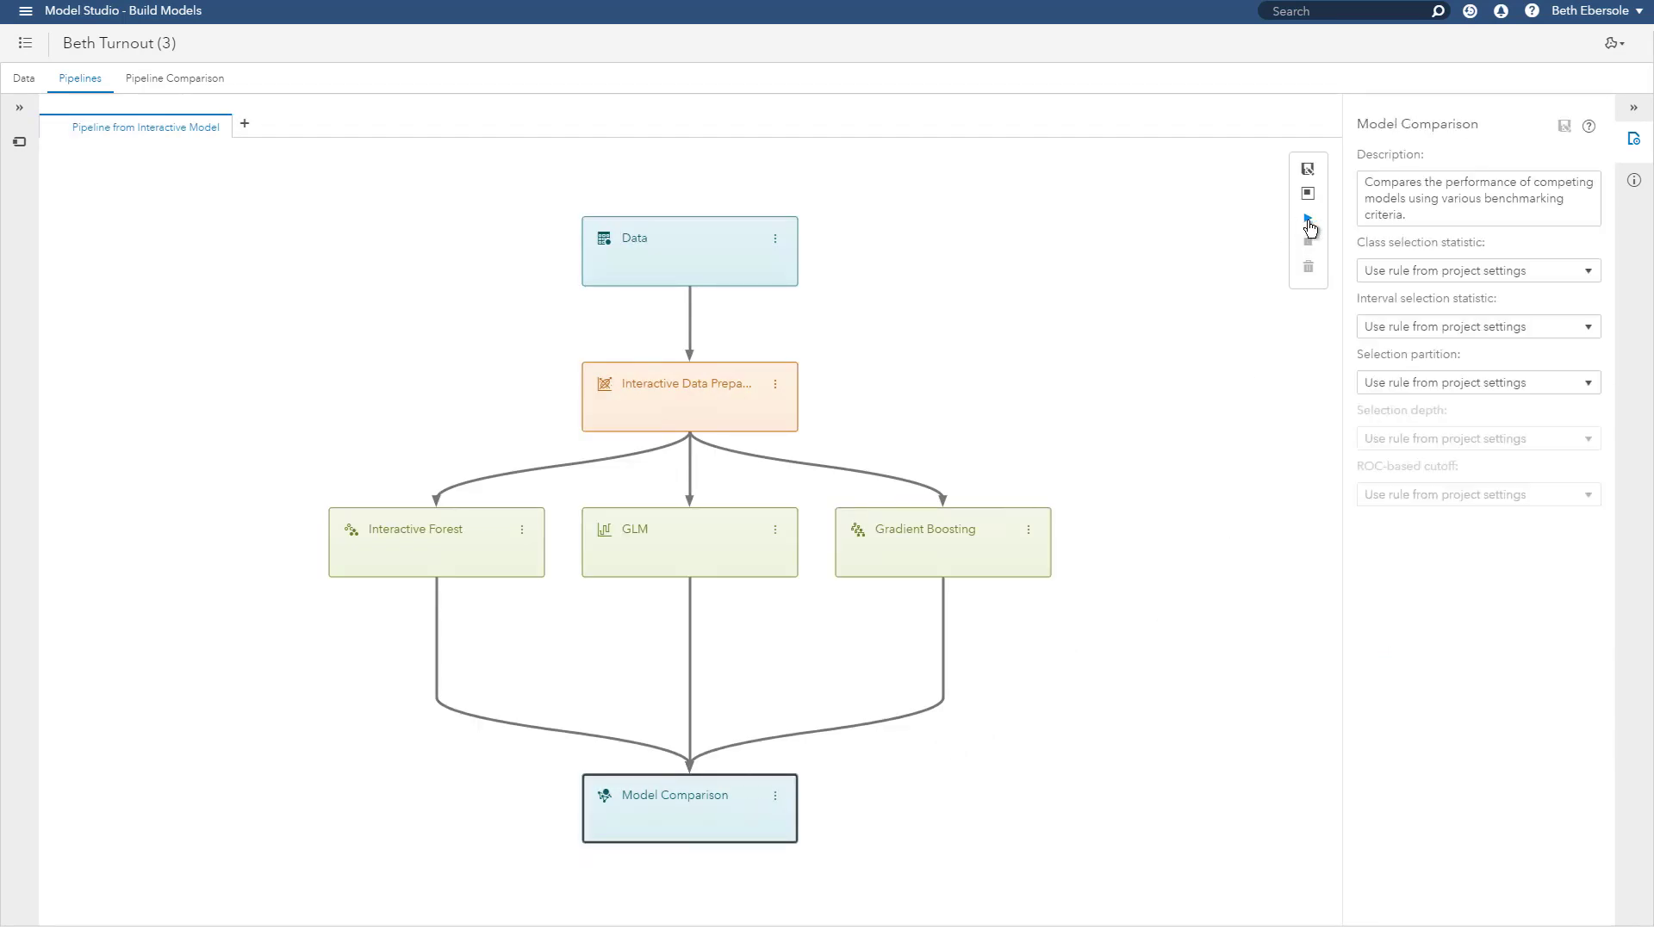
Step: Run the full pipeline and view the Model Comparison results showing Gradient Boosting as champion
click(1308, 217)
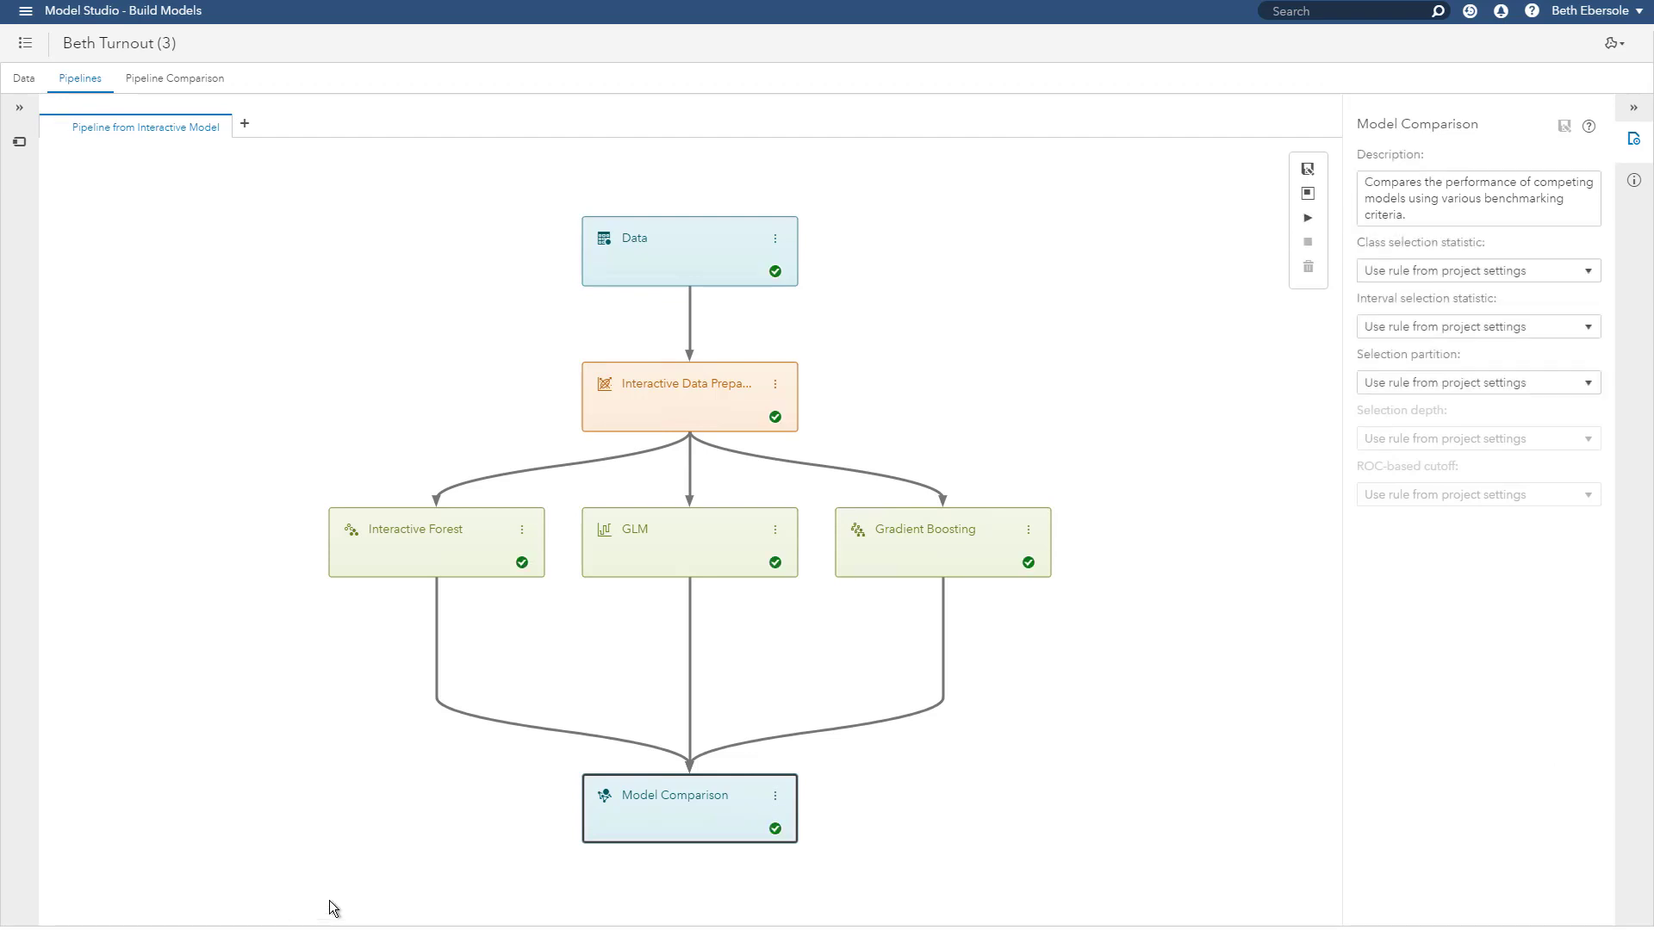
right_click(689, 808)
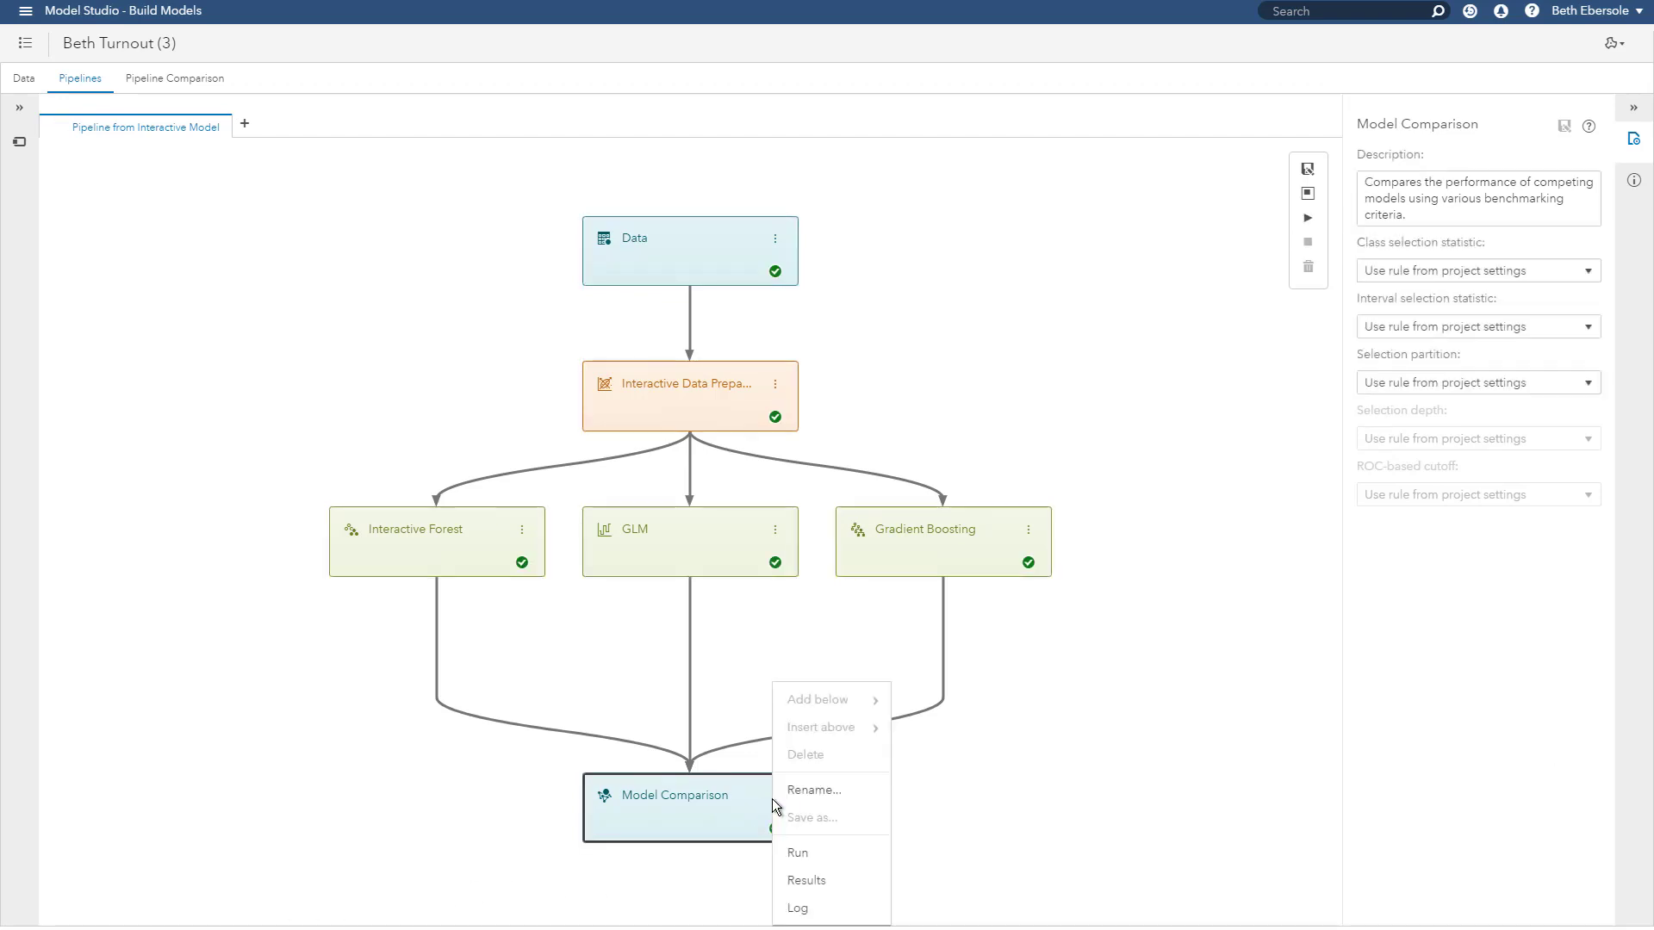
click(806, 880)
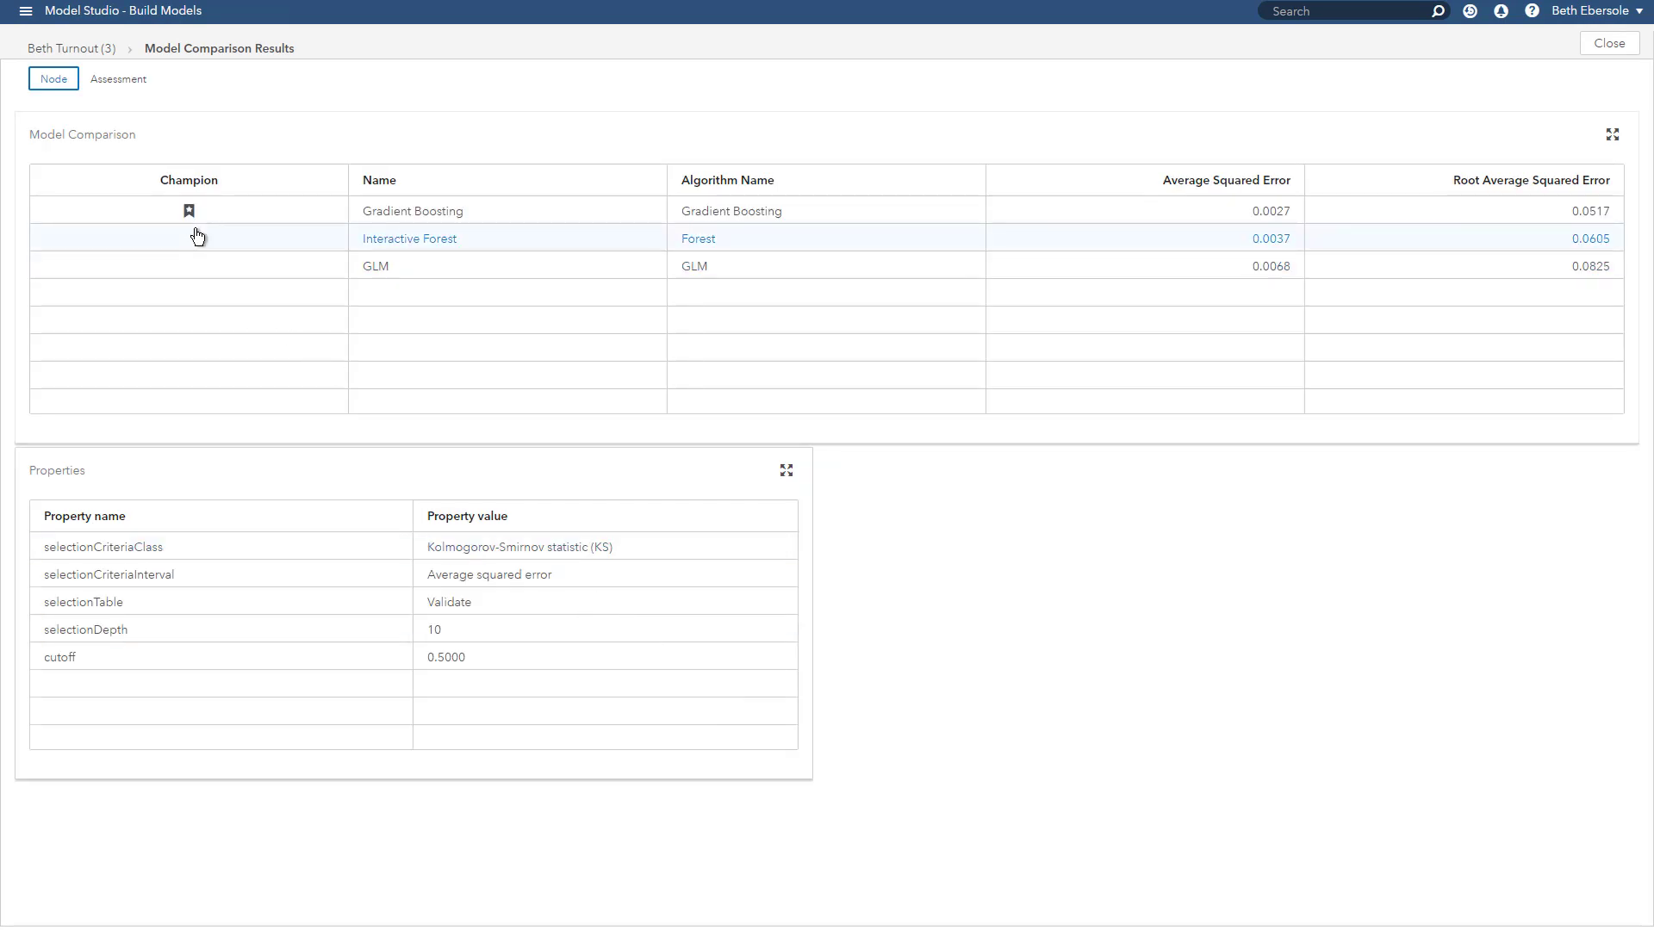
Step: Register the Gradient Boosting champion and view it on the Pipeline Comparison page
click(412, 211)
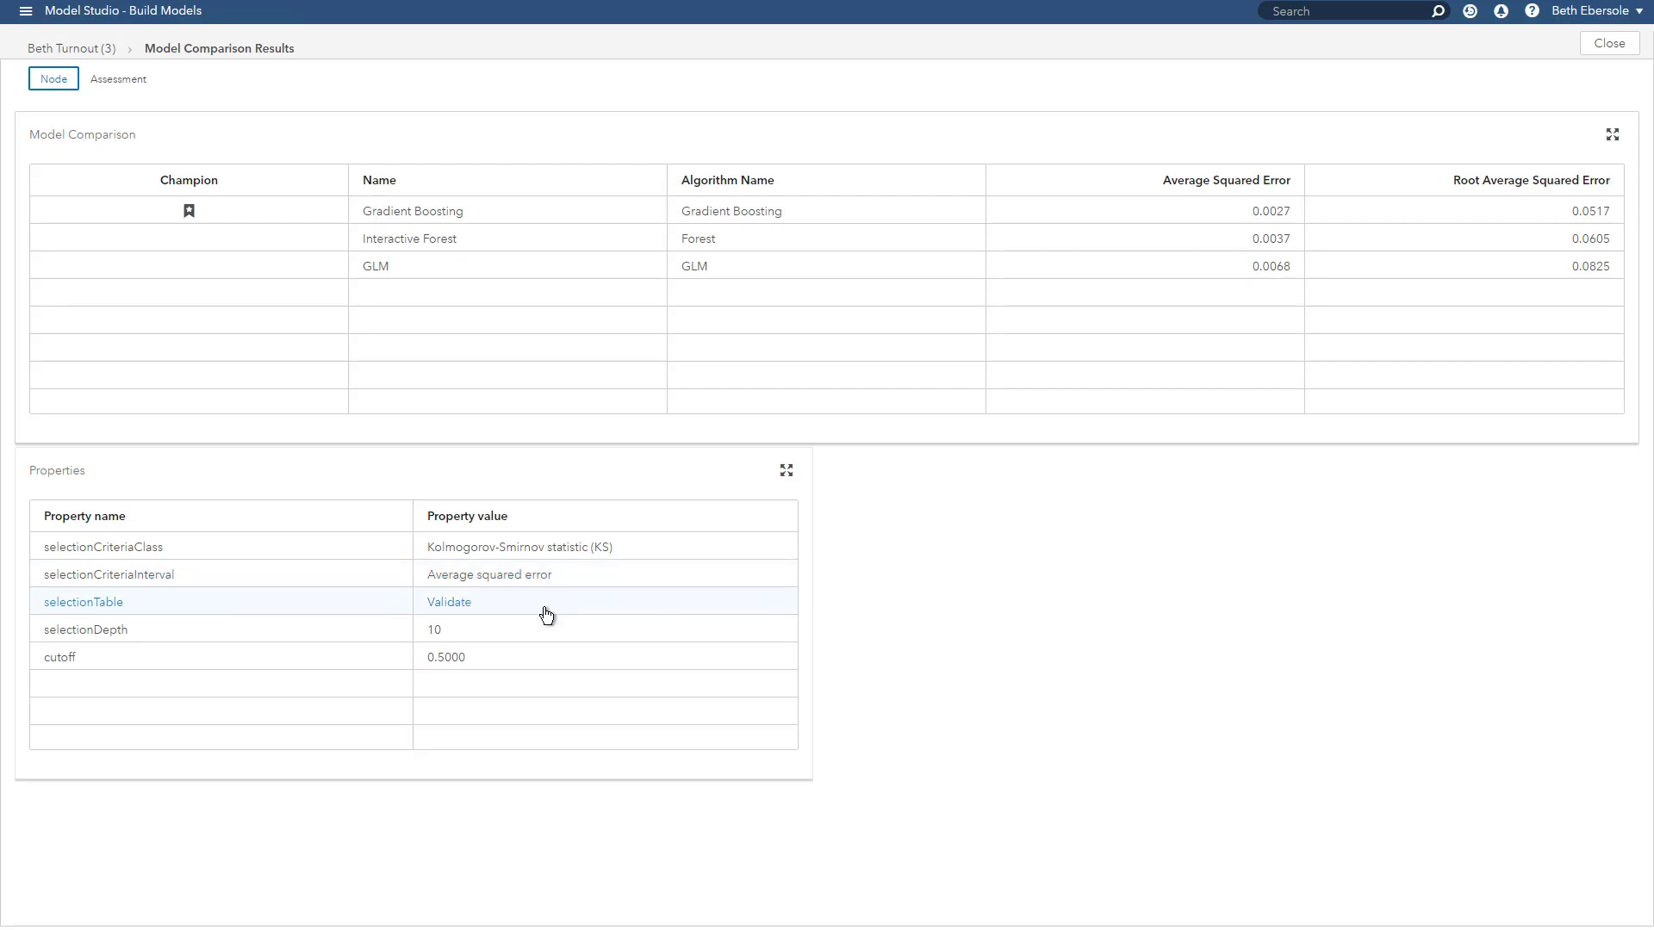
click(1607, 43)
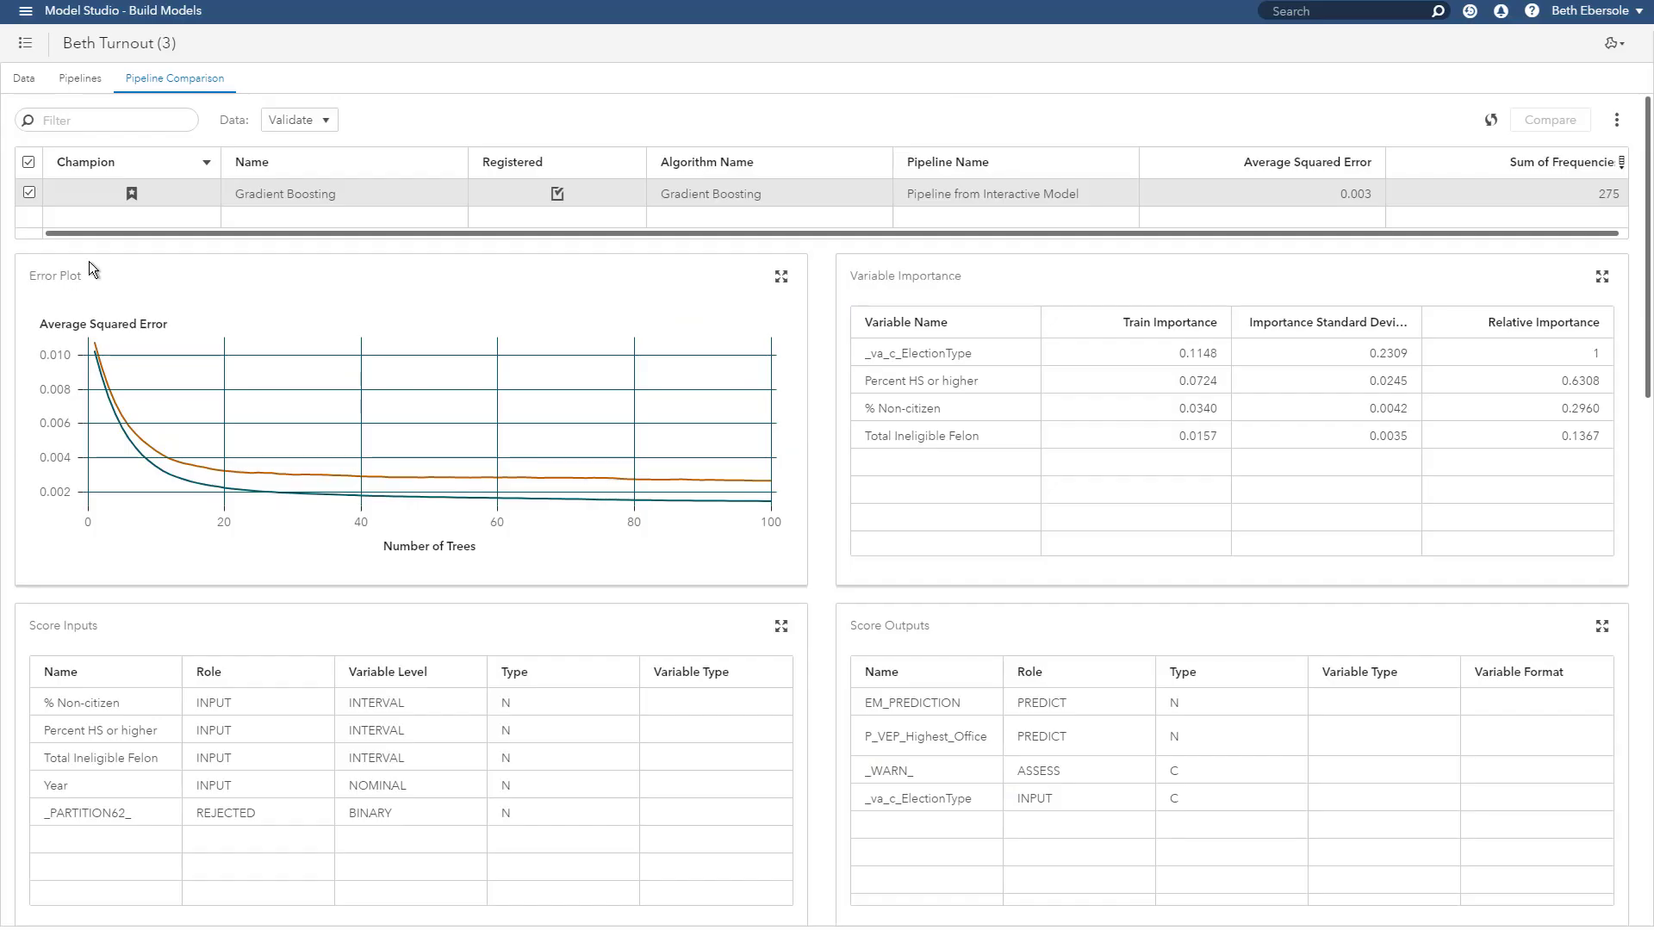
mouse_move(1561, 129)
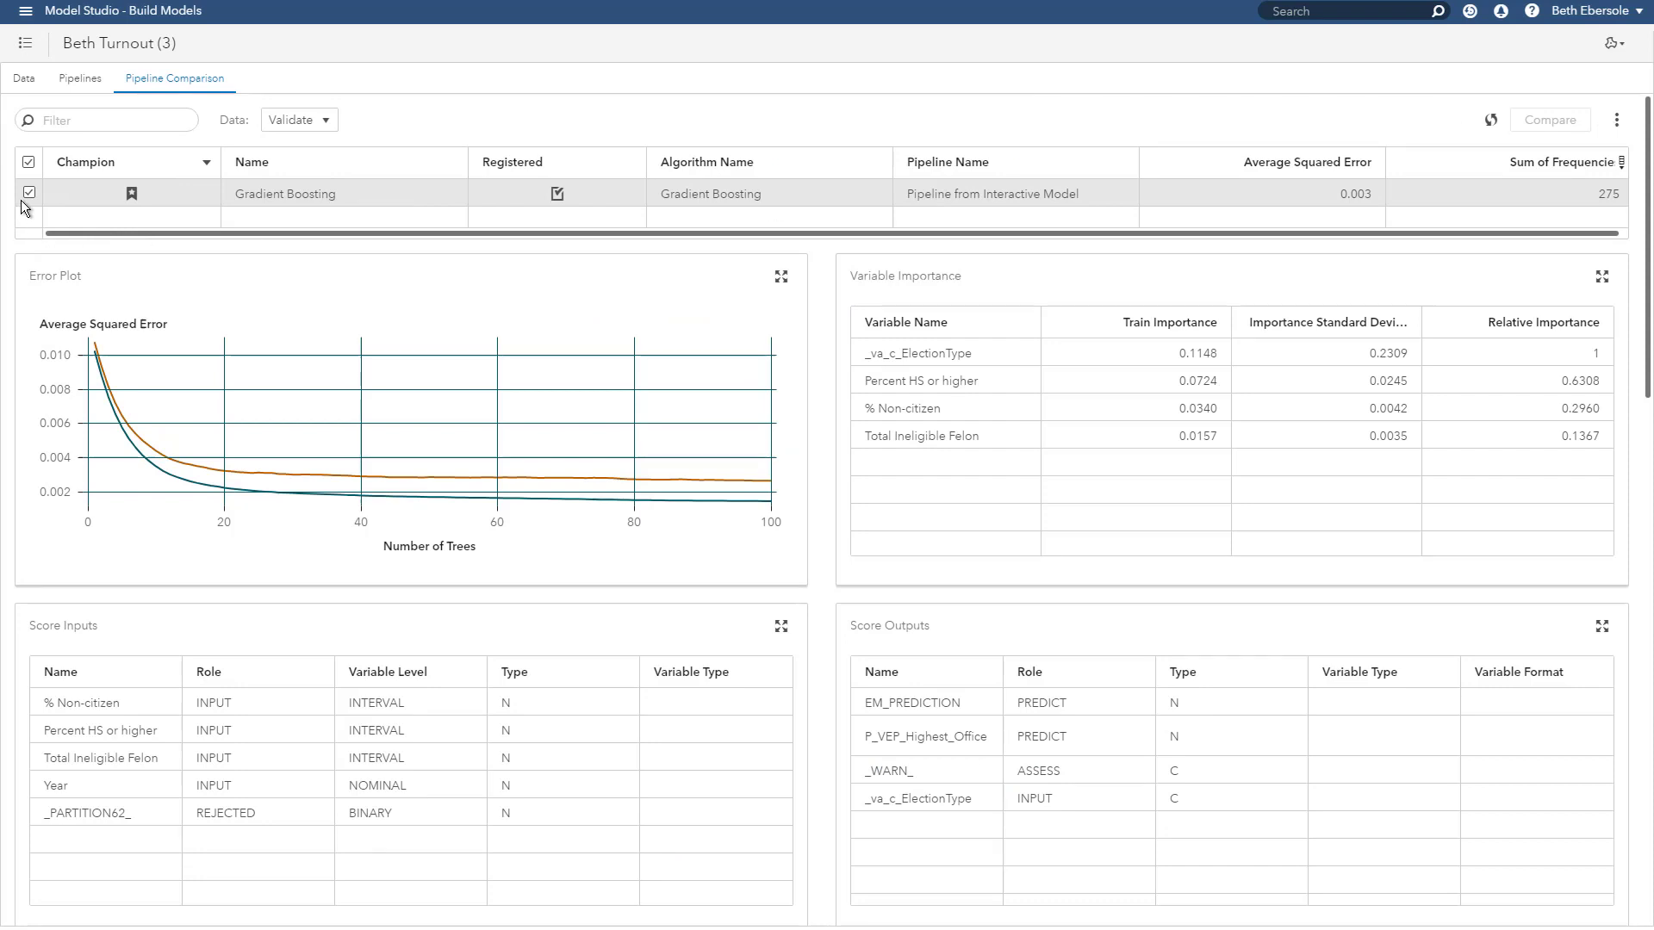
Step: Bring up the SAS applications menu from Model Studio
click(1616, 119)
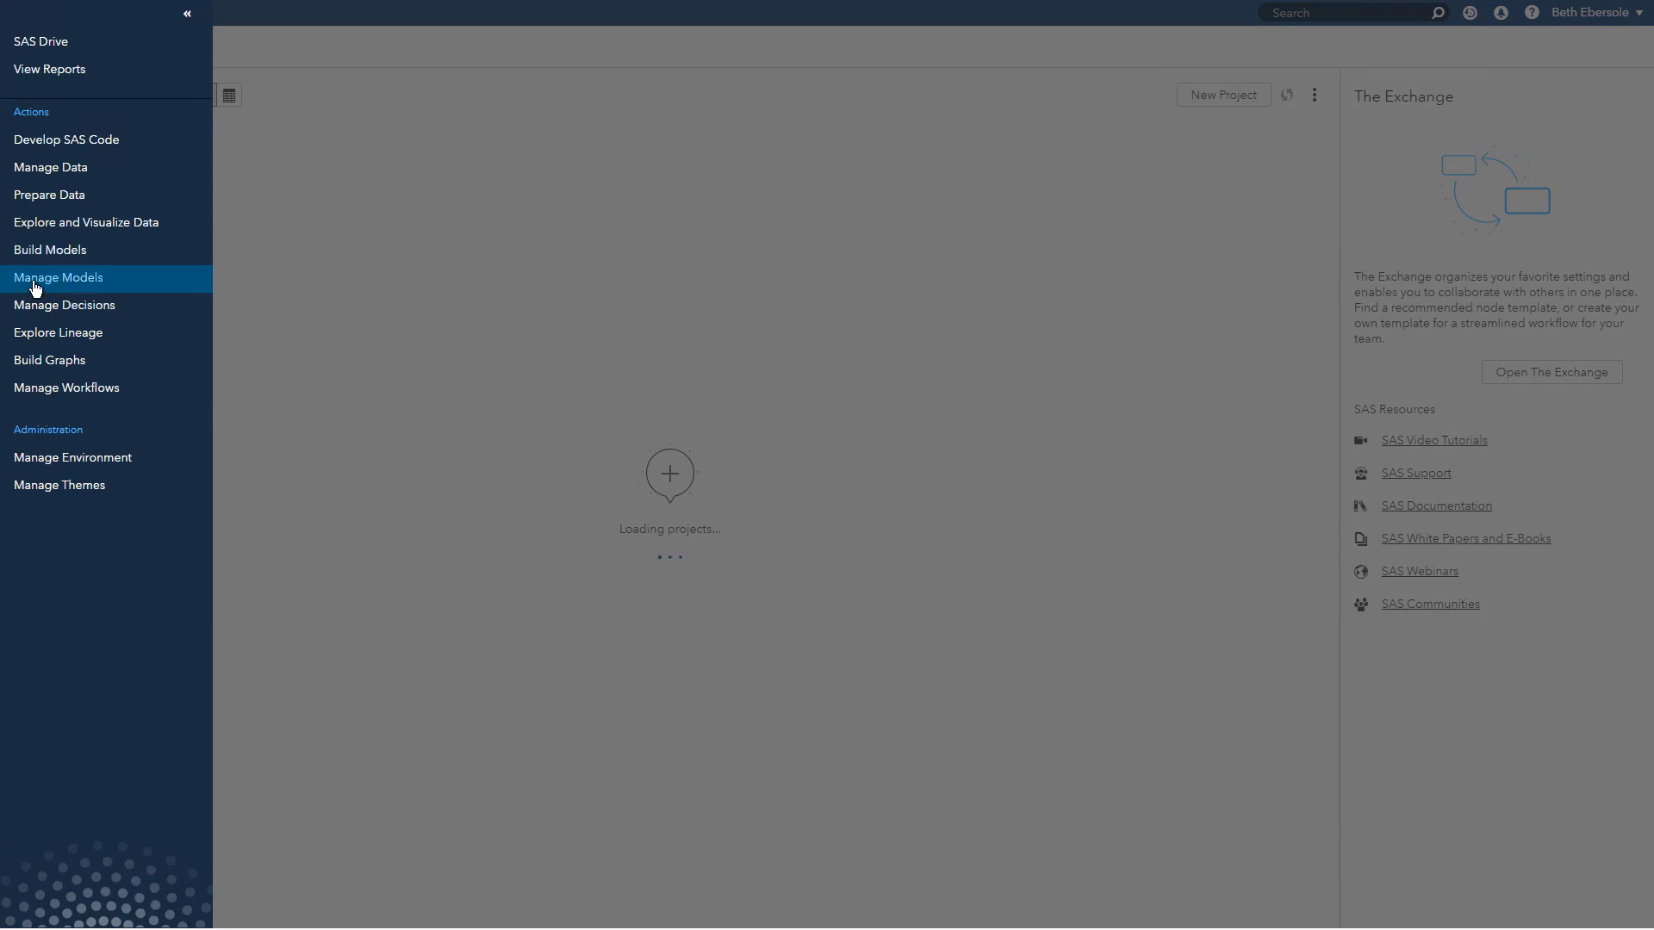
Step: Switch to Manage Models and sort the Models list by Date Modified, newest first
click(59, 277)
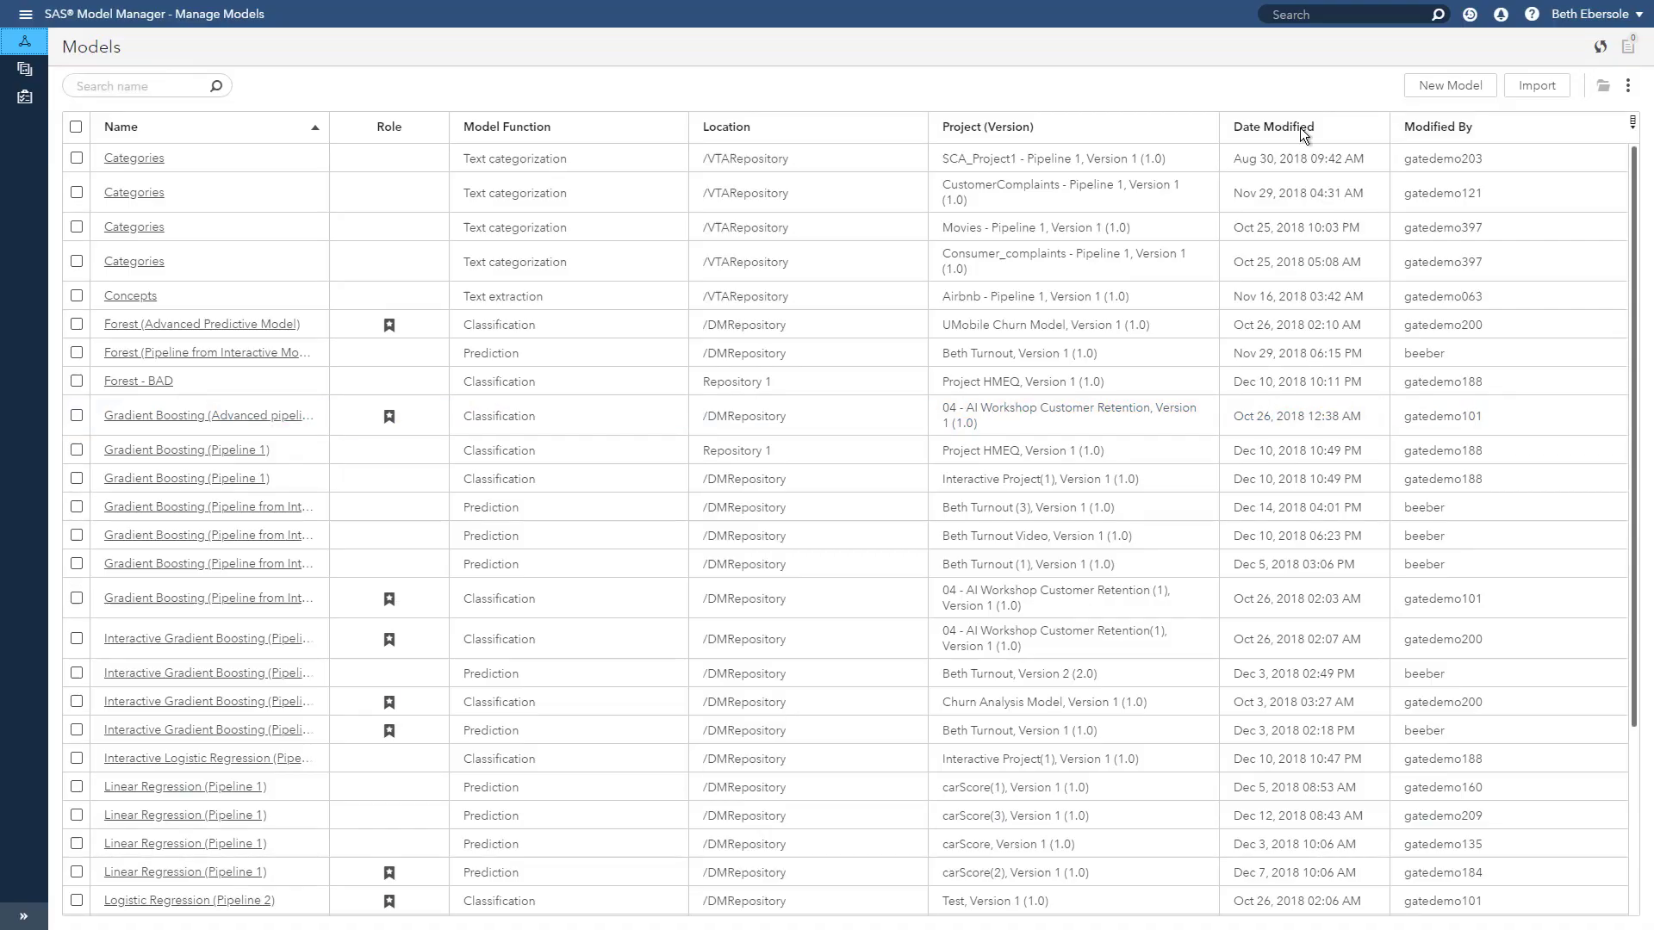
click(1273, 126)
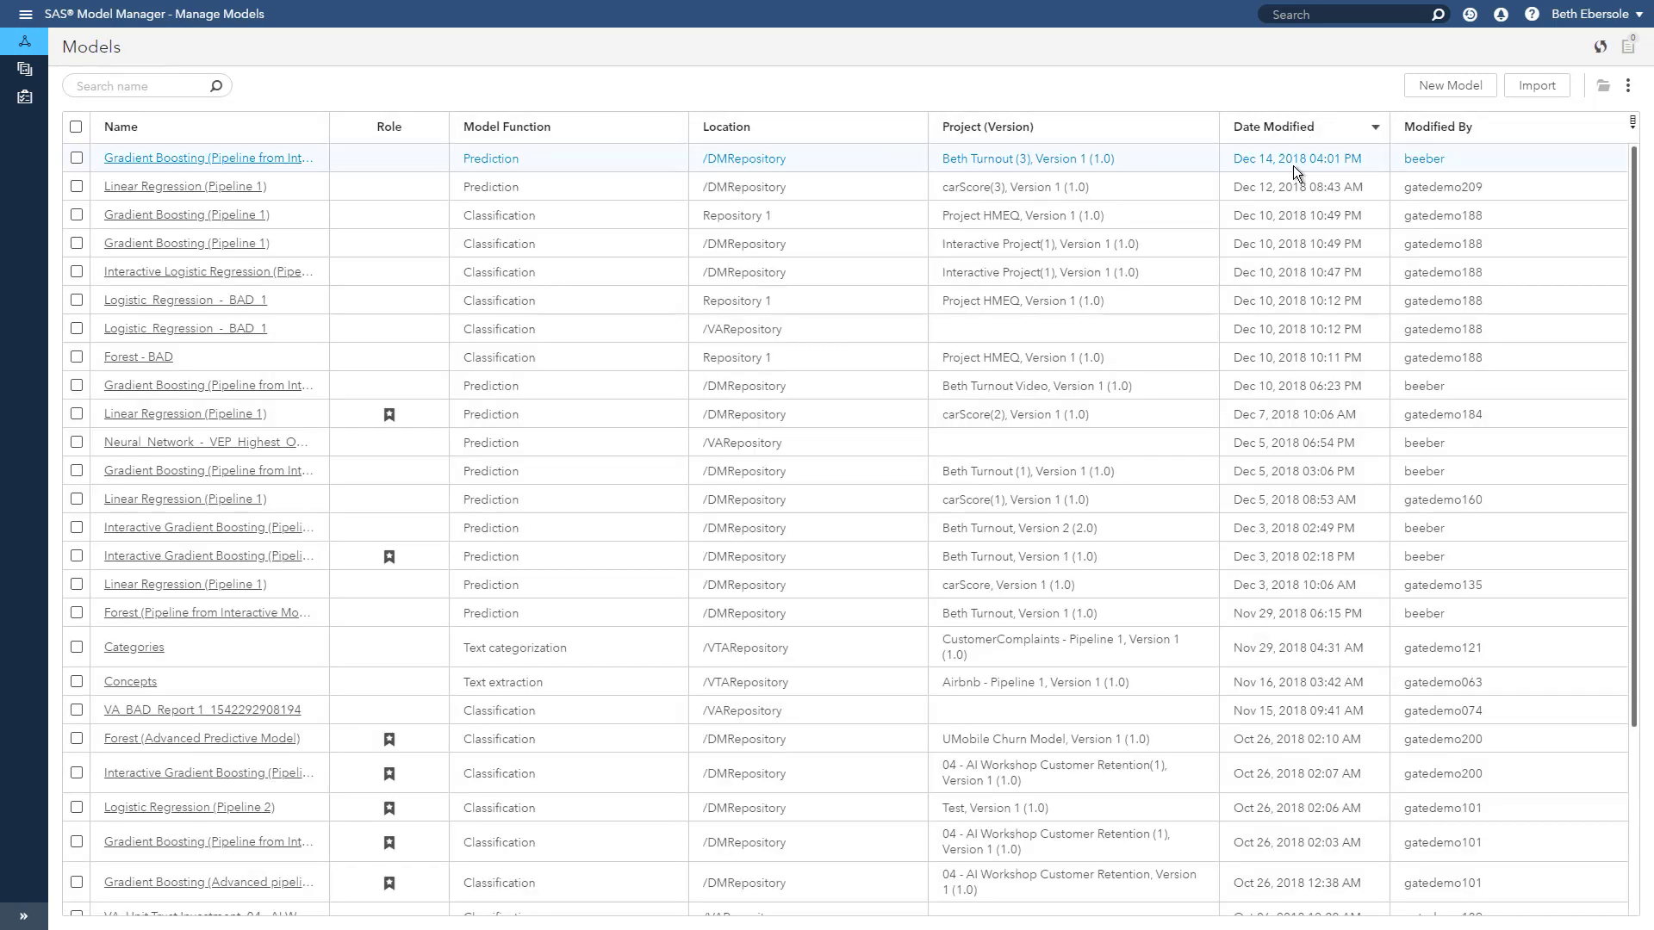
mouse_move(961, 171)
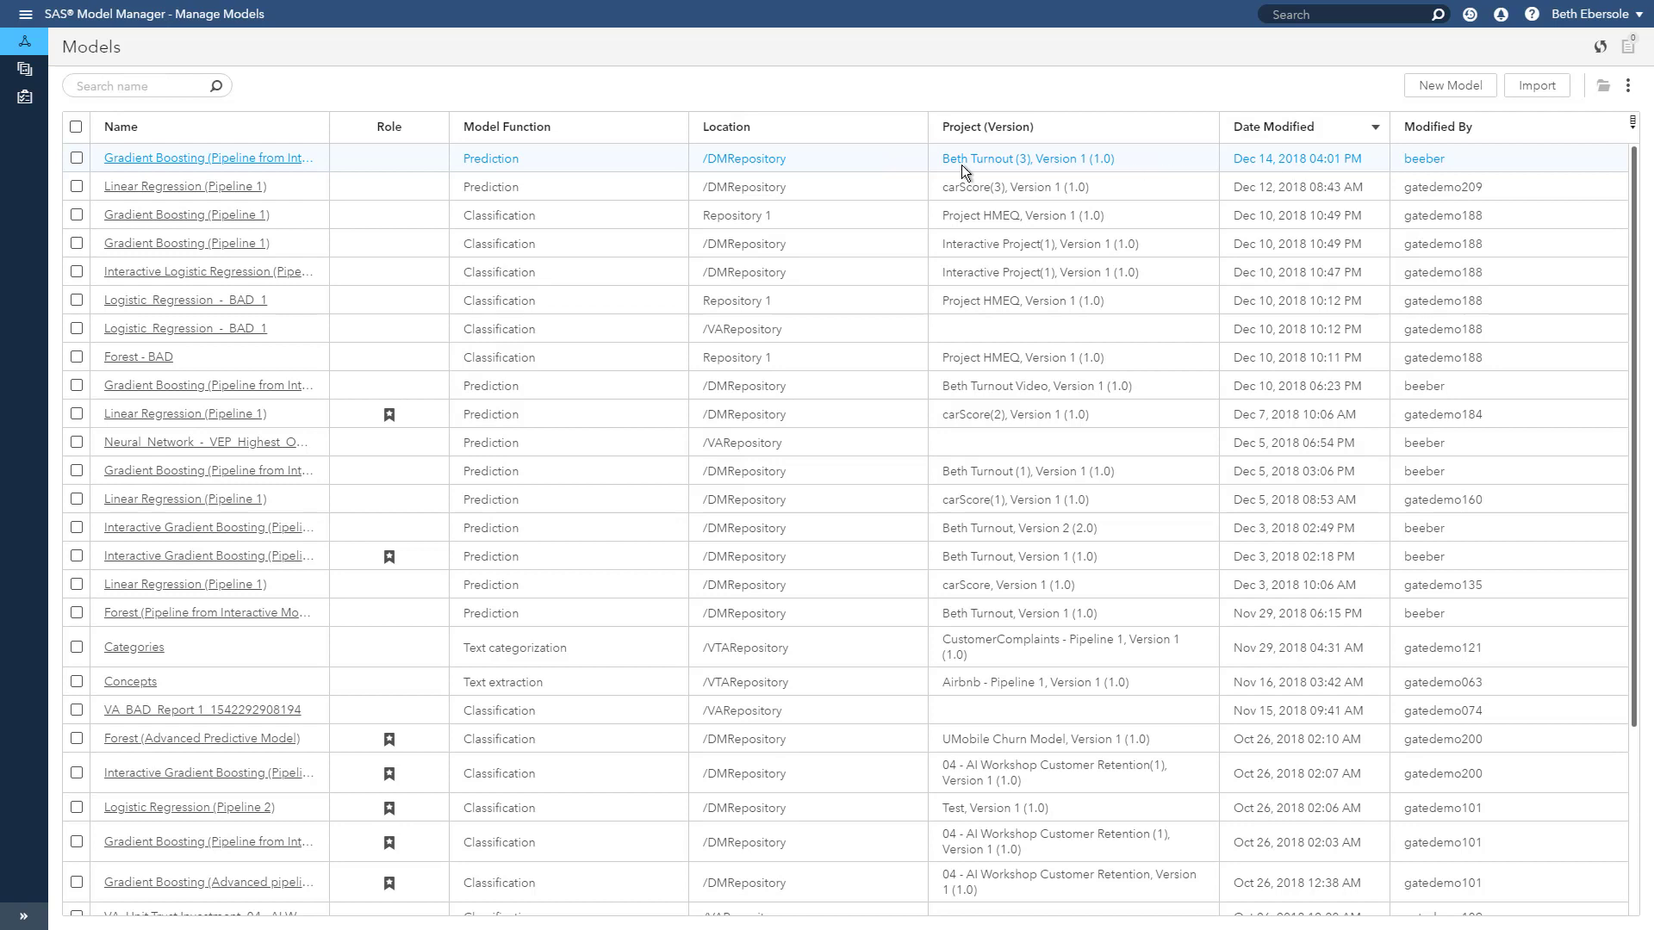
mouse_move(243, 171)
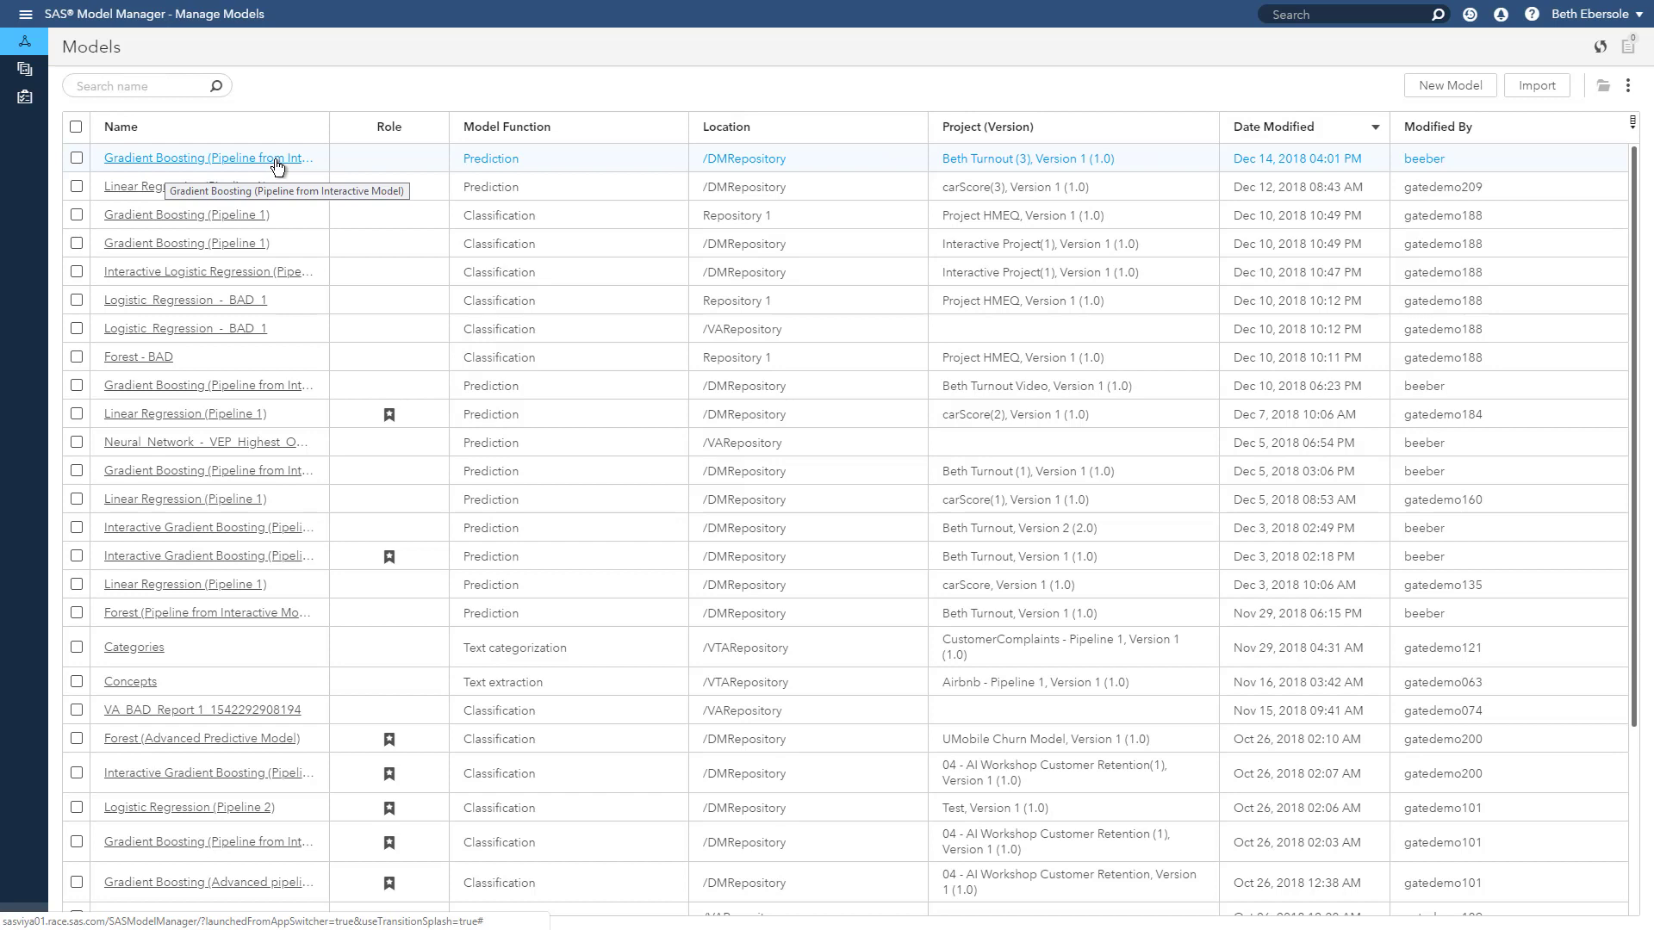
mouse_move(279, 166)
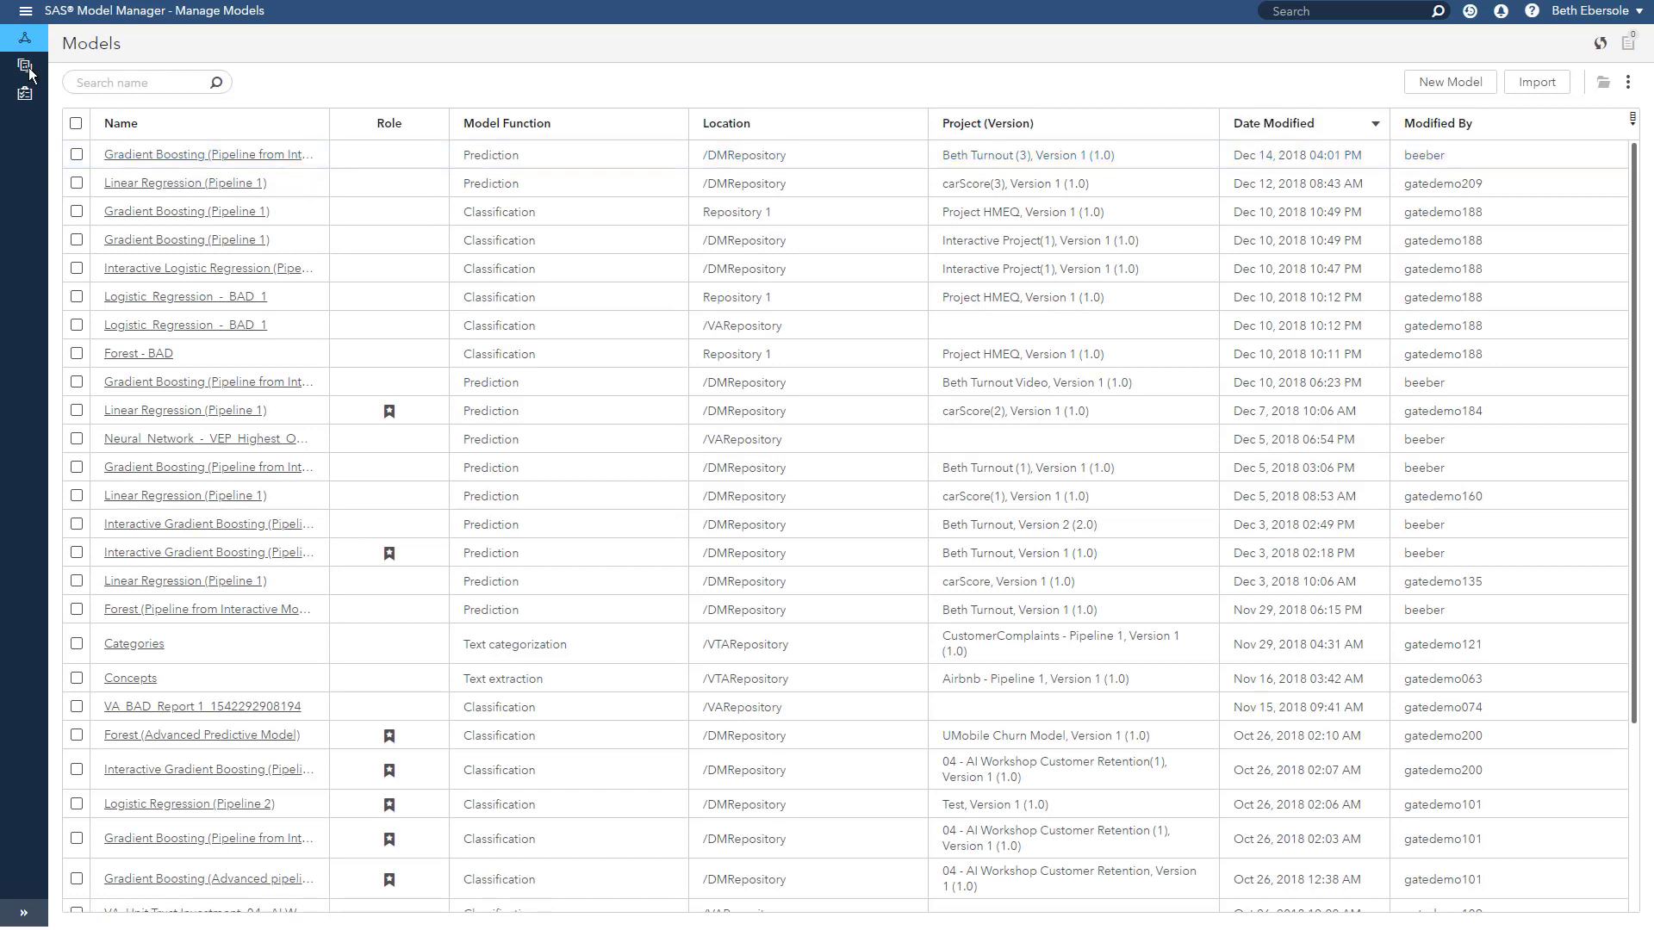
Step: Sort Projects by Date Modified, enter the Beth Turnout (3) project and view its History
click(25, 67)
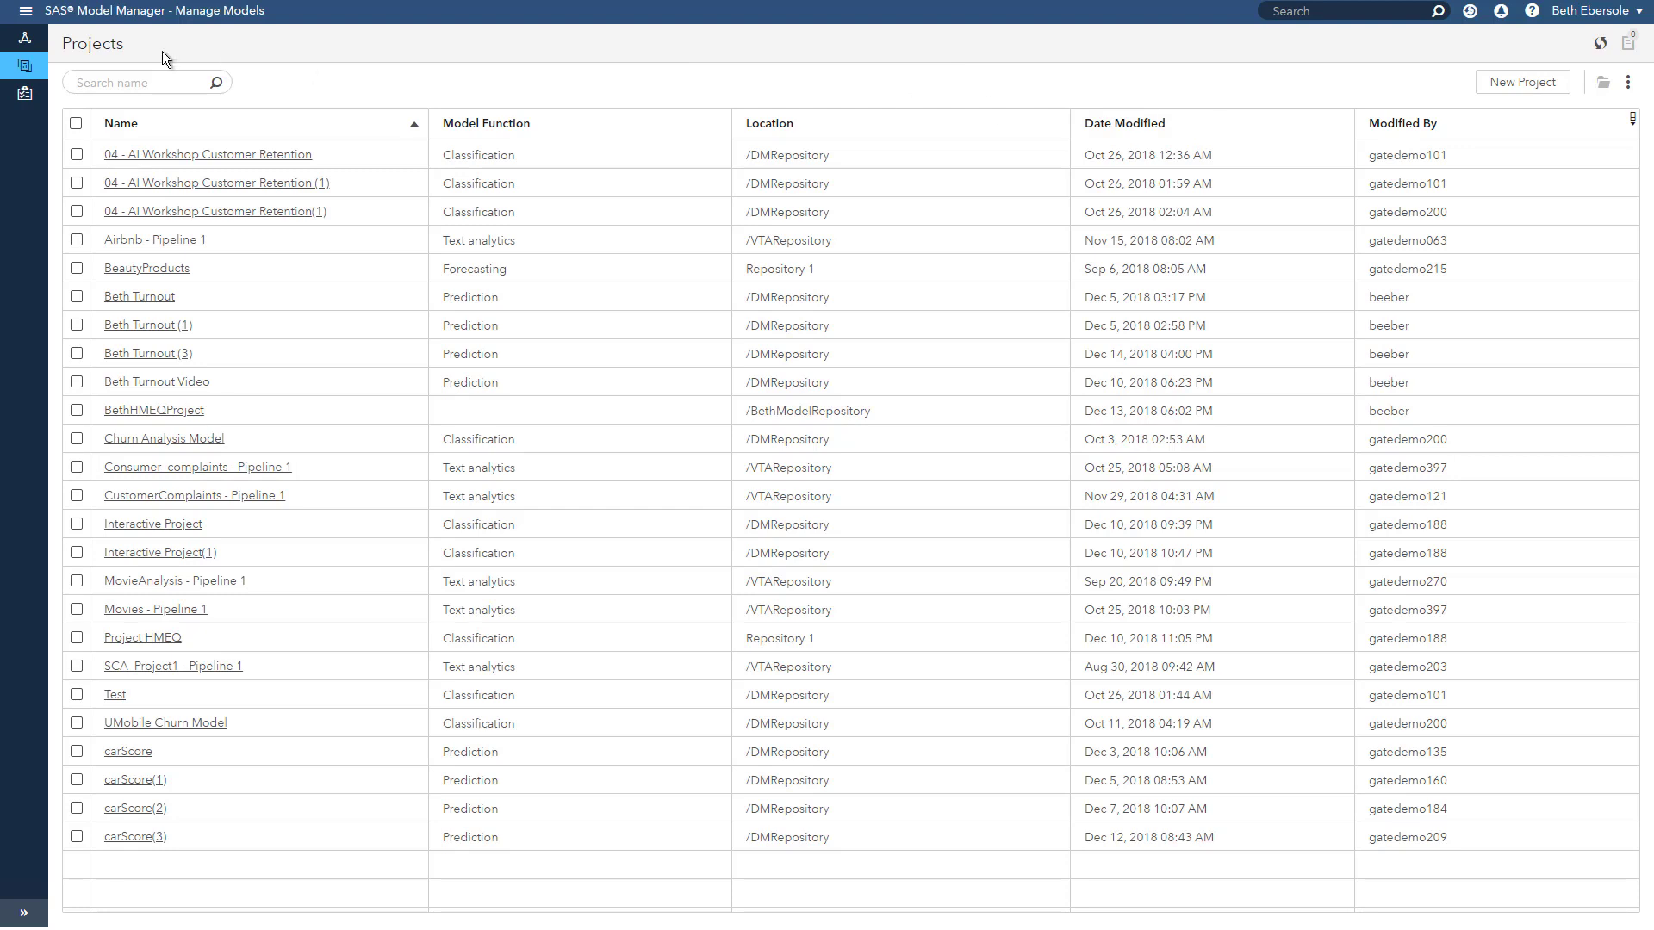
click(1124, 124)
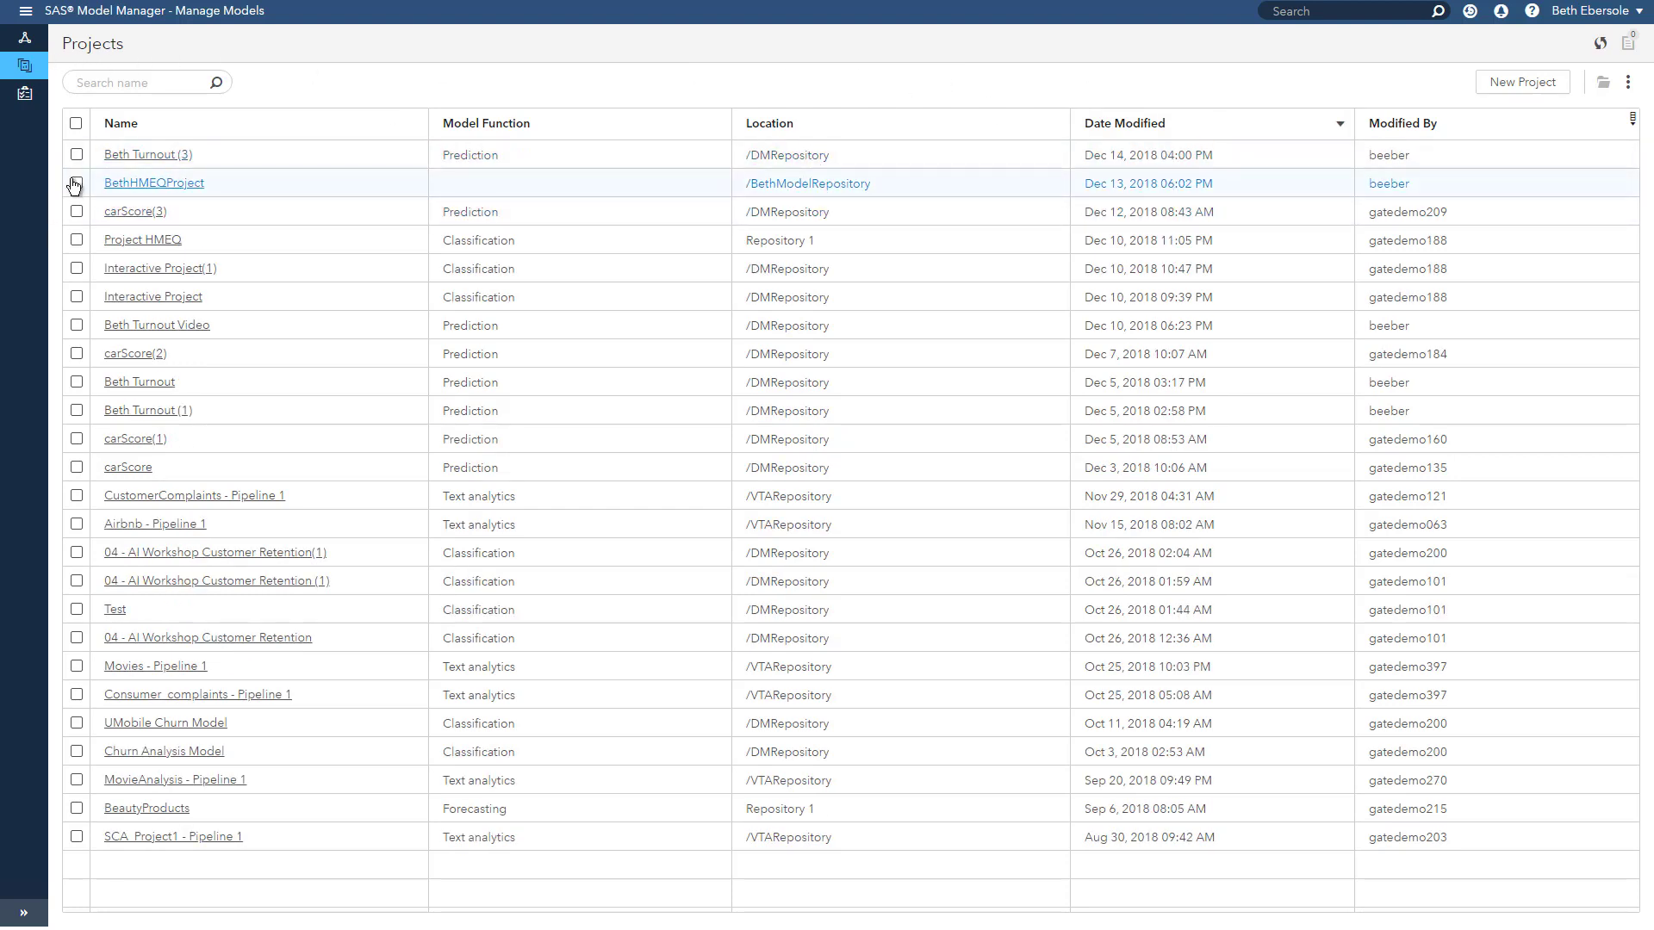
click(145, 154)
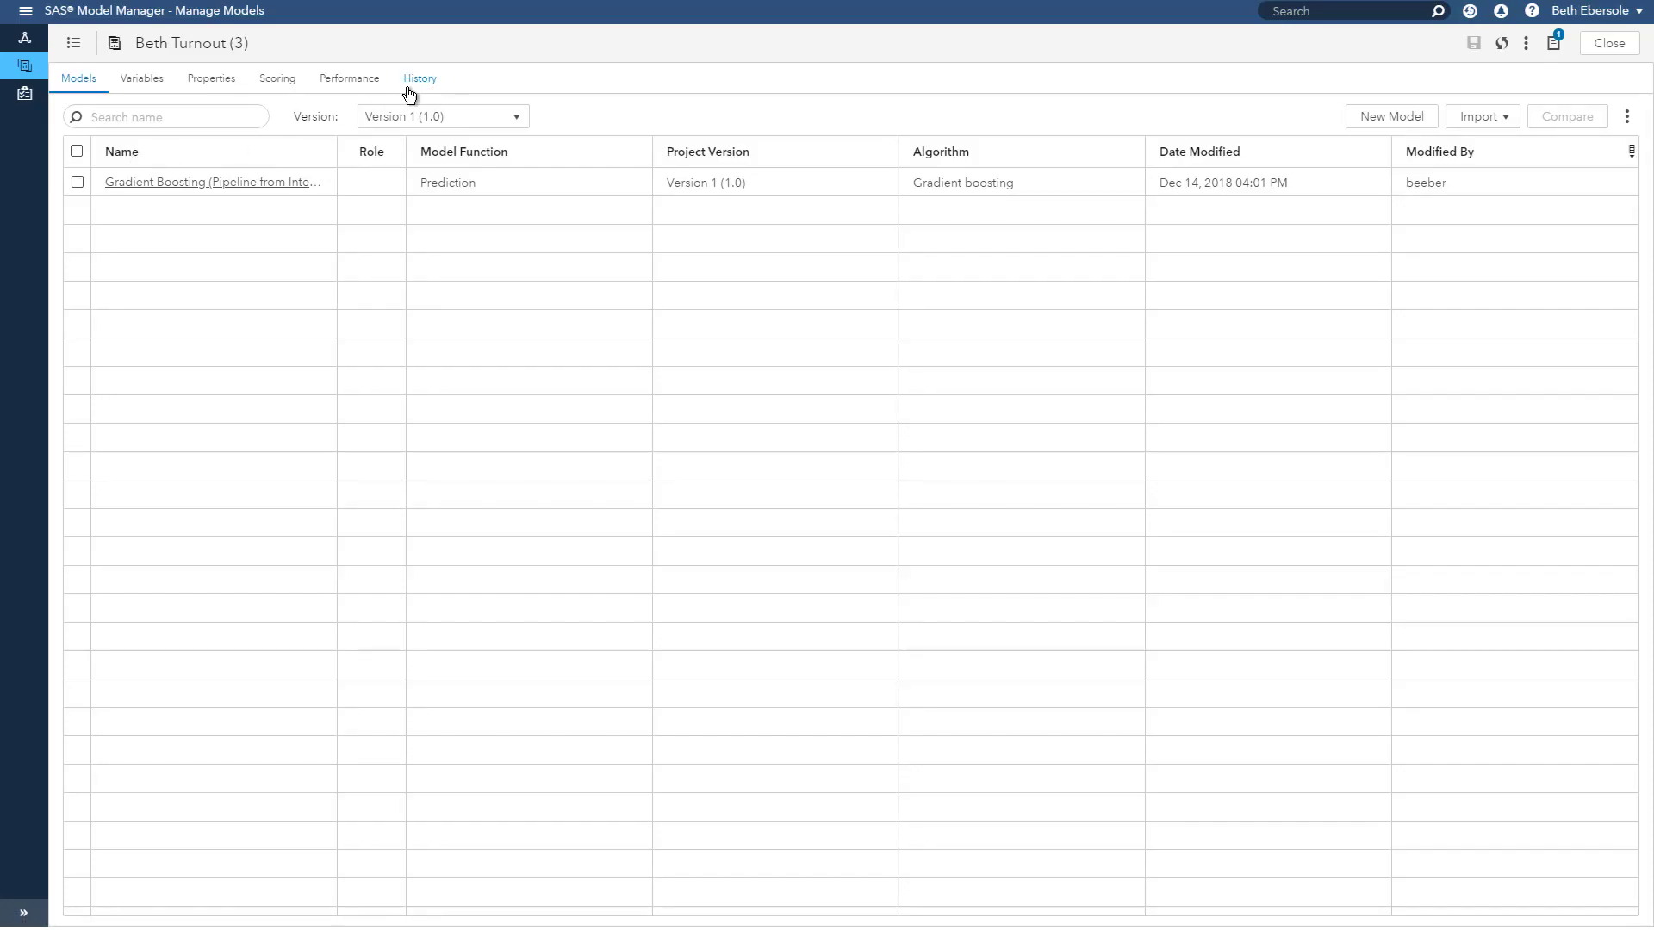
click(418, 78)
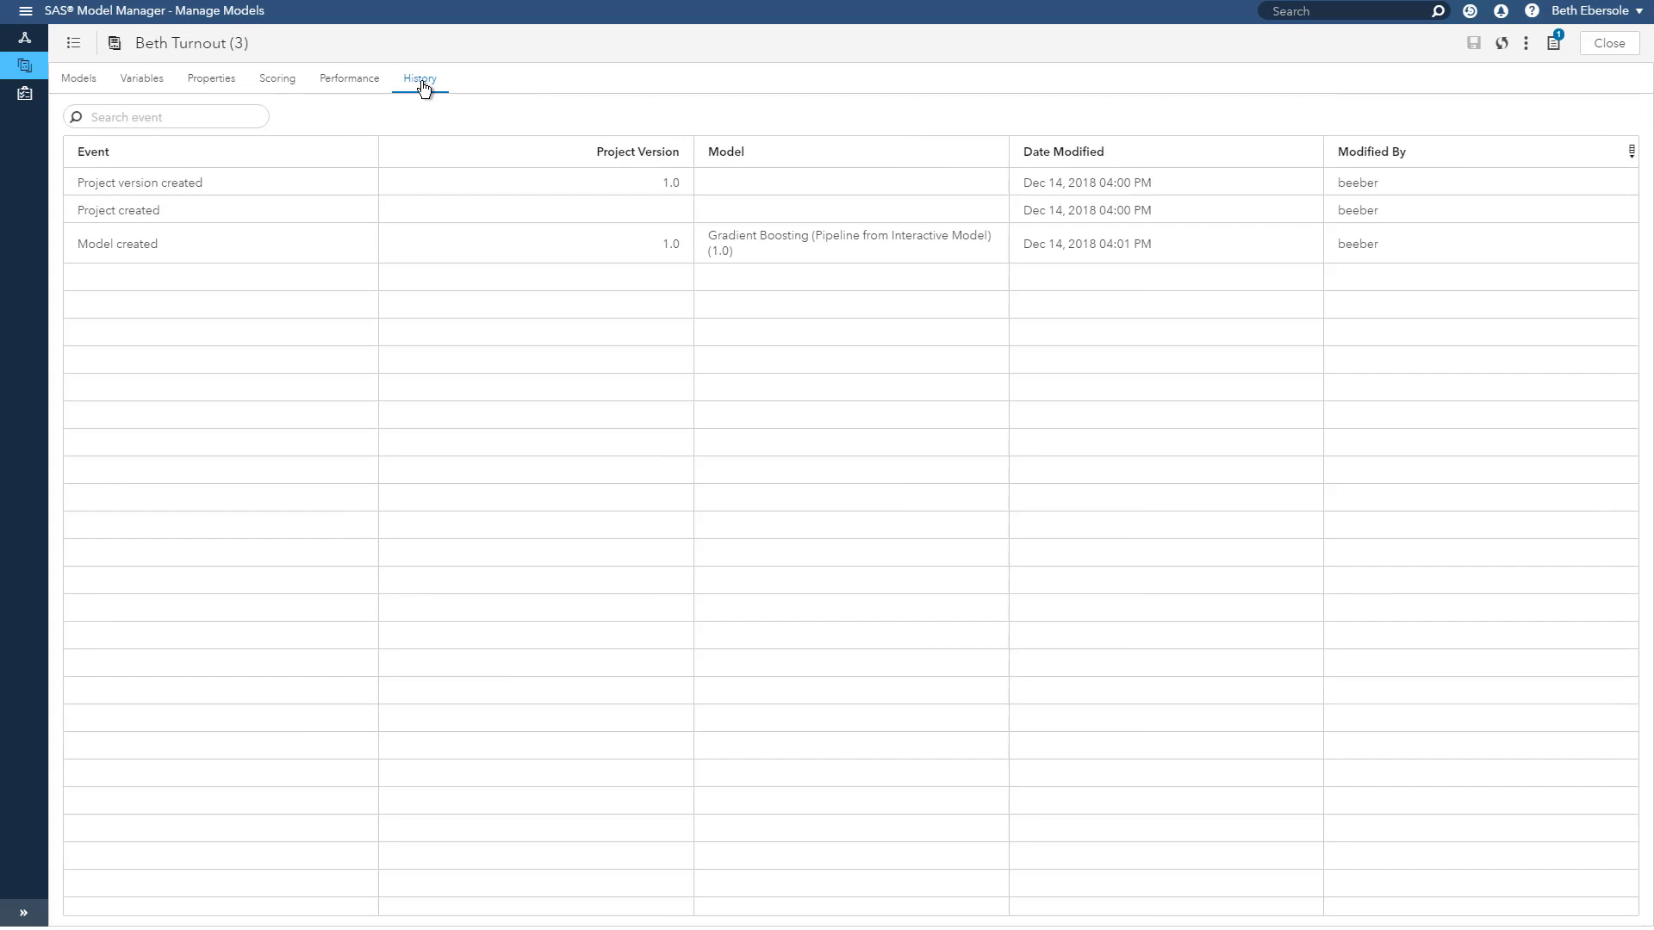
mouse_move(1226, 244)
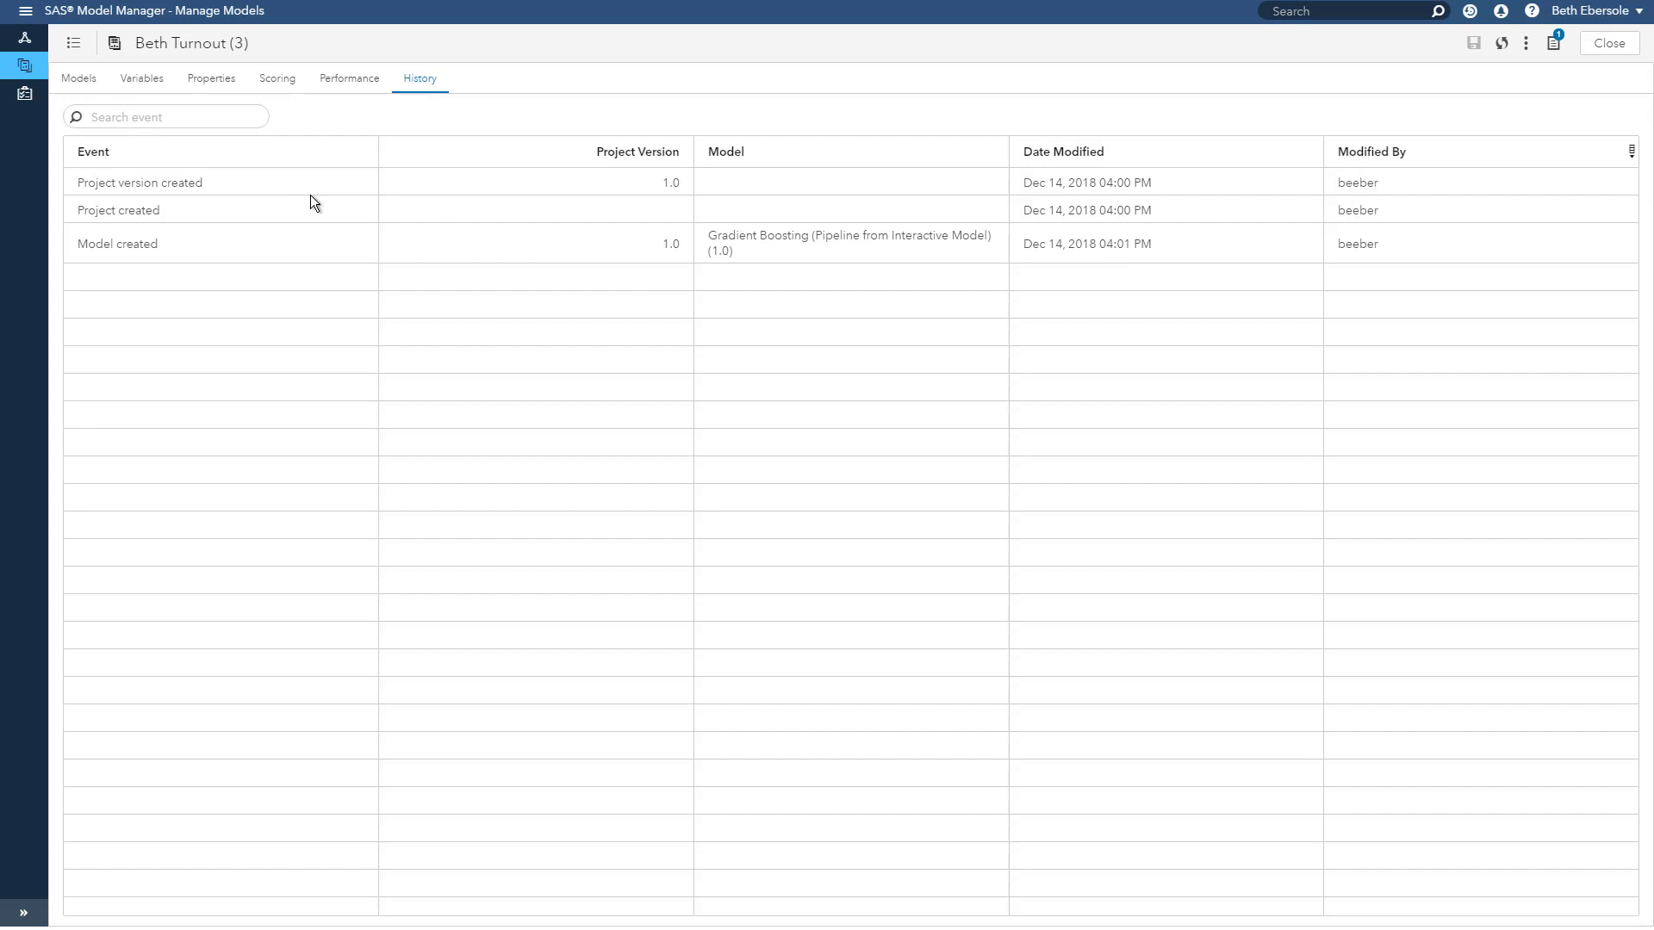
mouse_move(26, 45)
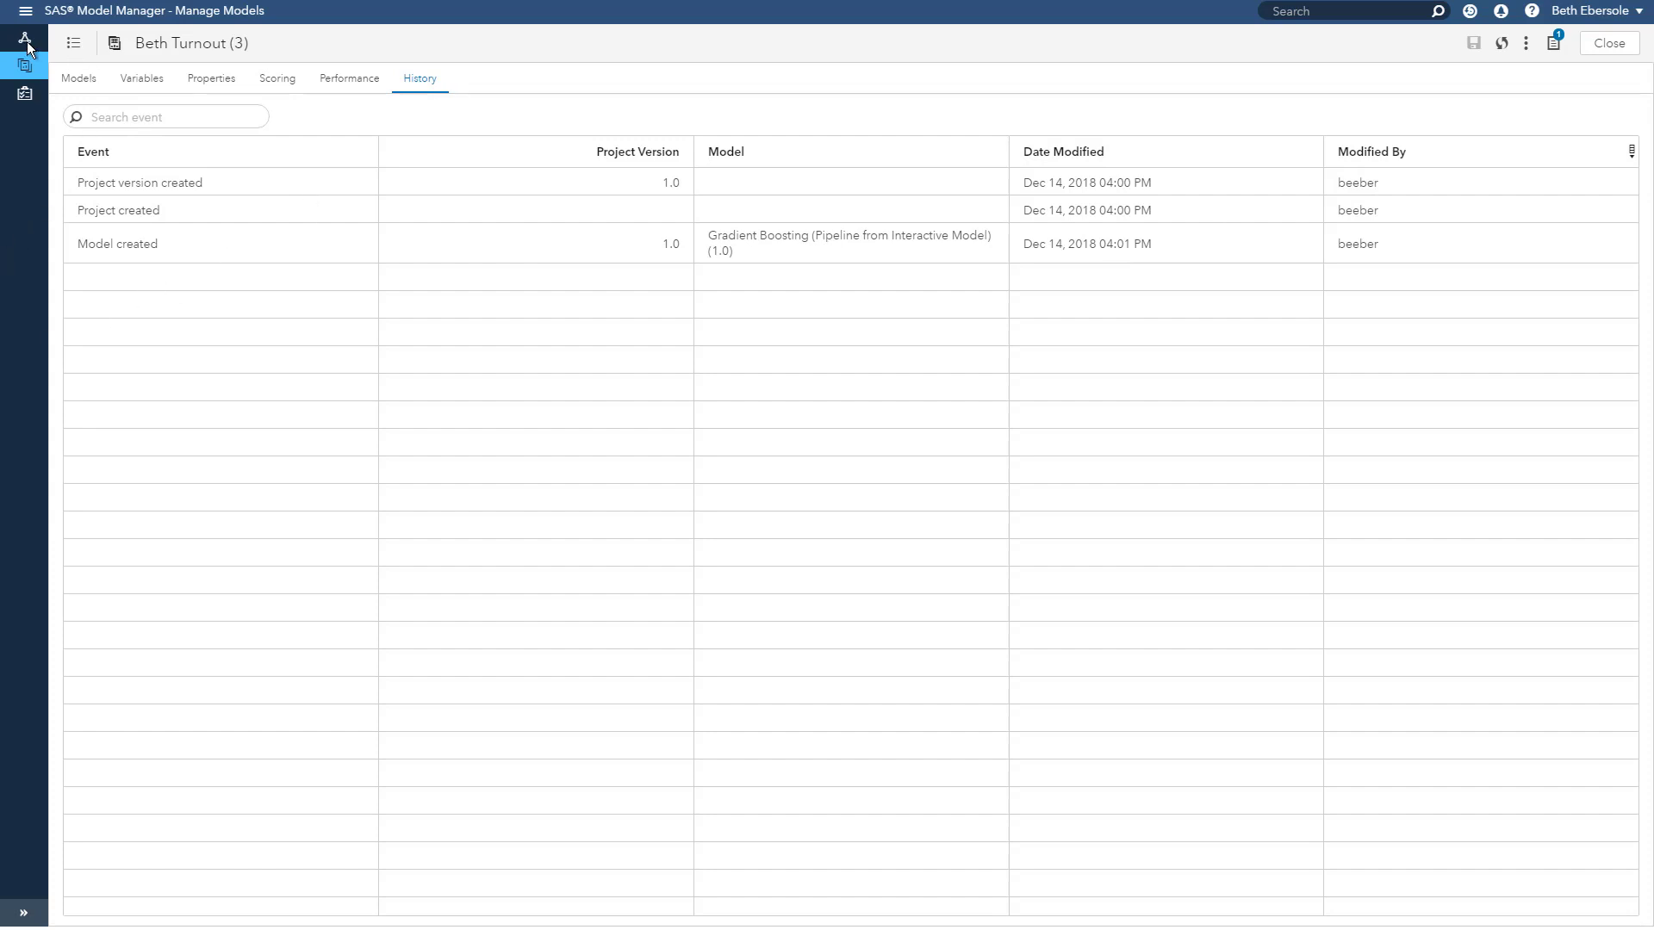
Step: Publish the checked Forest model to the casDecision1 CAS destination and dismiss the results
click(1607, 43)
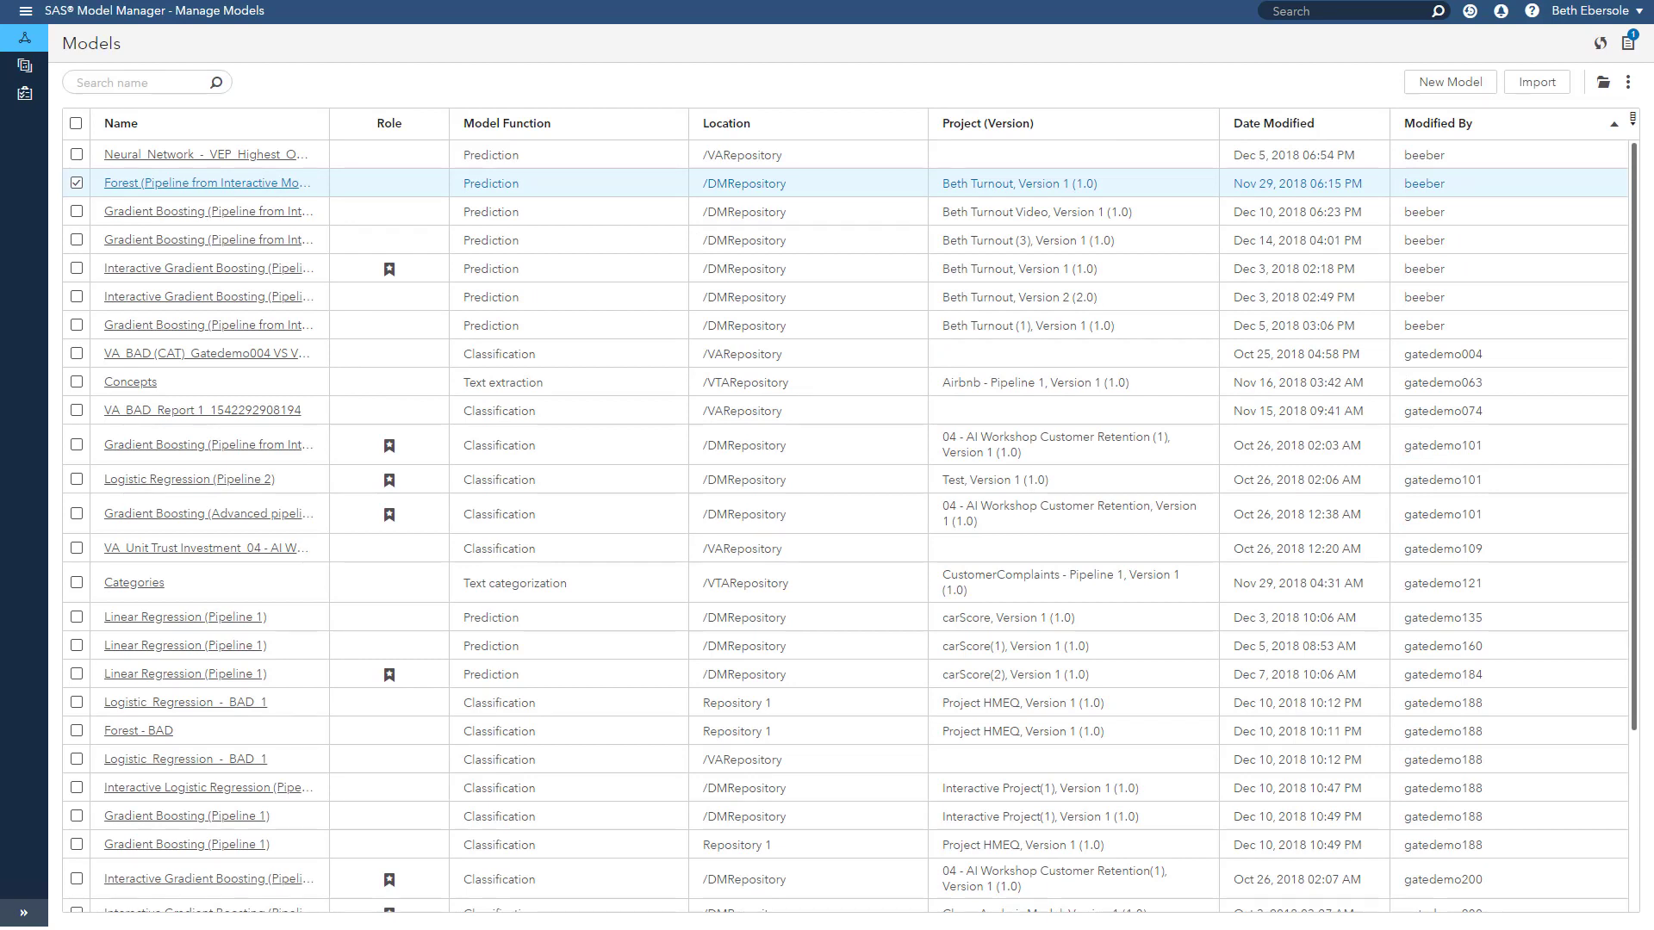
click(1627, 81)
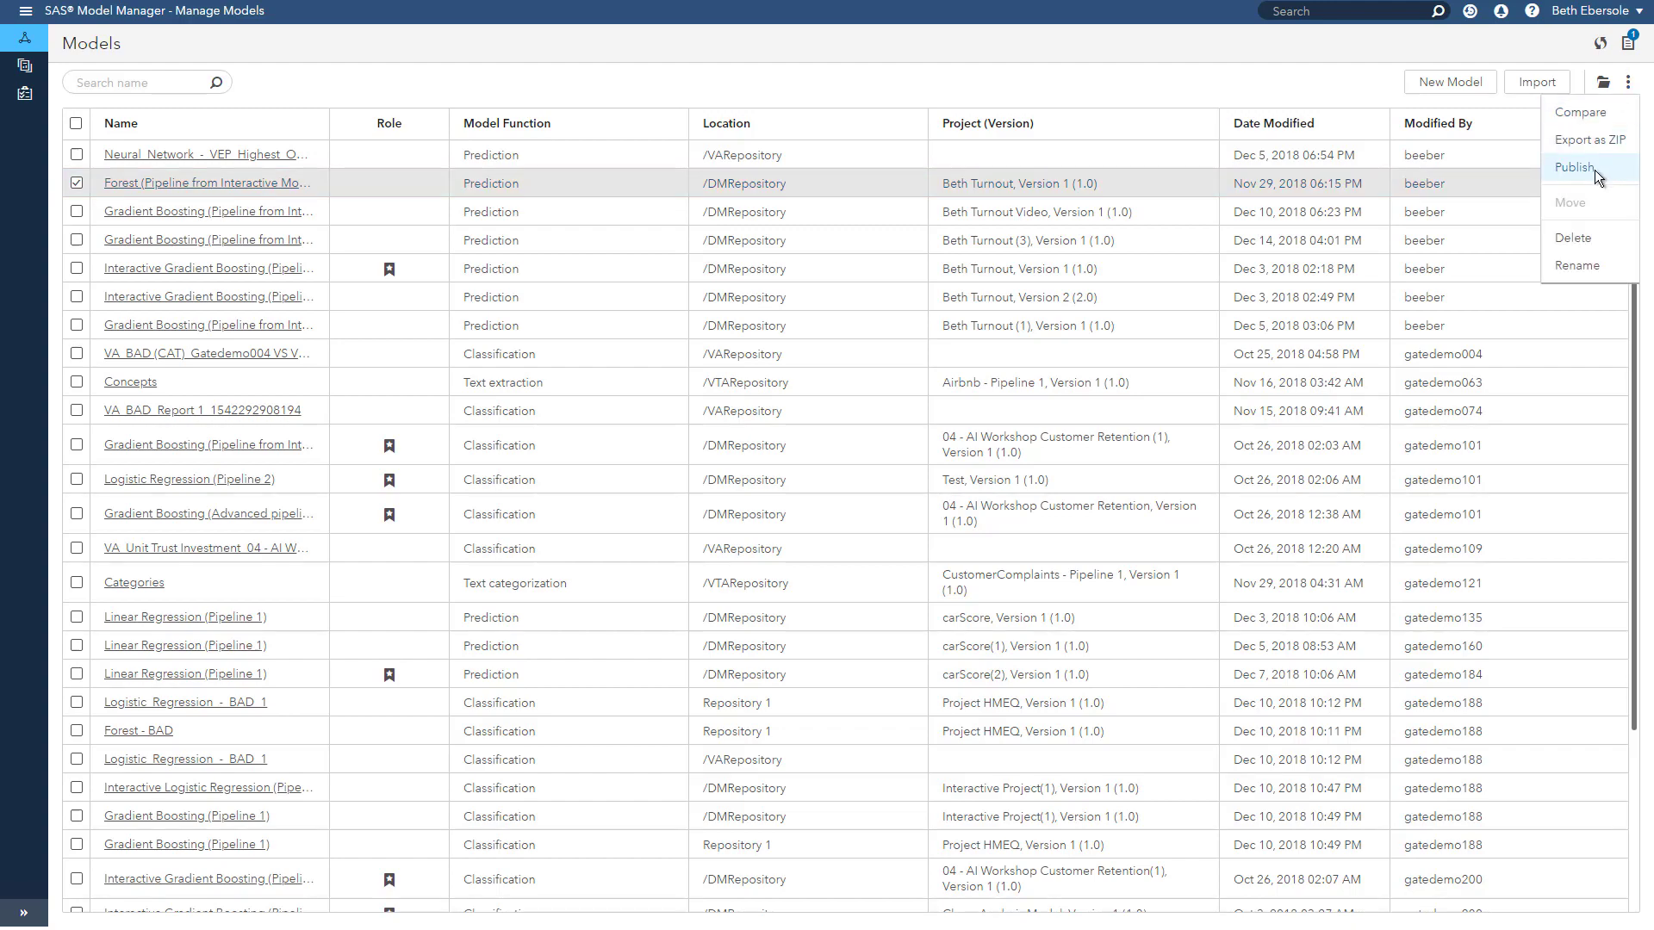
click(1576, 167)
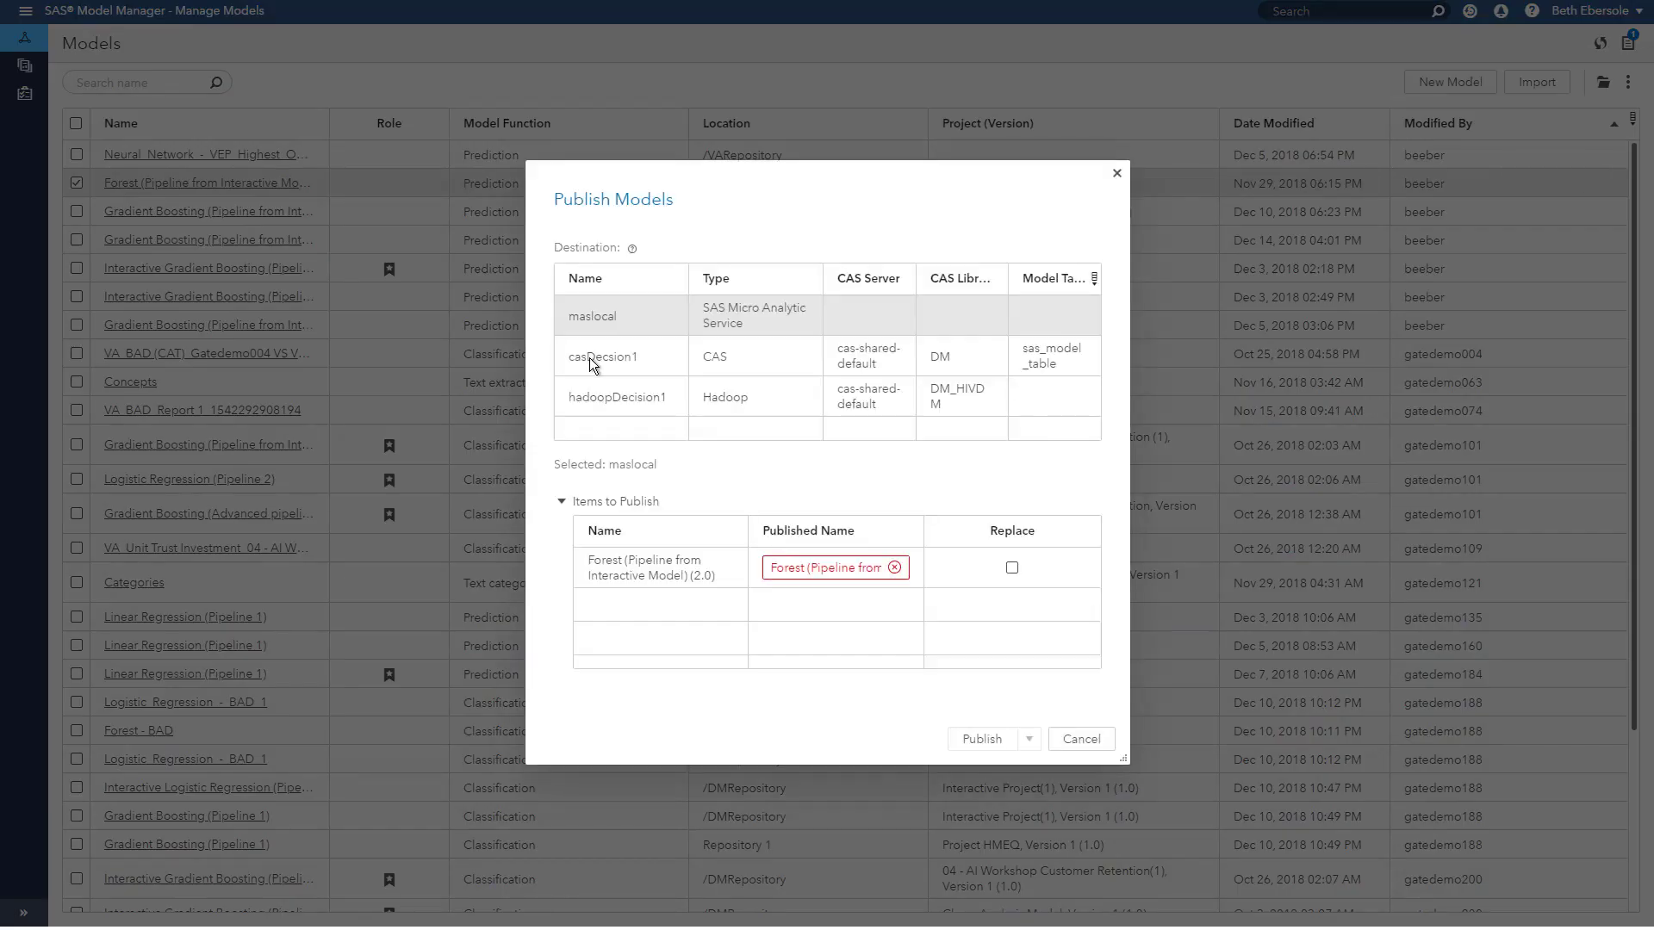
click(604, 356)
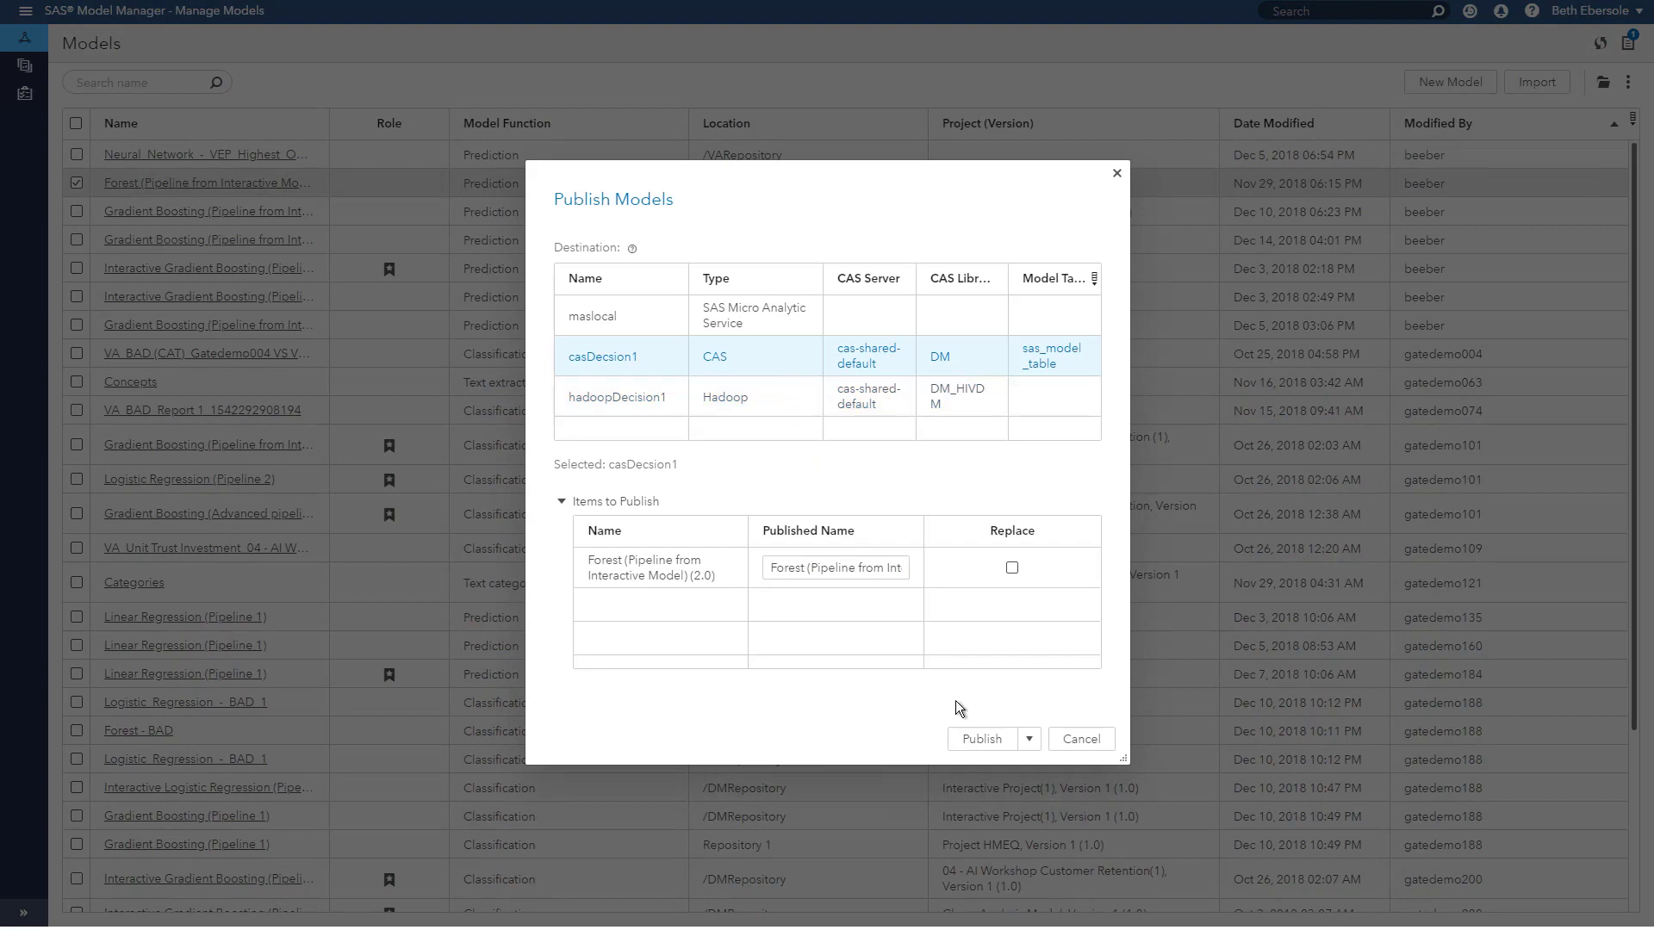
click(980, 739)
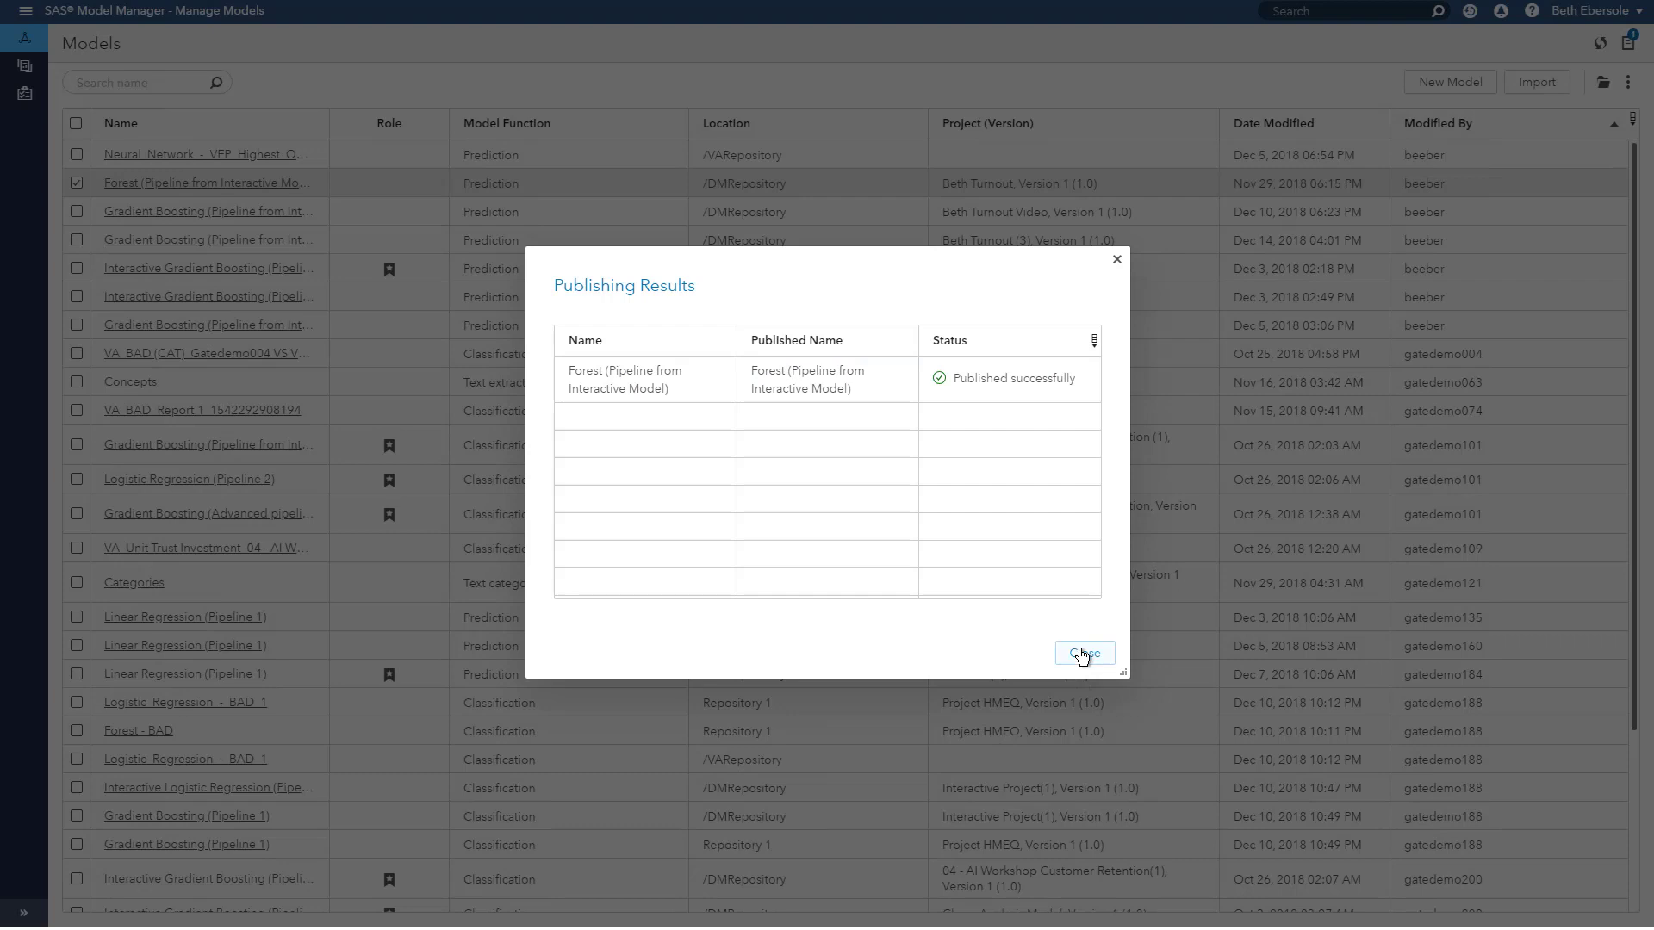
click(1082, 653)
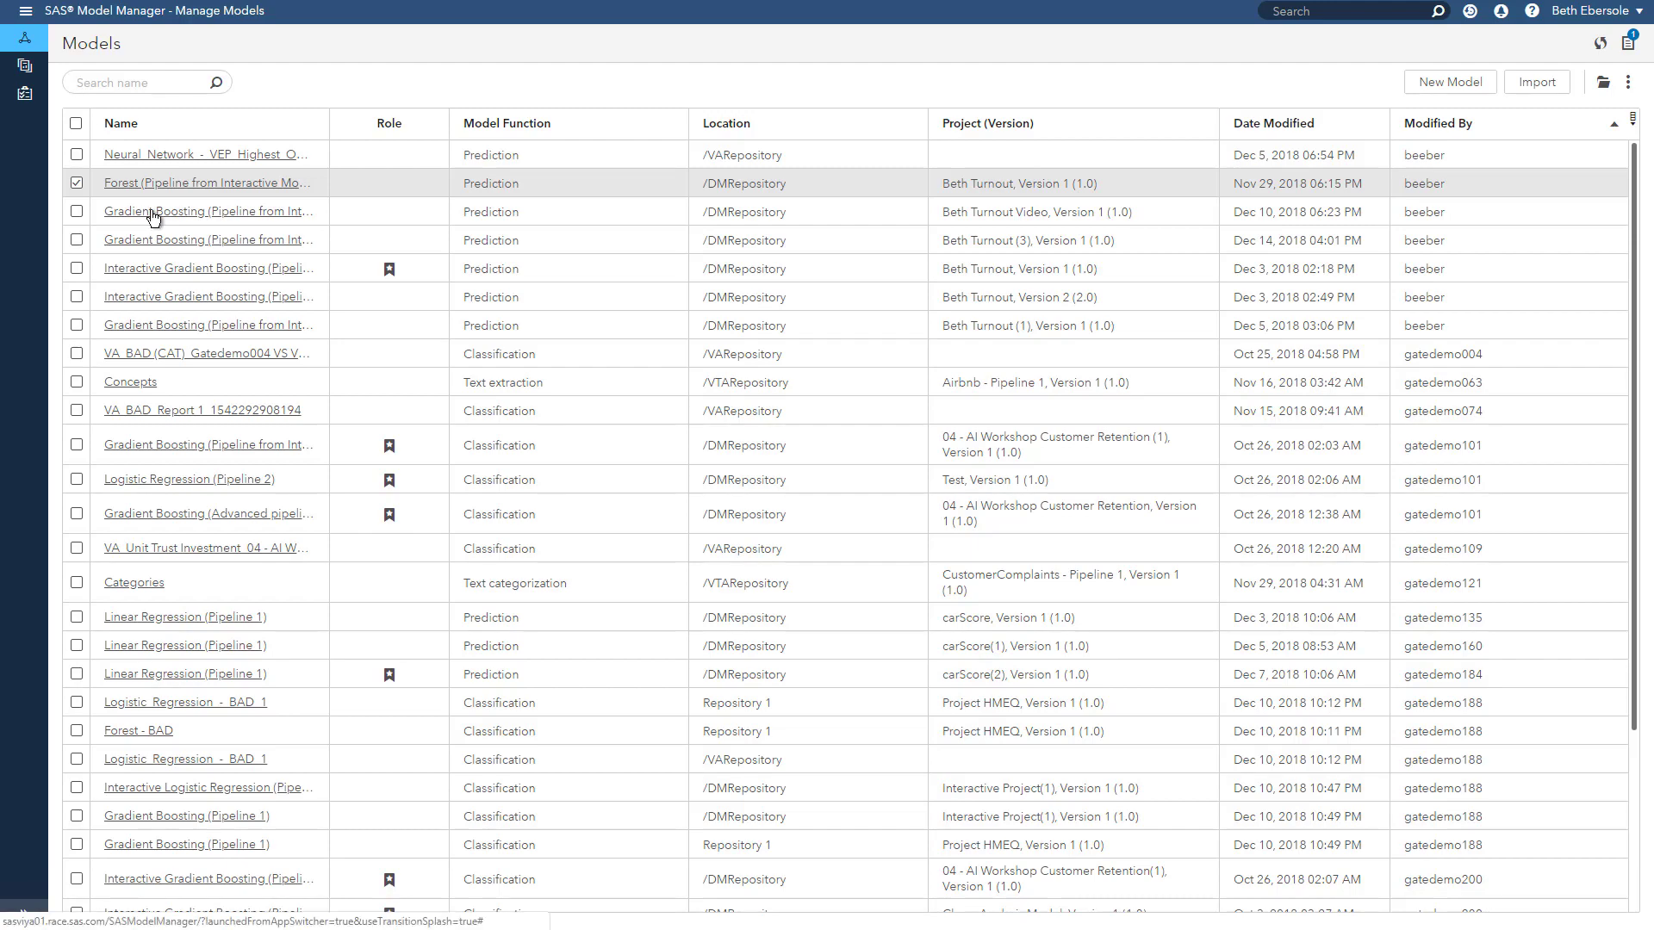
Step: View the Gradient Boosting model's dmcas_packagescorecode.sas and dmcas_packagemetadata.json files
click(209, 210)
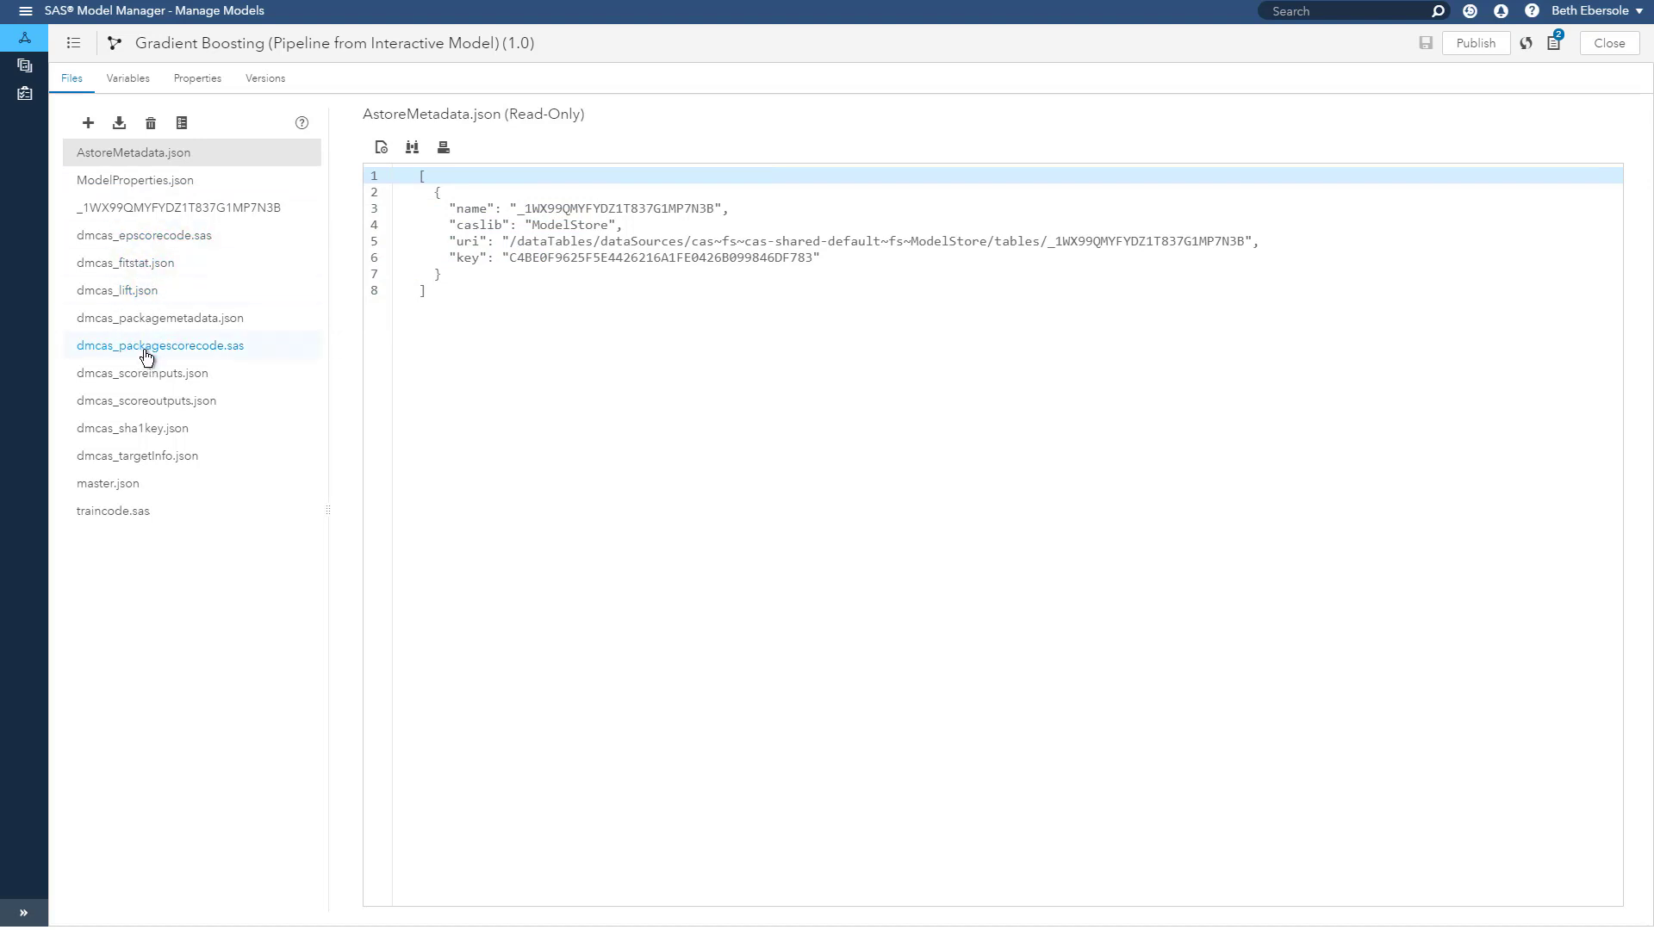
click(160, 344)
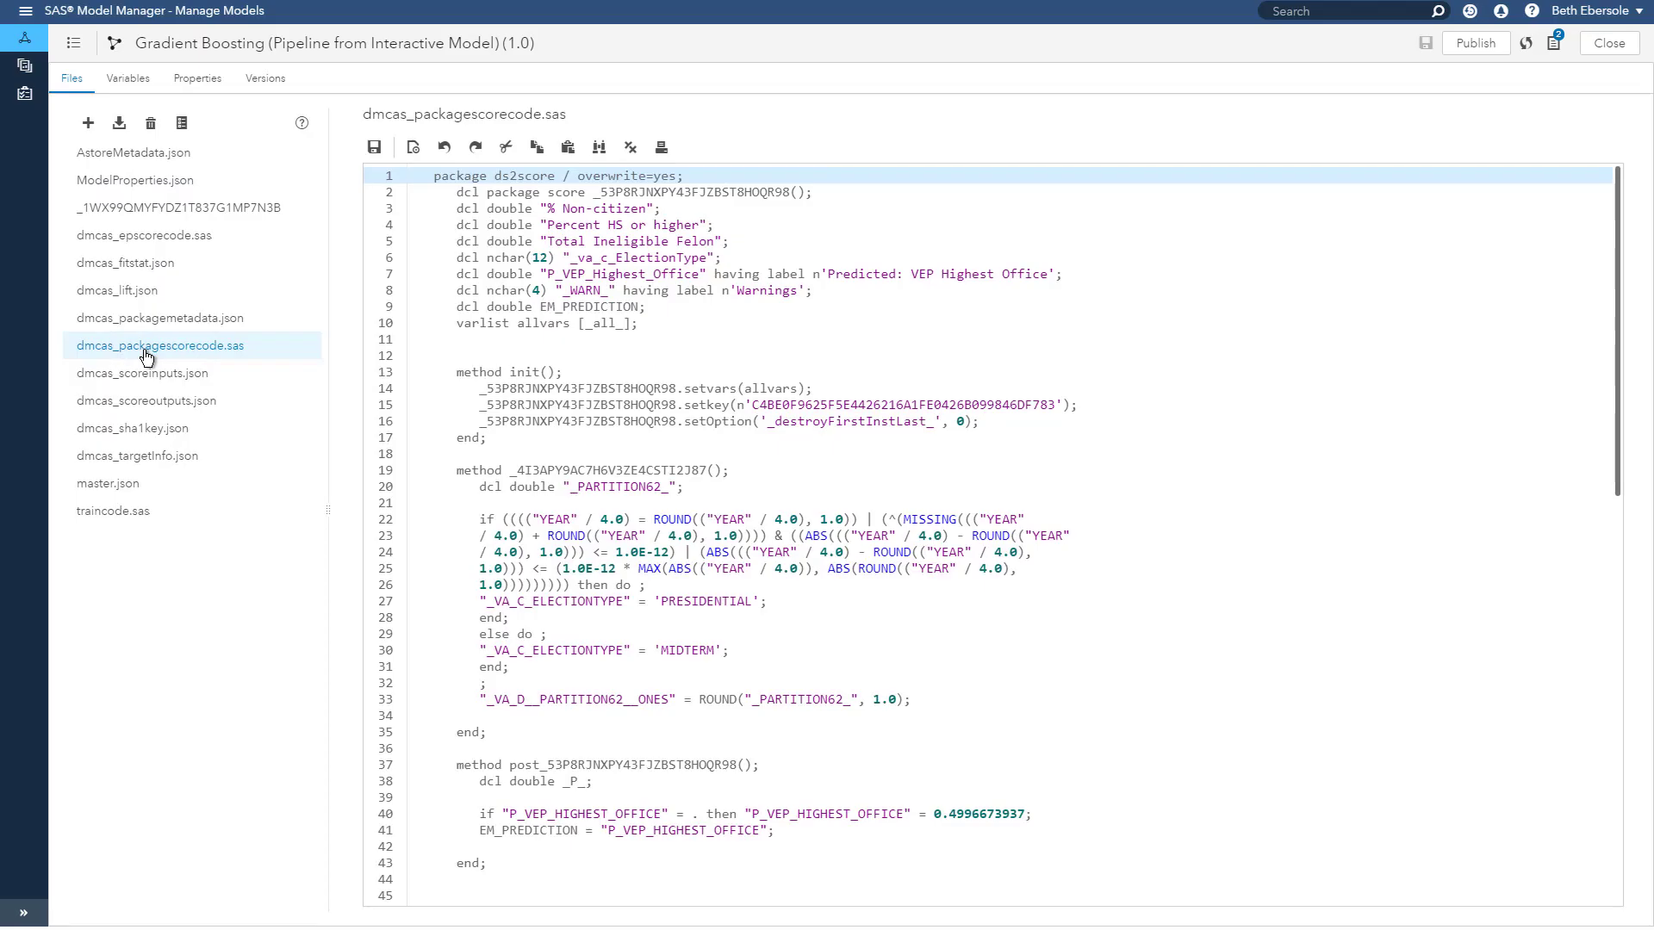
mouse_move(160, 344)
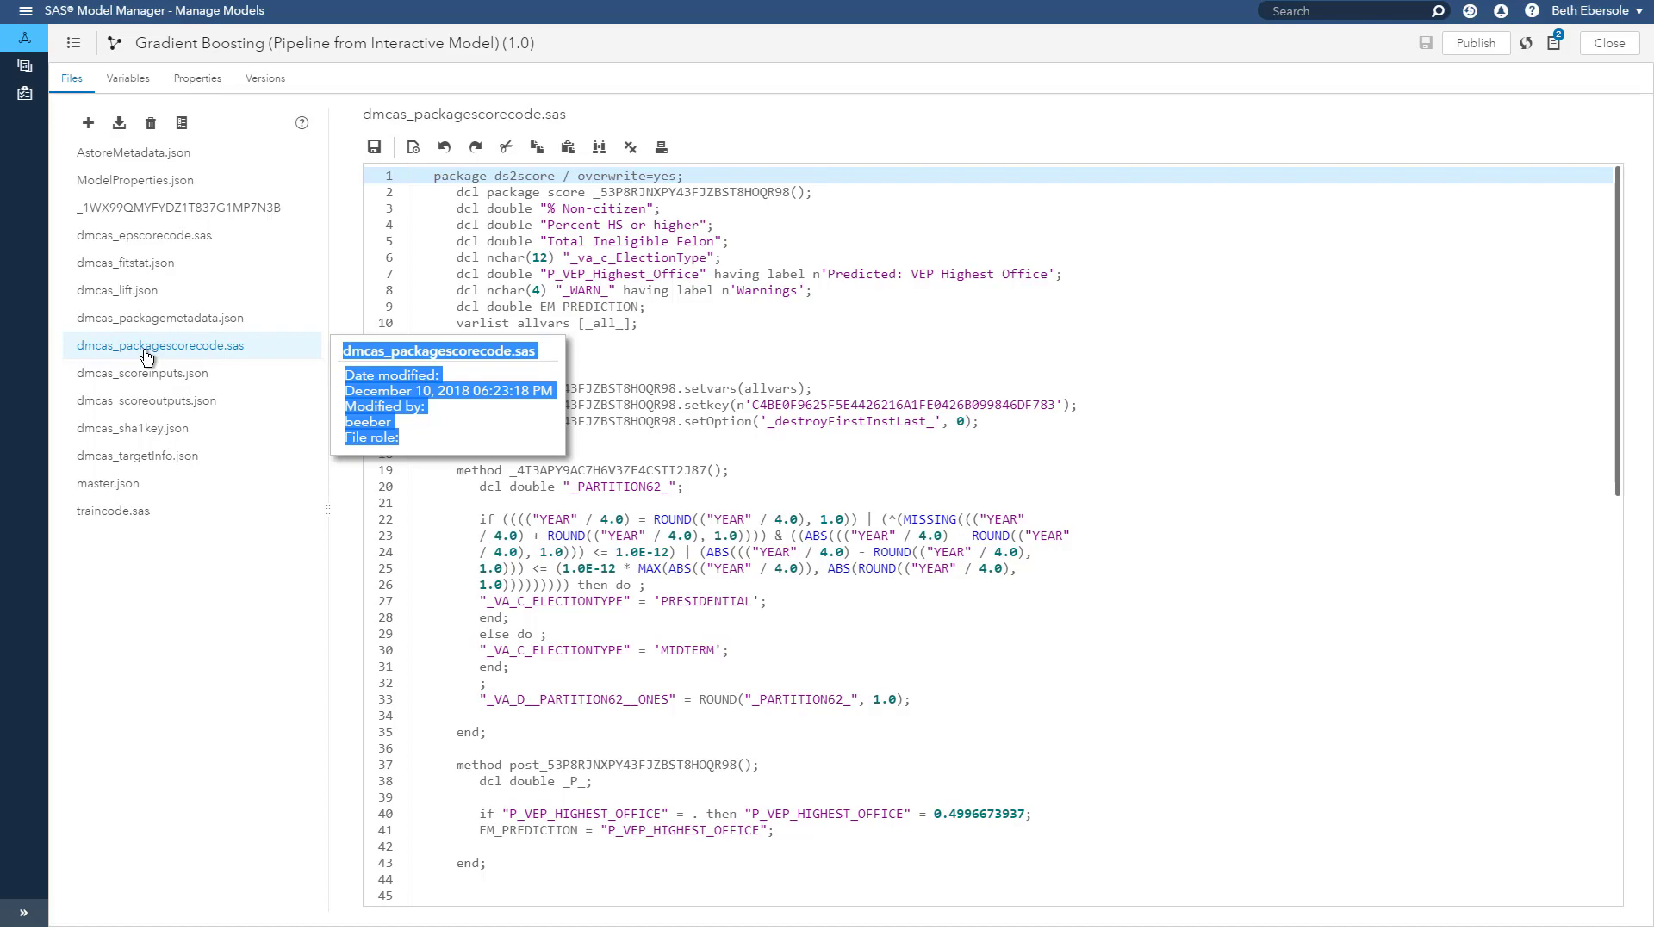
click(159, 317)
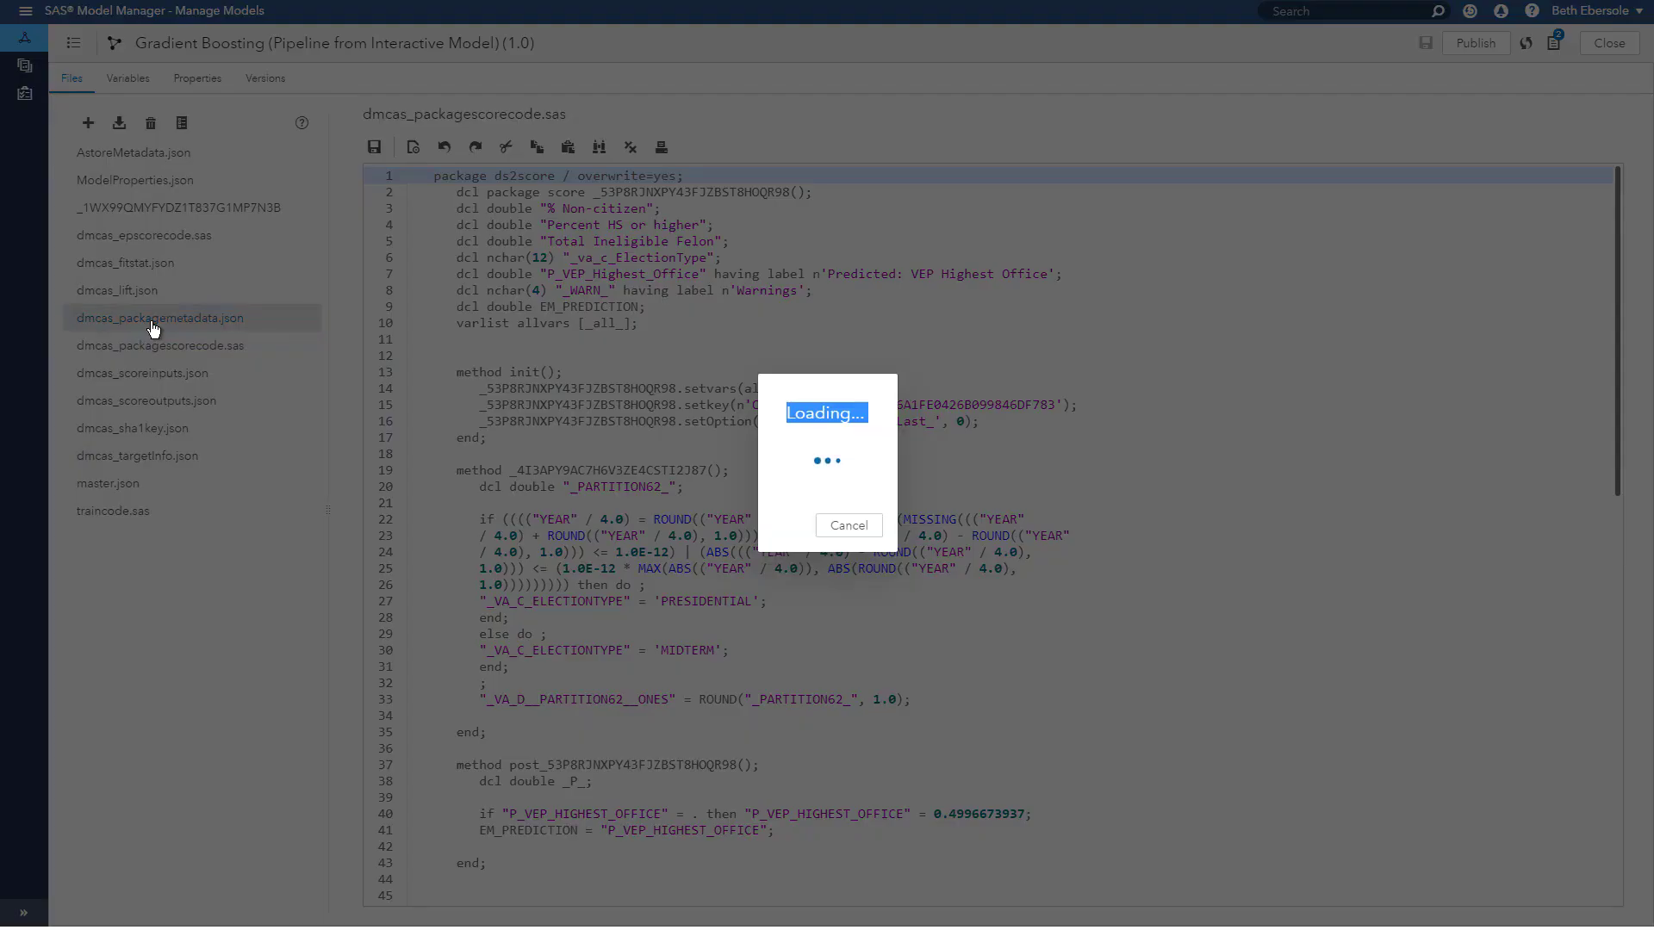
click(159, 317)
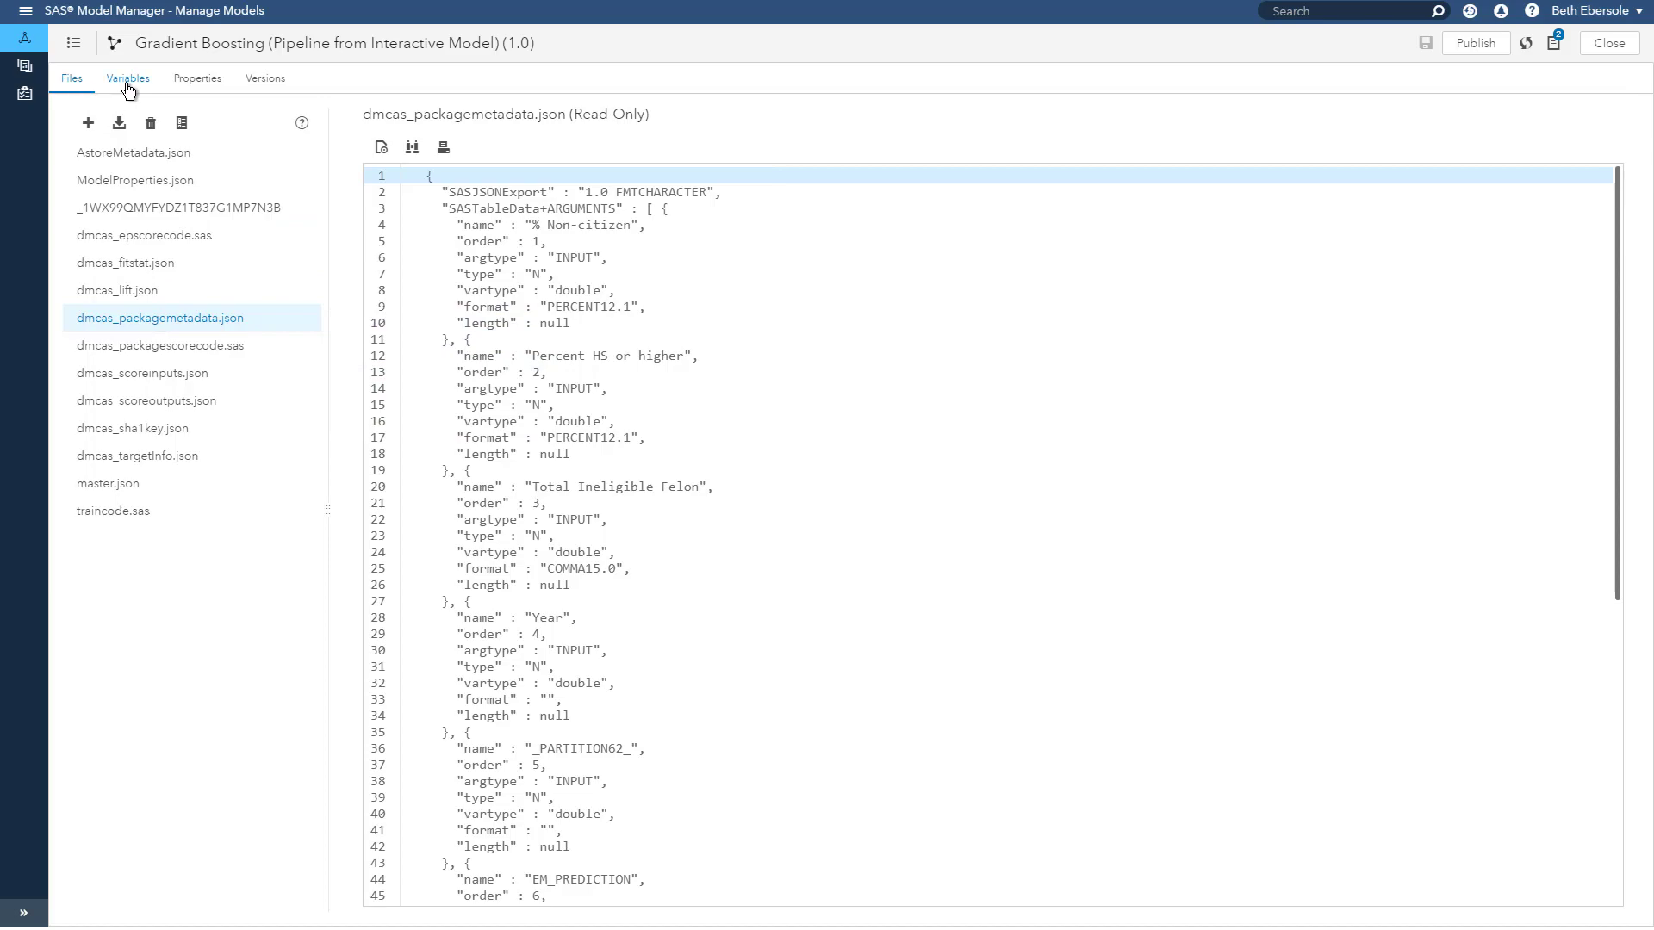
Step: Review the model's Variables and Properties, then show its Versions list (1.0 by beeber)
click(127, 78)
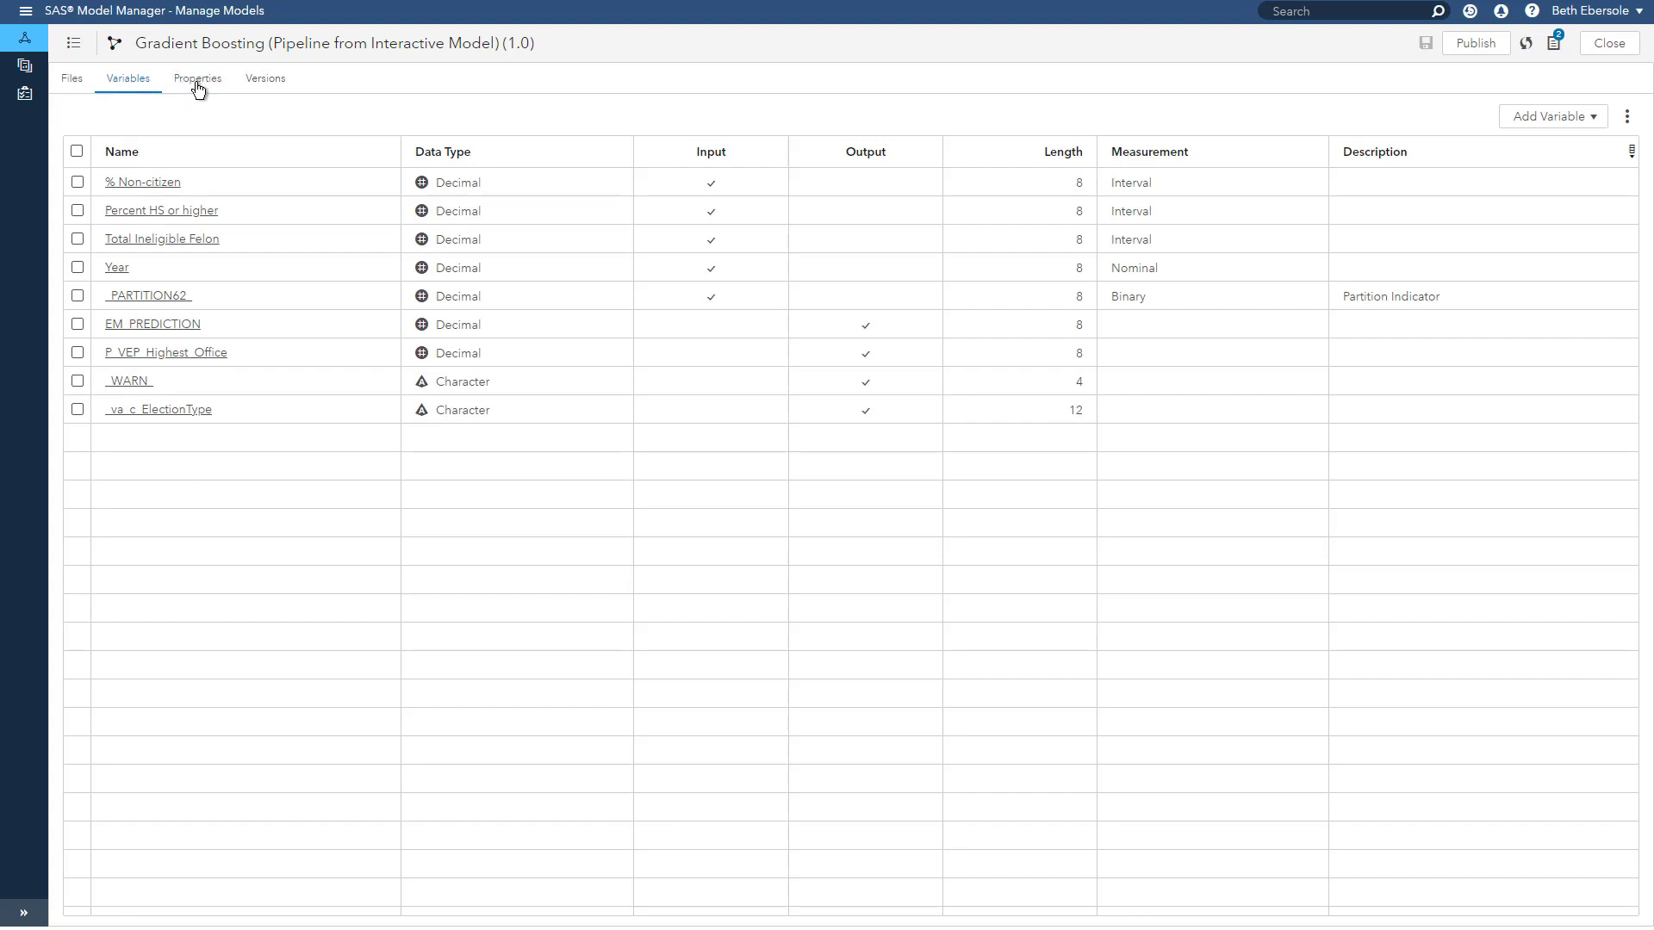
click(196, 77)
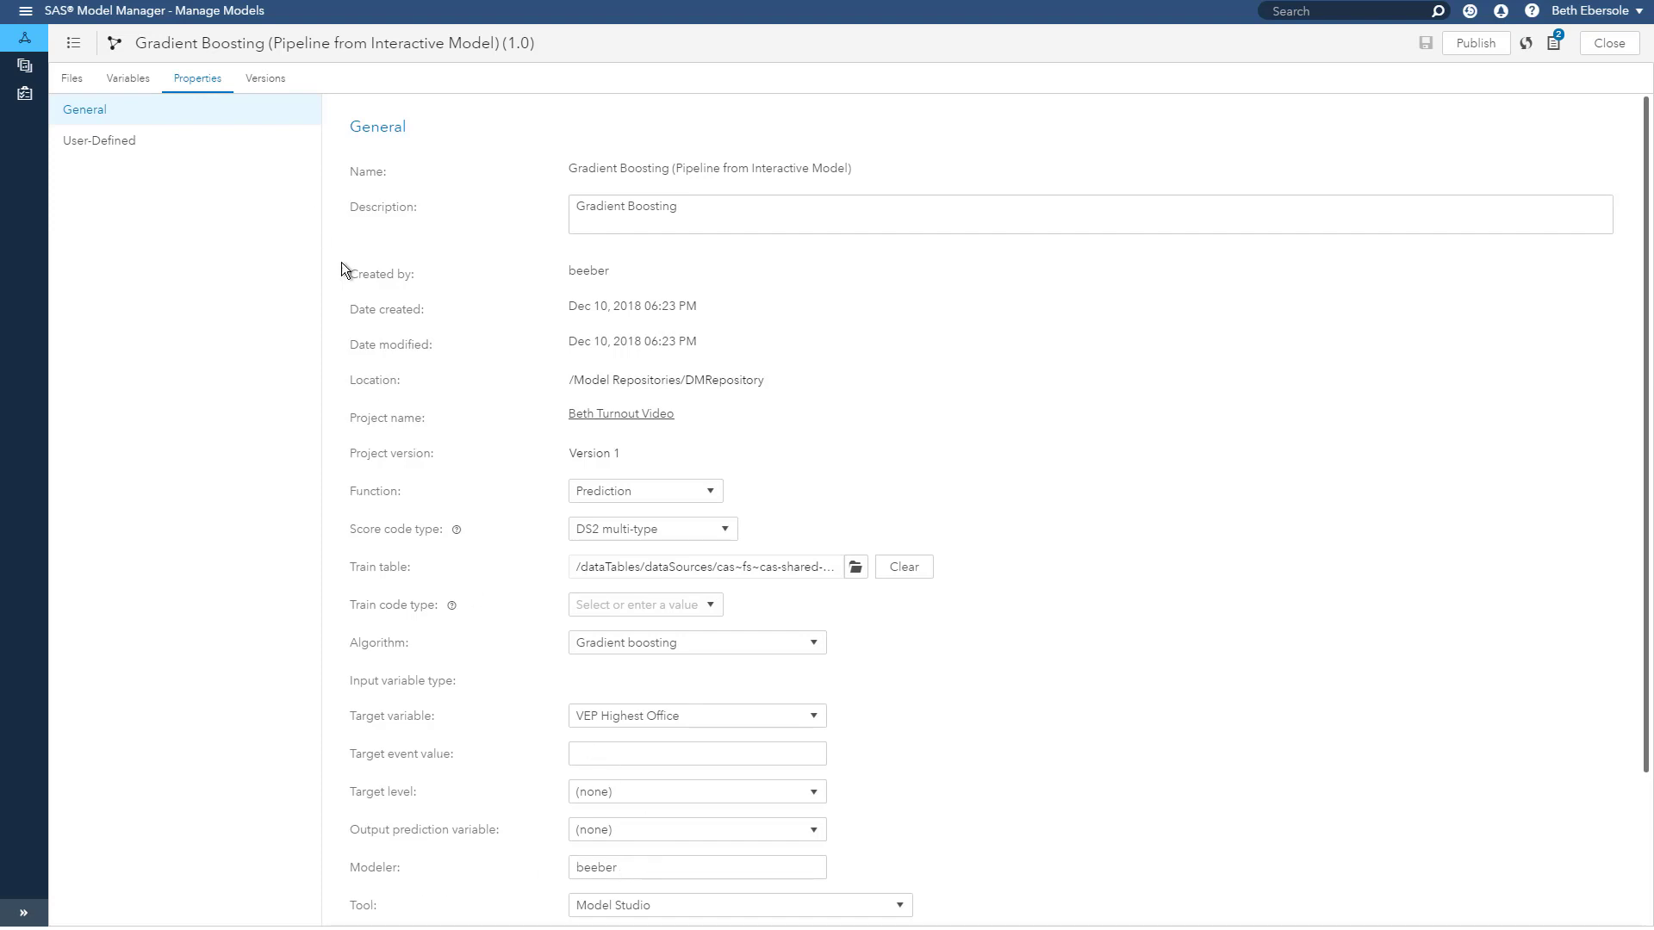
mouse_move(666, 907)
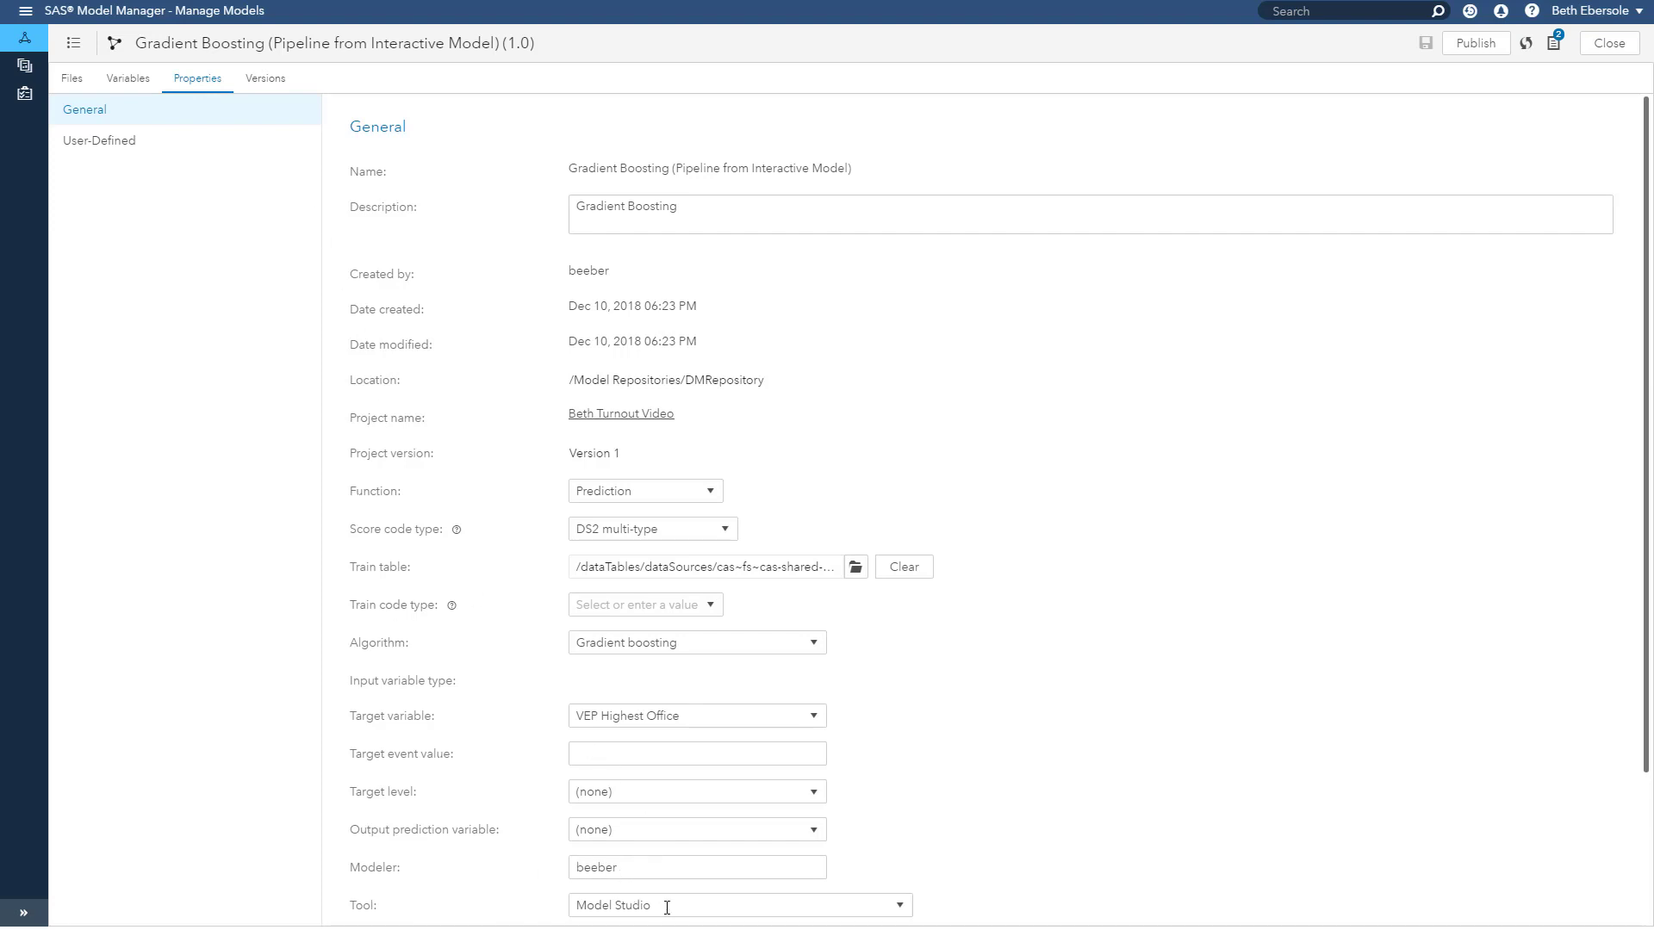
mouse_move(267, 77)
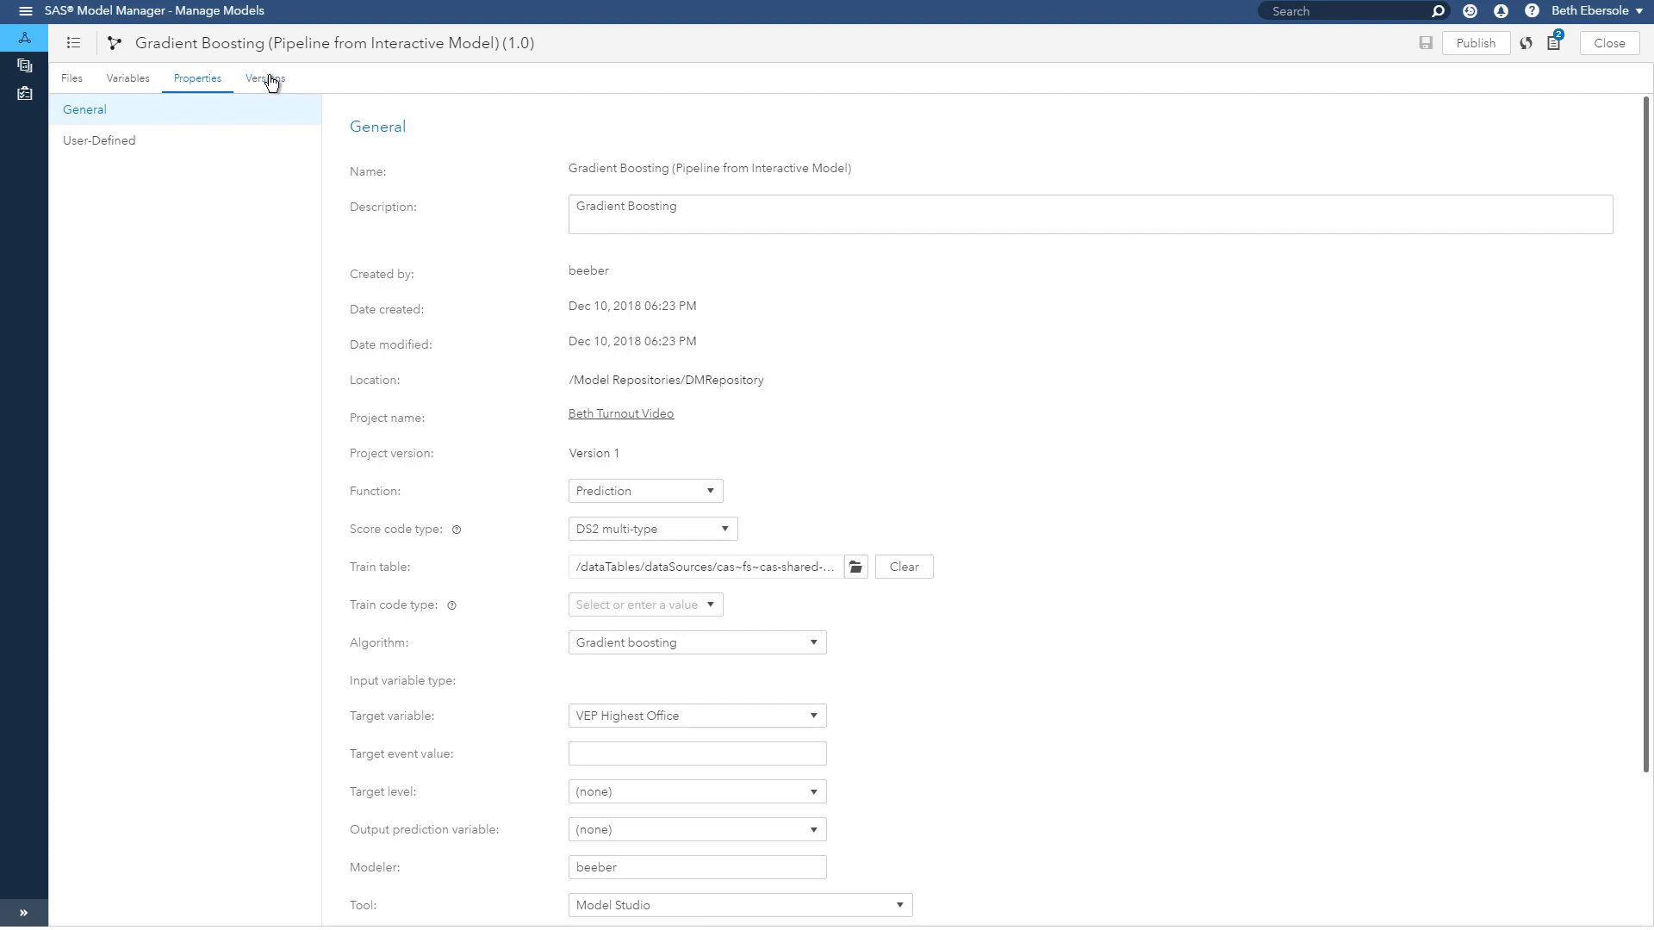
click(266, 77)
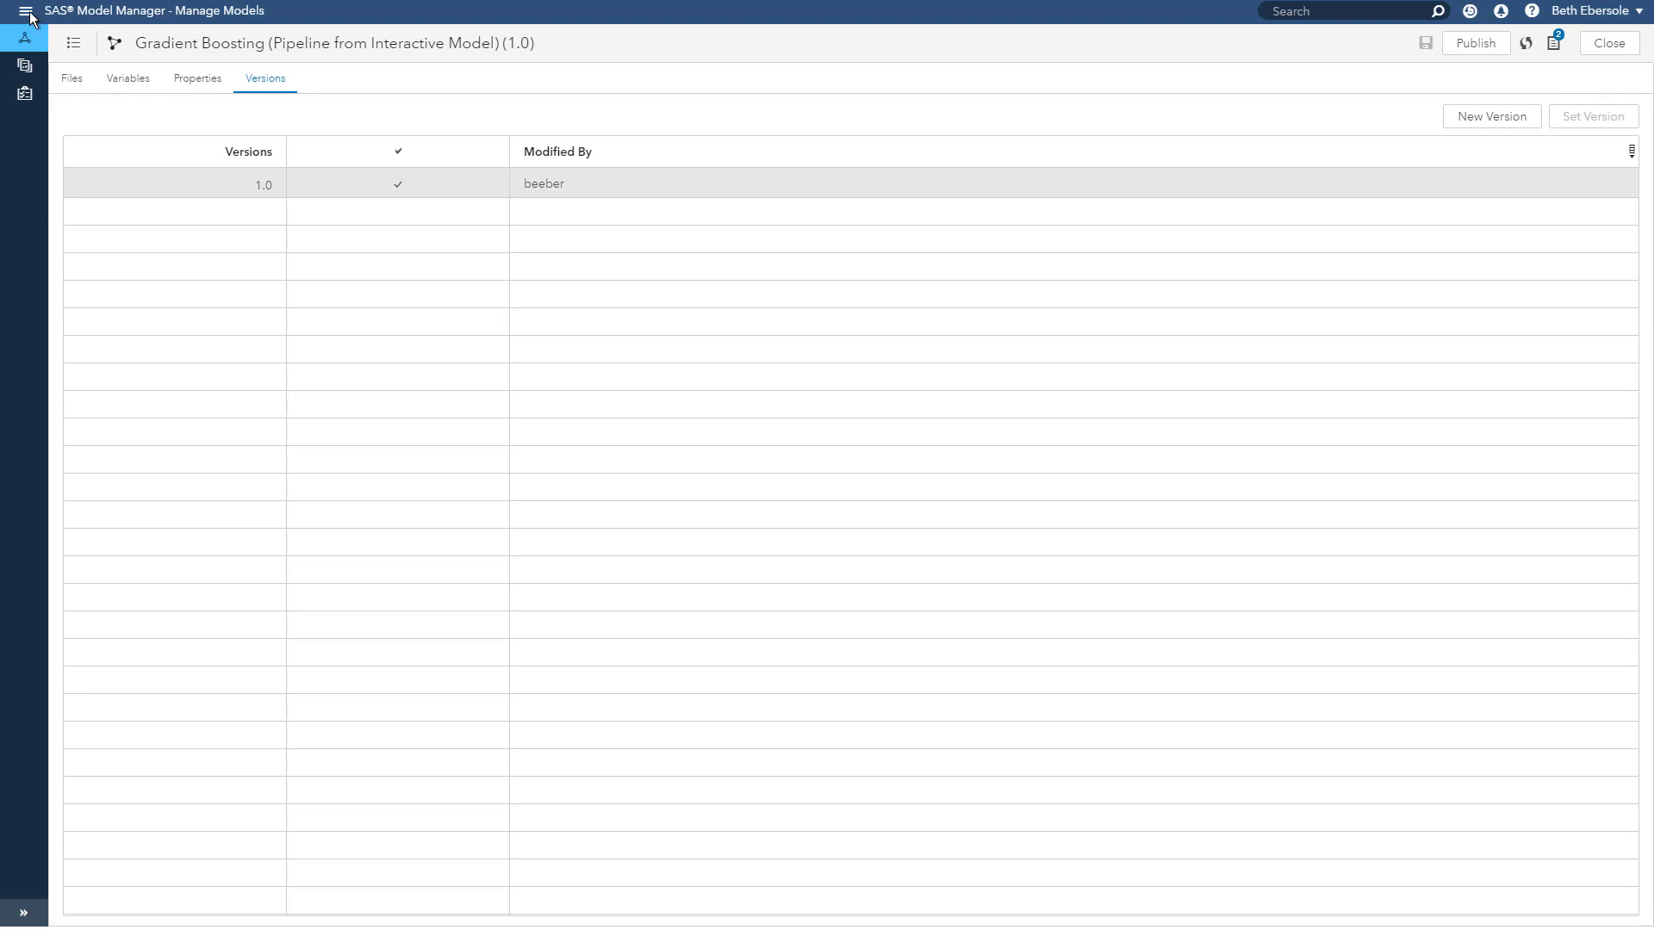
Step: Switch to Manage Decisions and add a Model step below Start, browsing DMRepository for Interactive Gradient Boosting
click(26, 12)
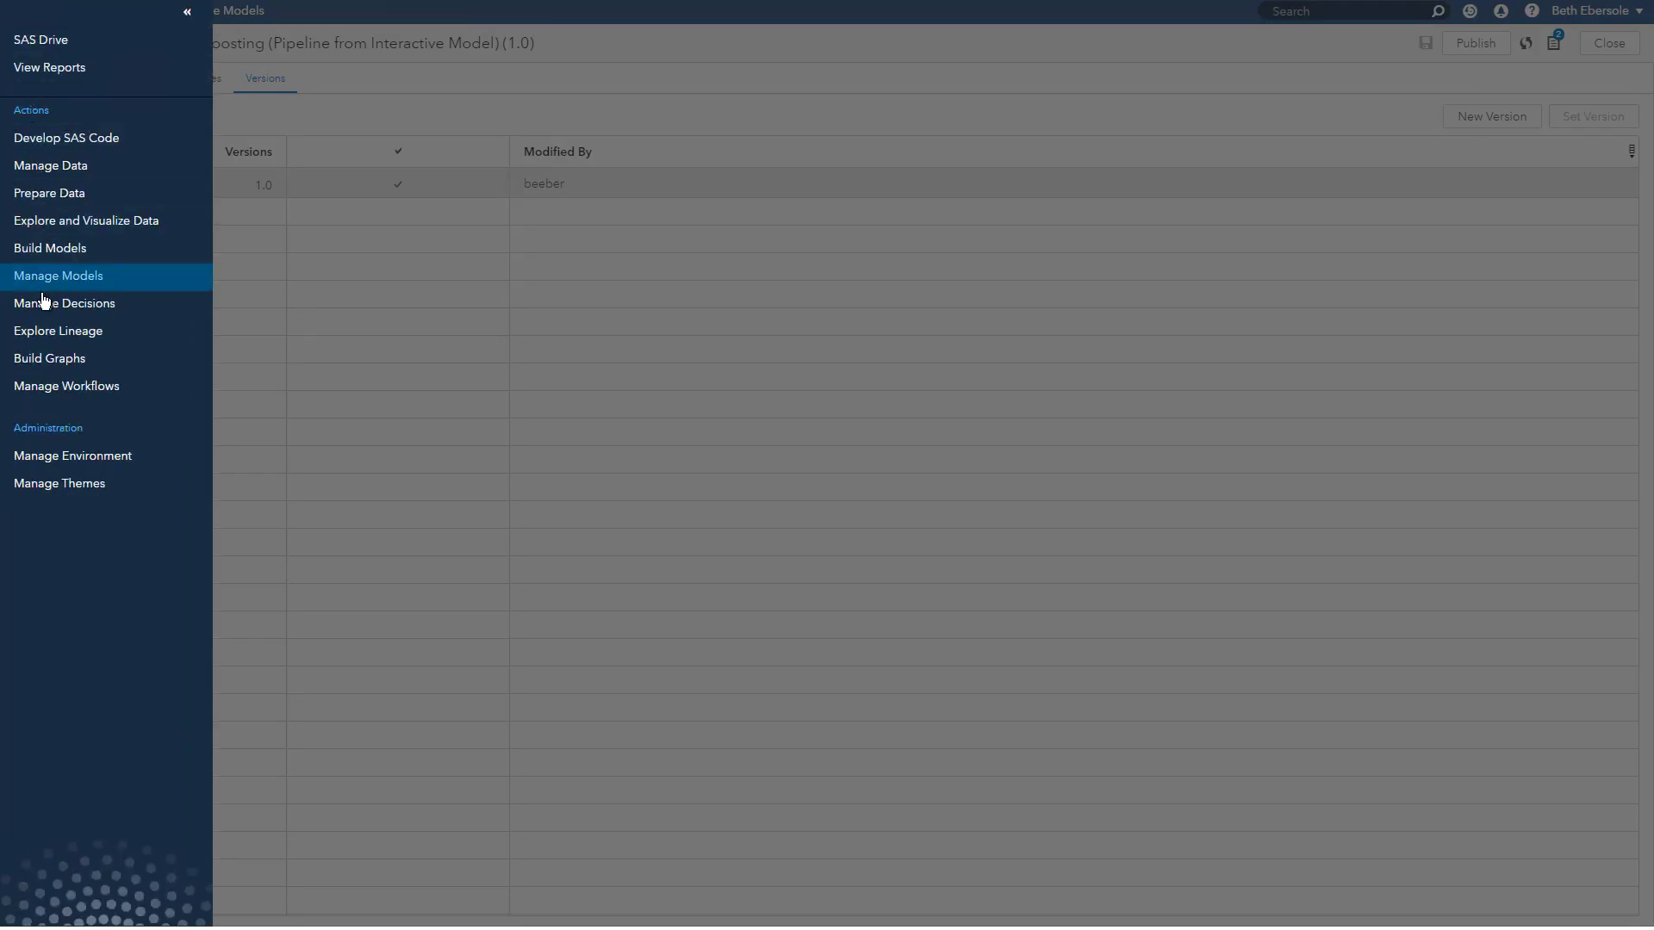
click(63, 303)
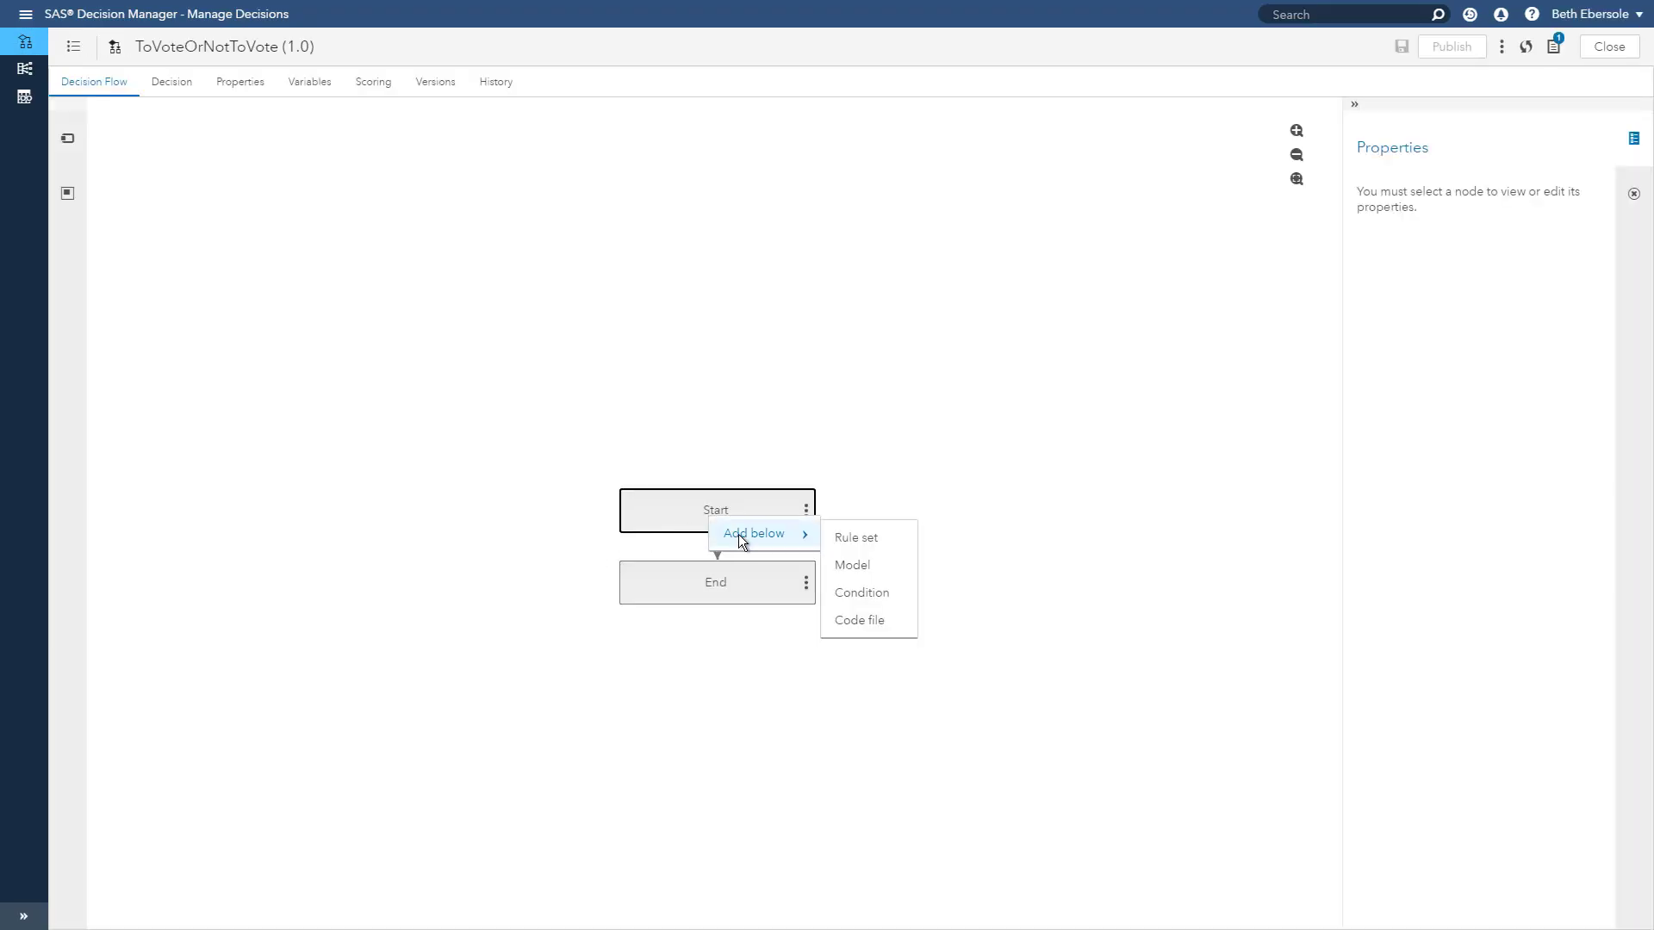
click(852, 565)
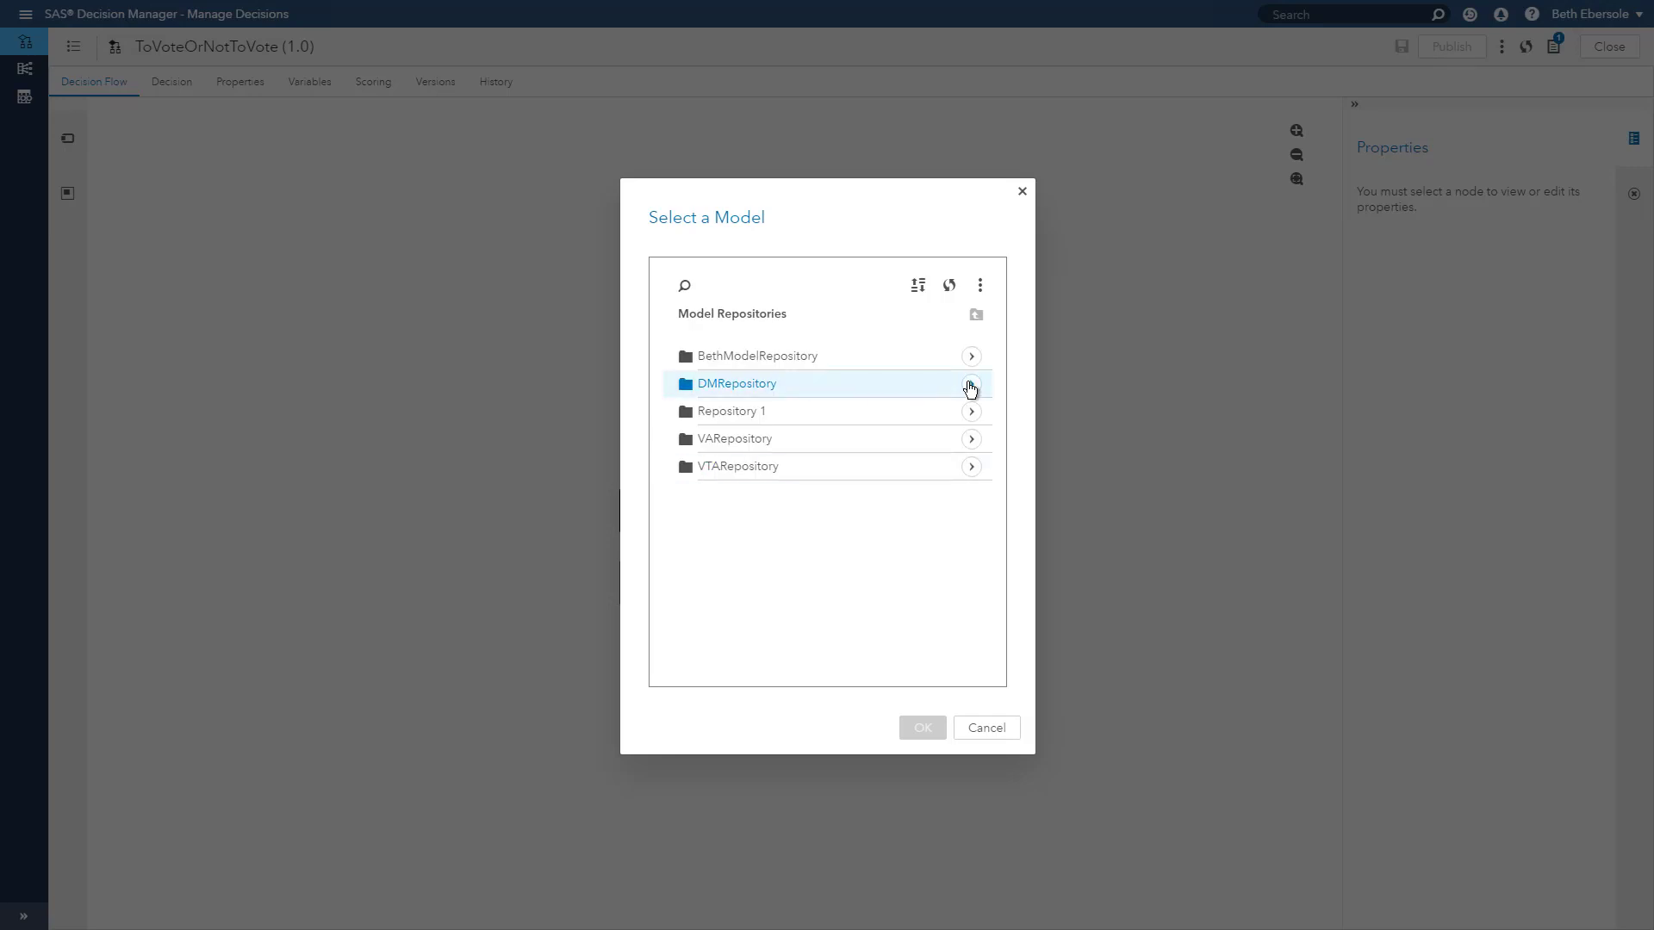
click(968, 382)
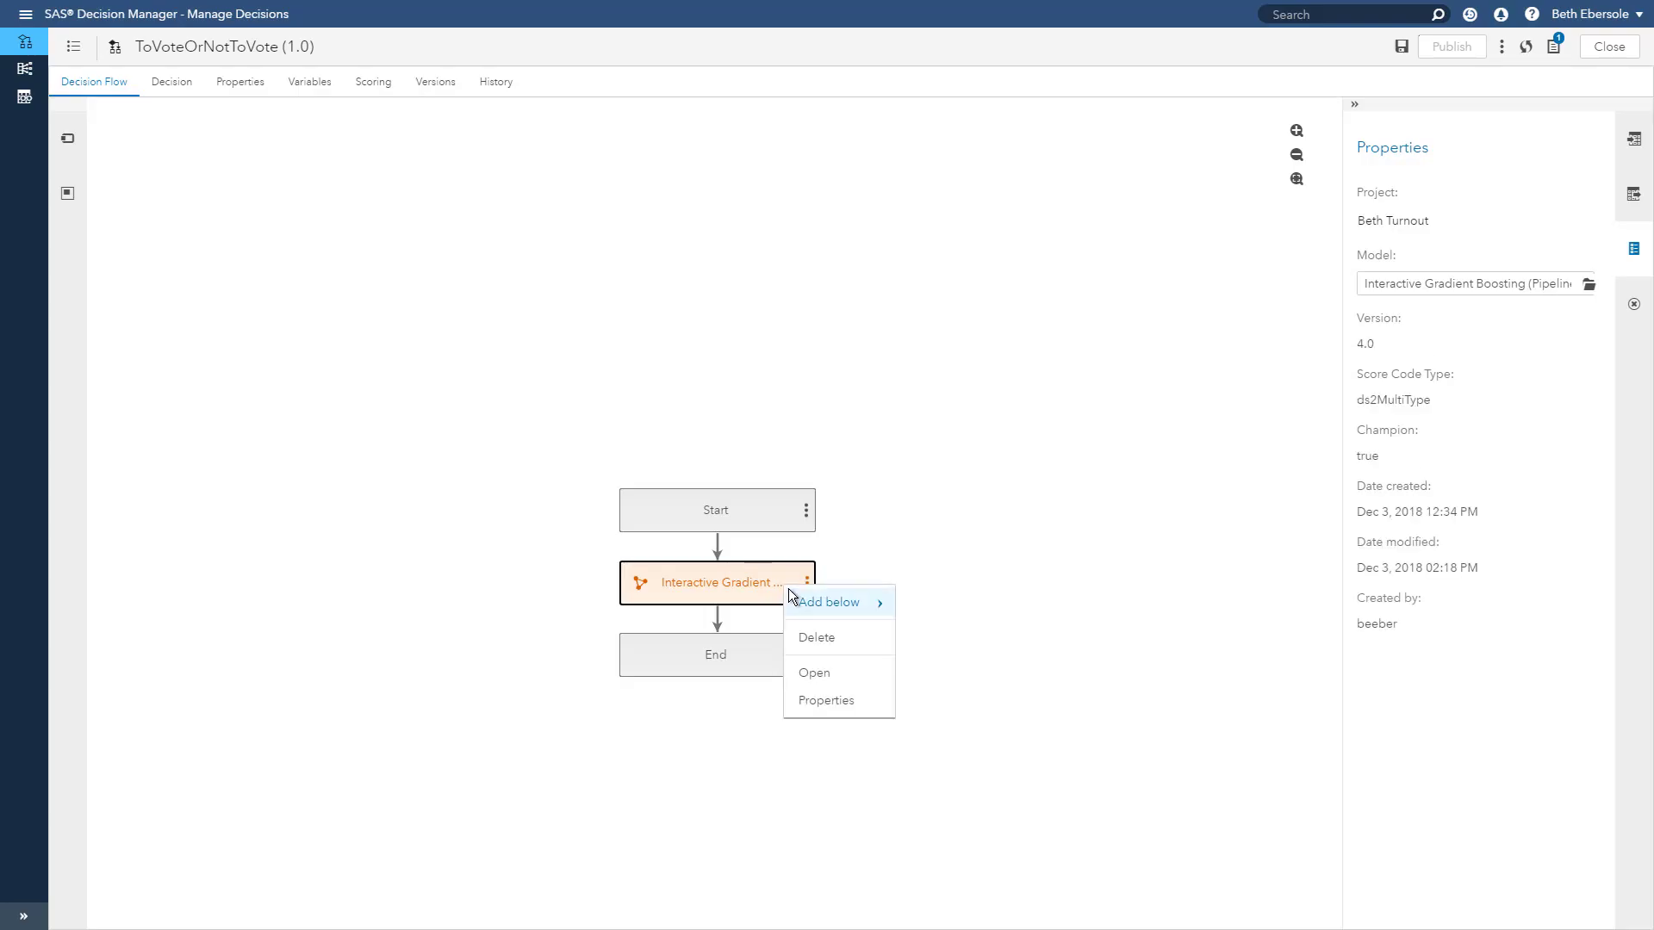
Step: Add a condition below the model testing EM_PREDICTION > .6
click(829, 603)
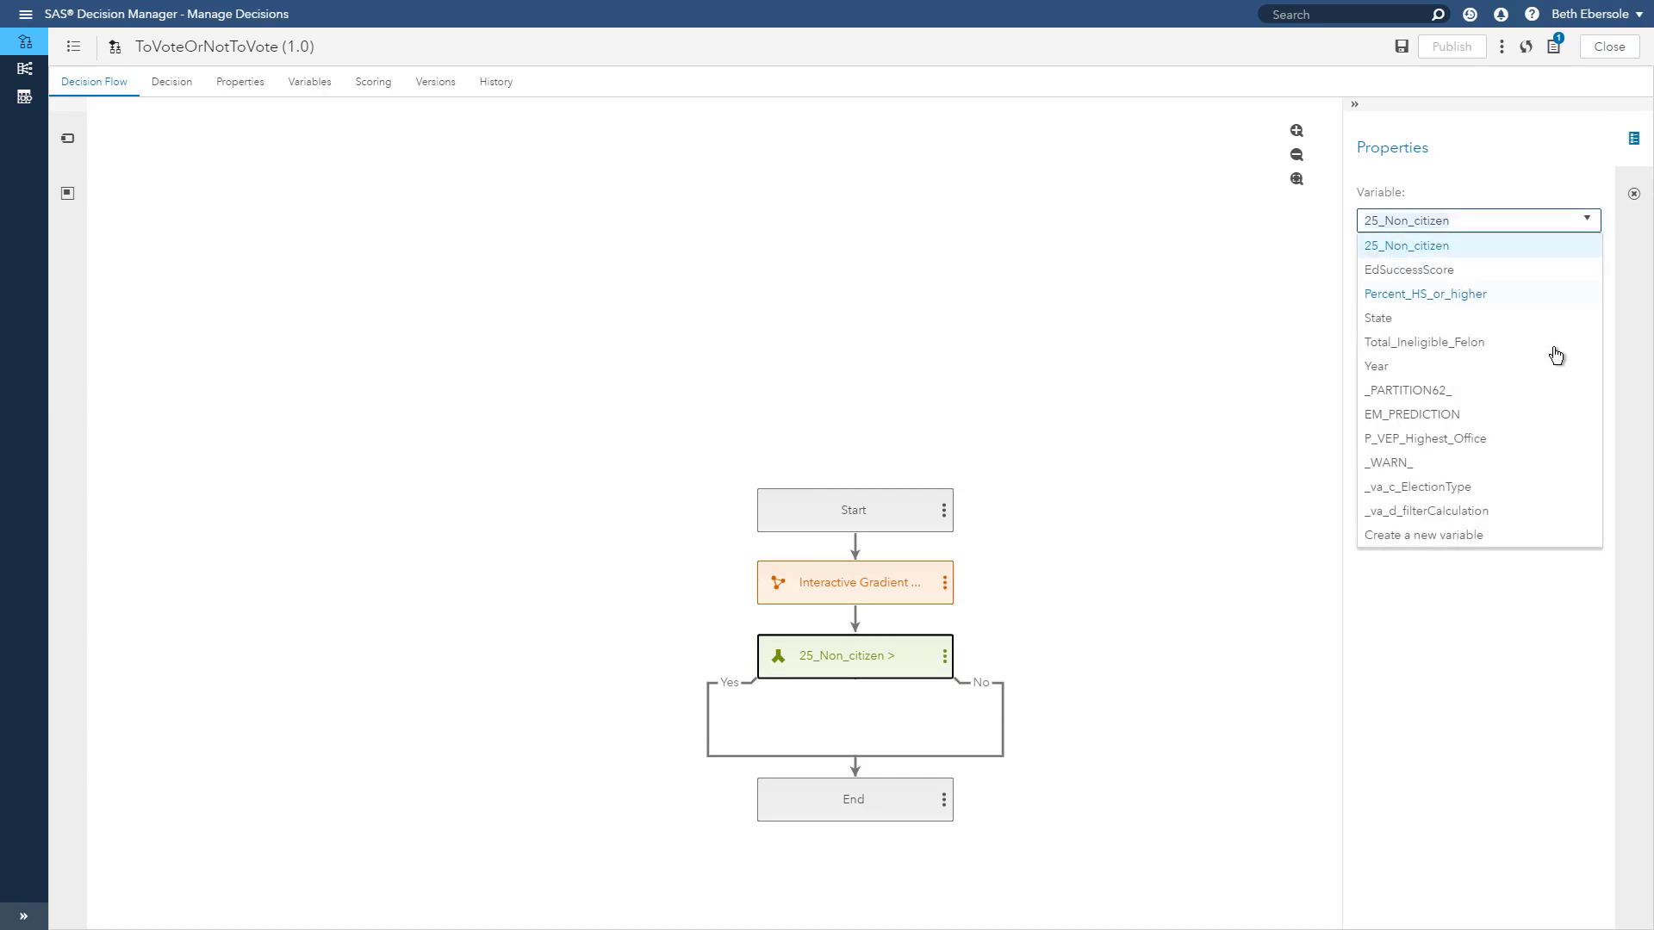
click(1411, 415)
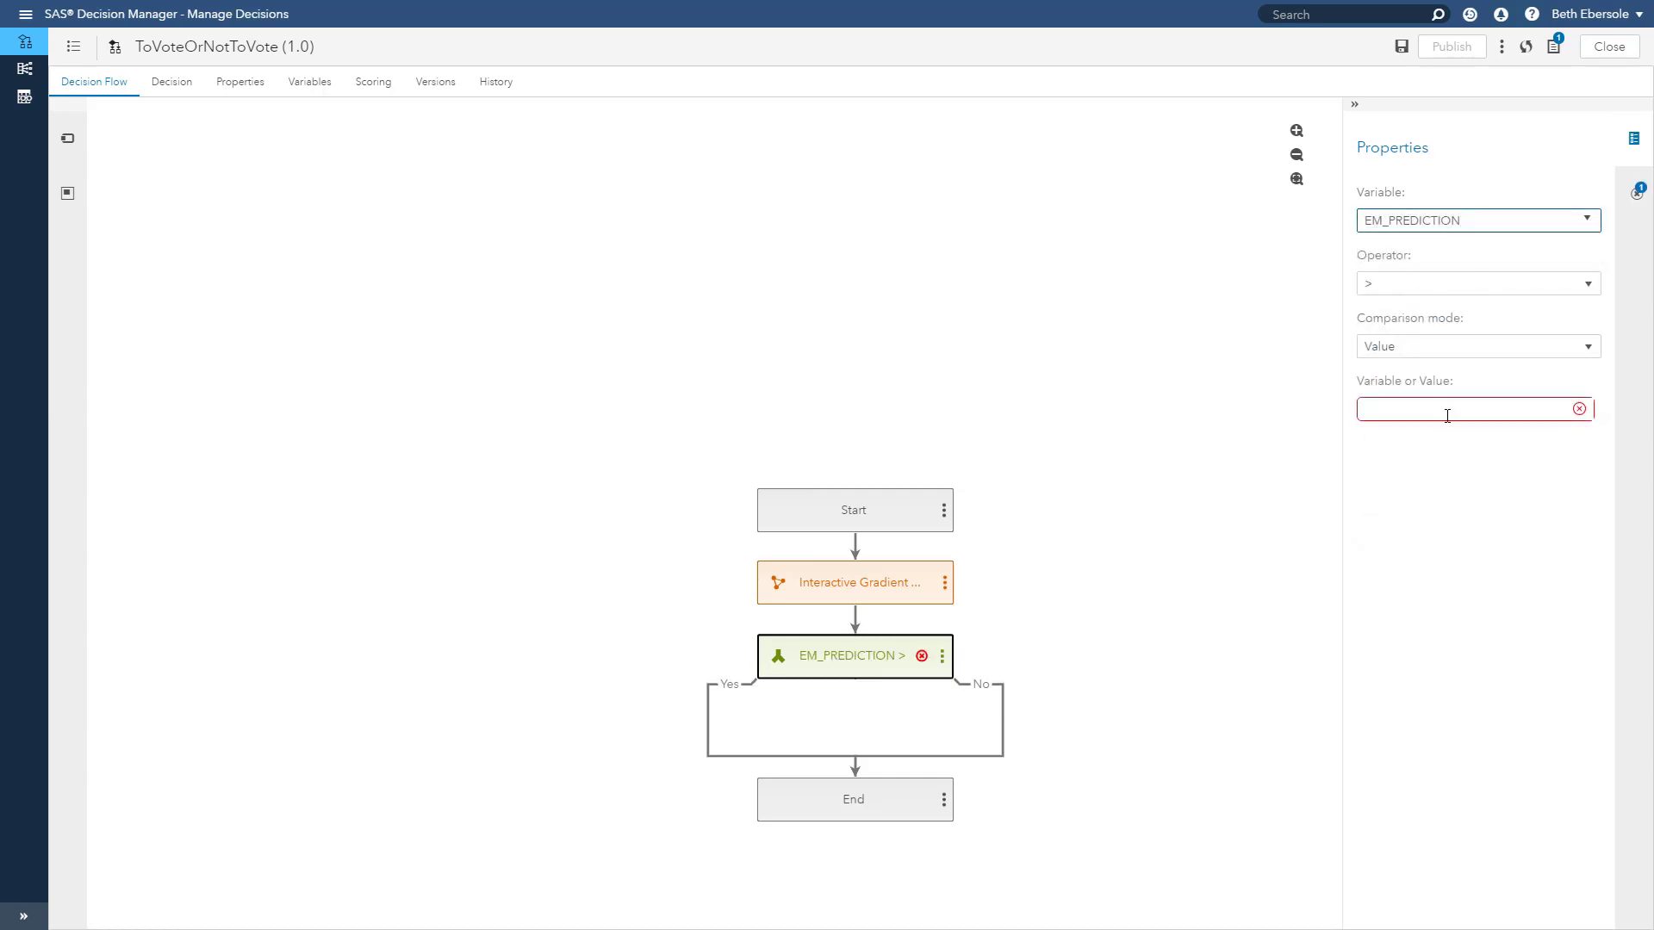
text(.6)
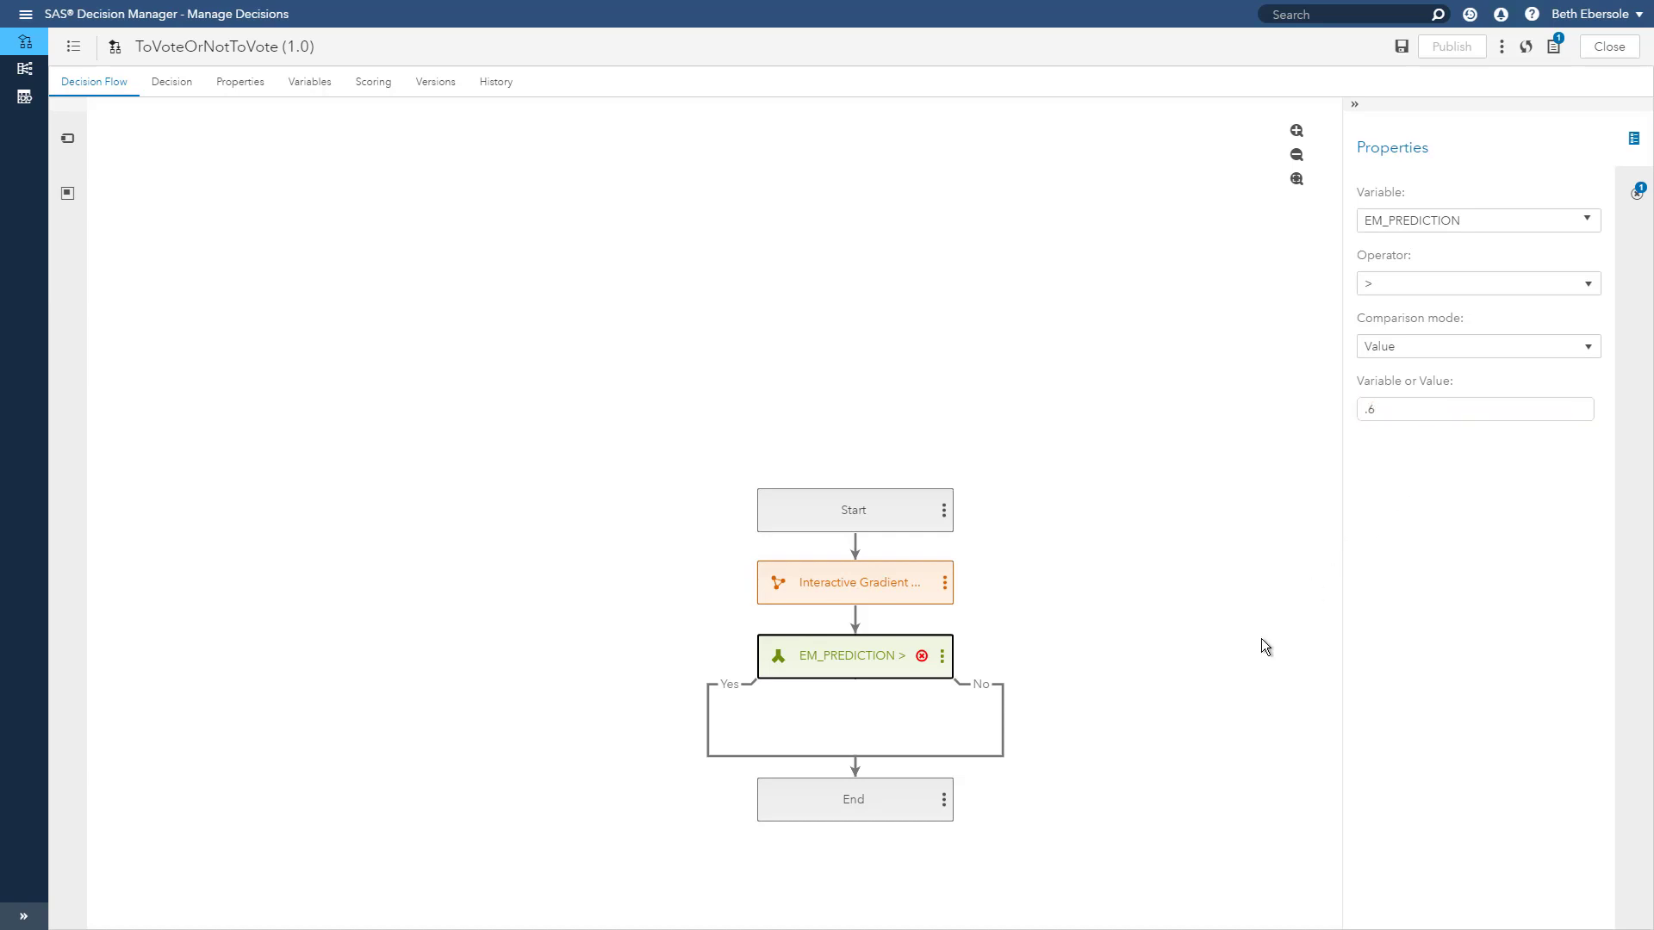
click(833, 654)
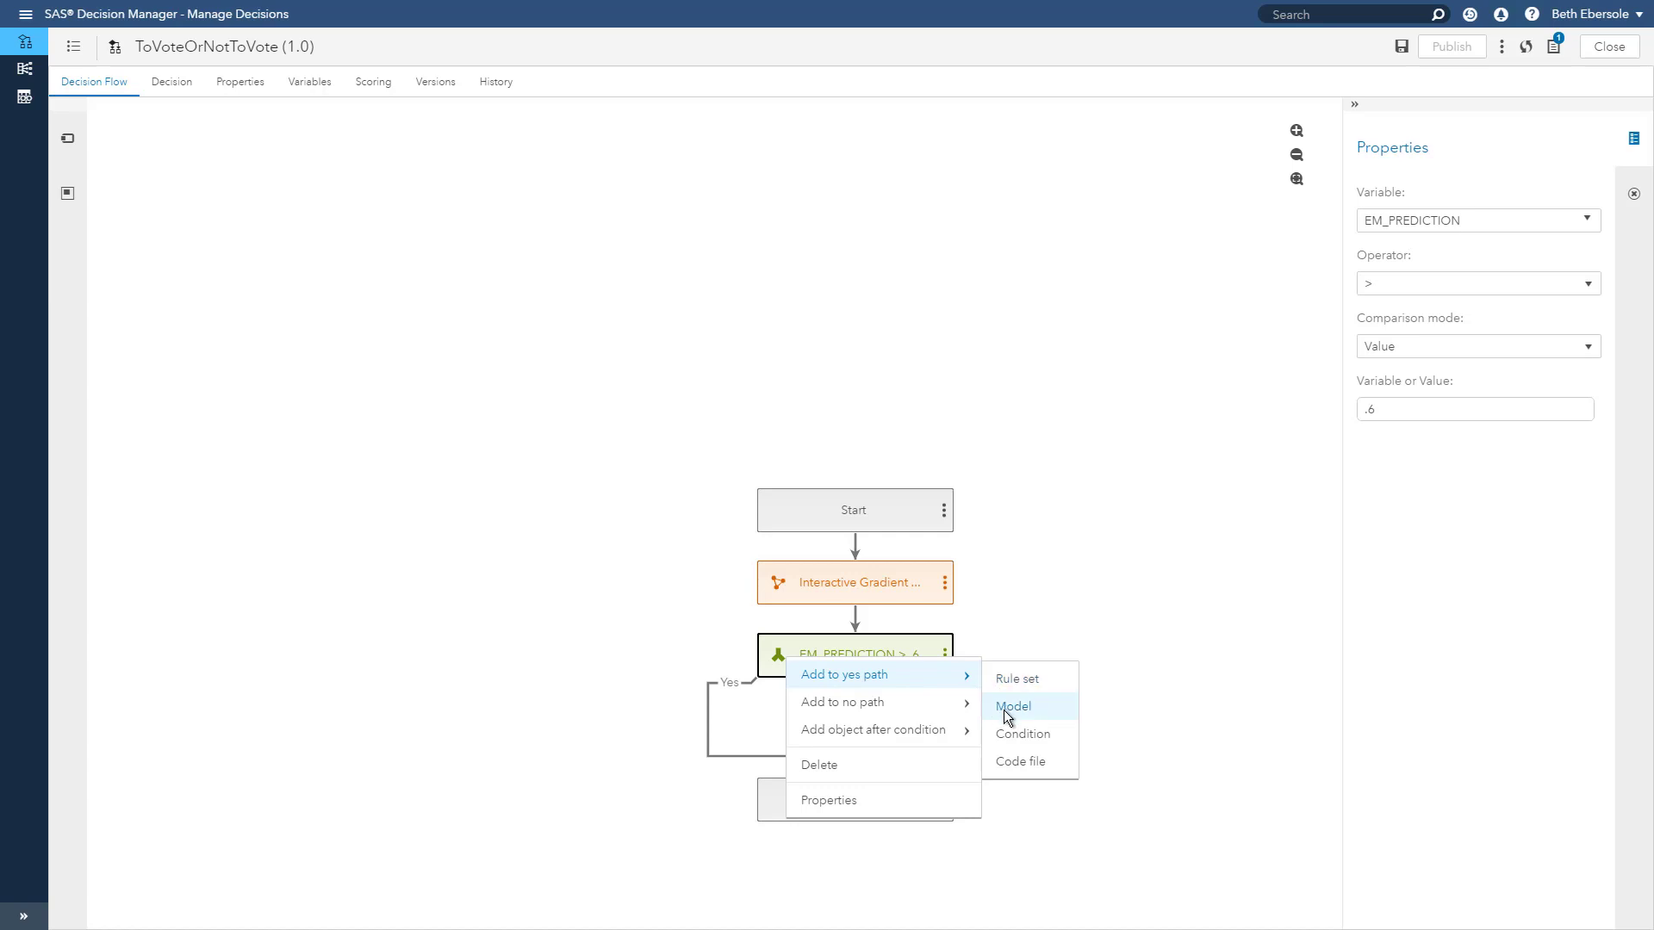
mouse_move(1016, 679)
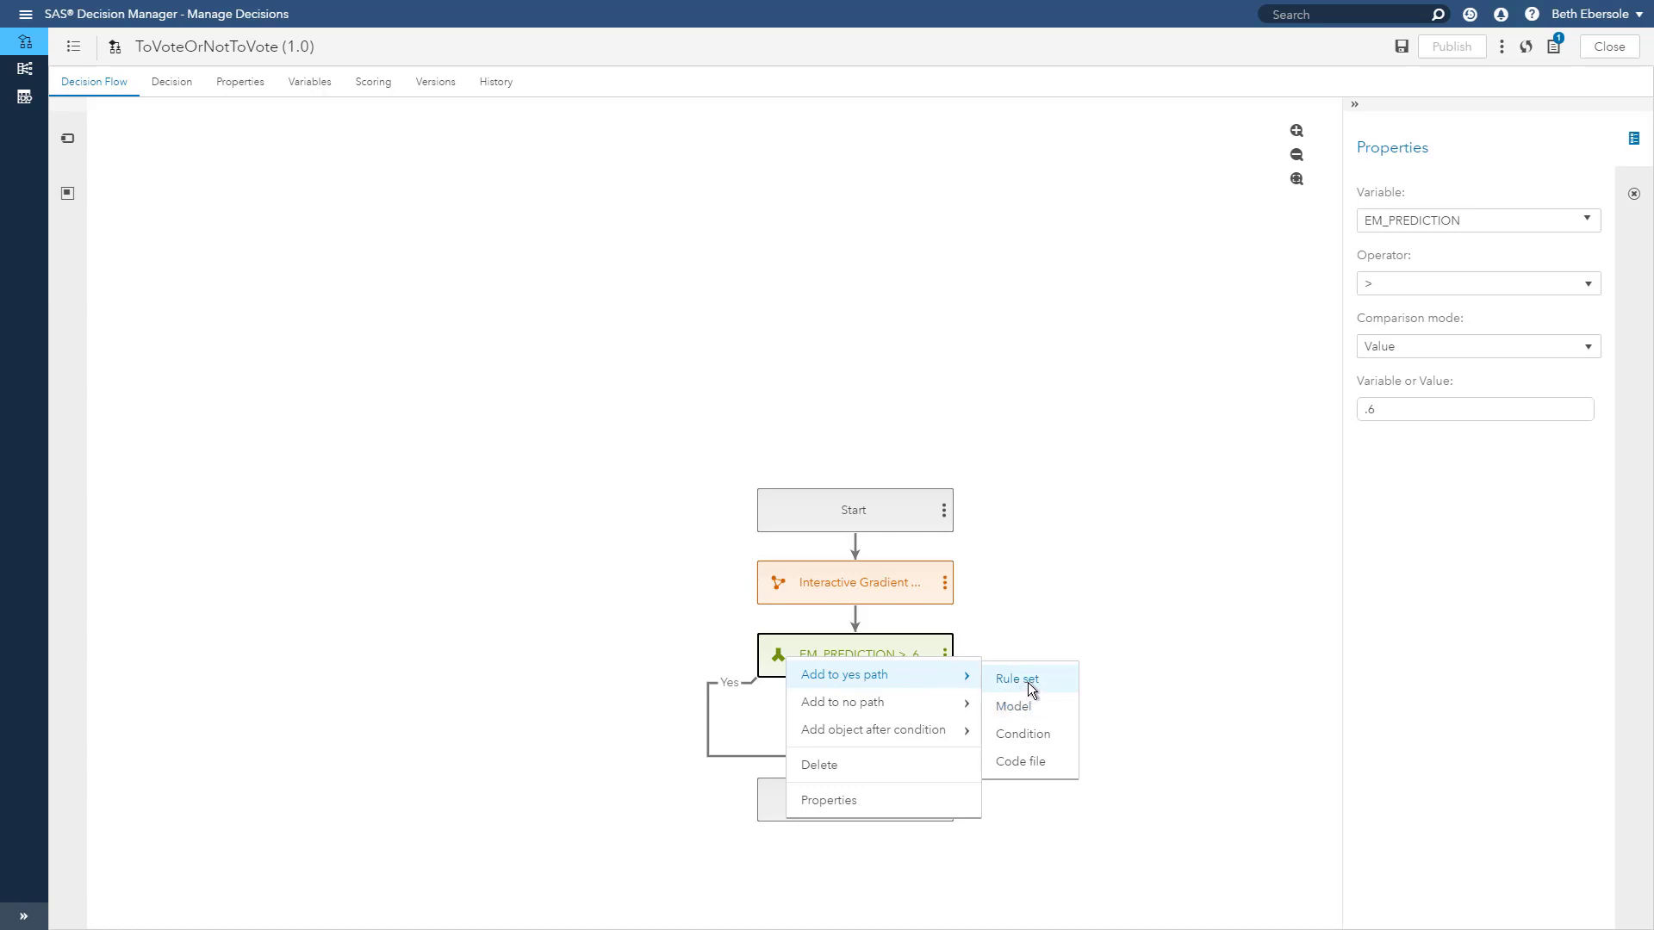
Step: Assign CallMyFriend to the Yes path and pick the Mope rule set from My Folder for the No path
click(1017, 679)
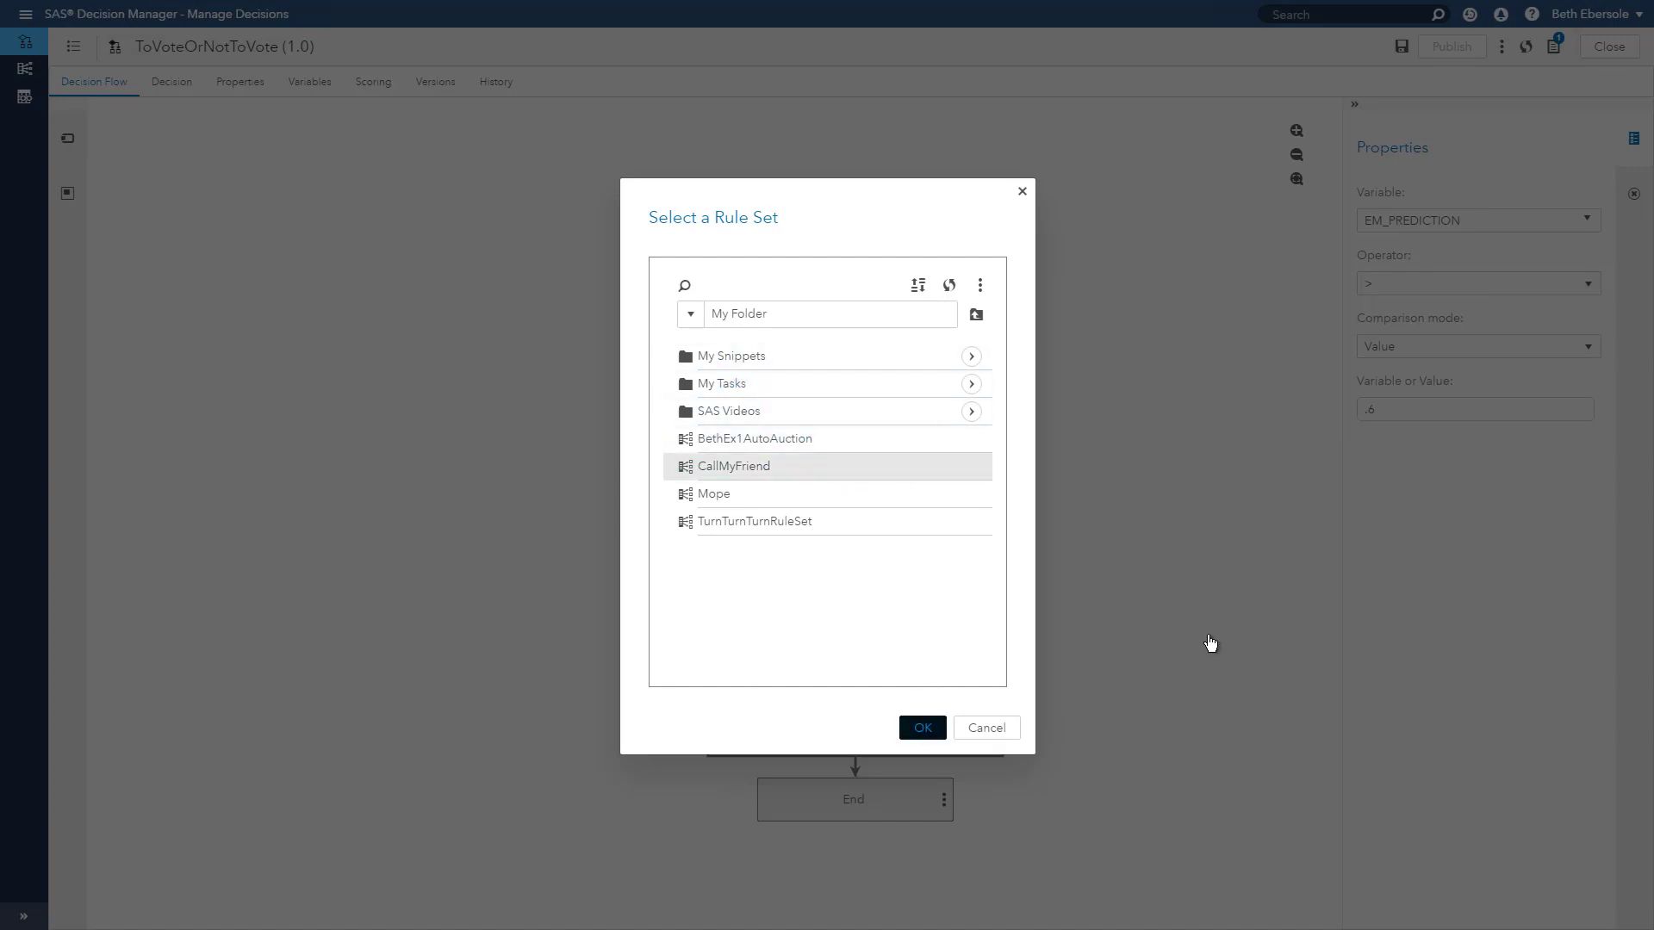
click(920, 727)
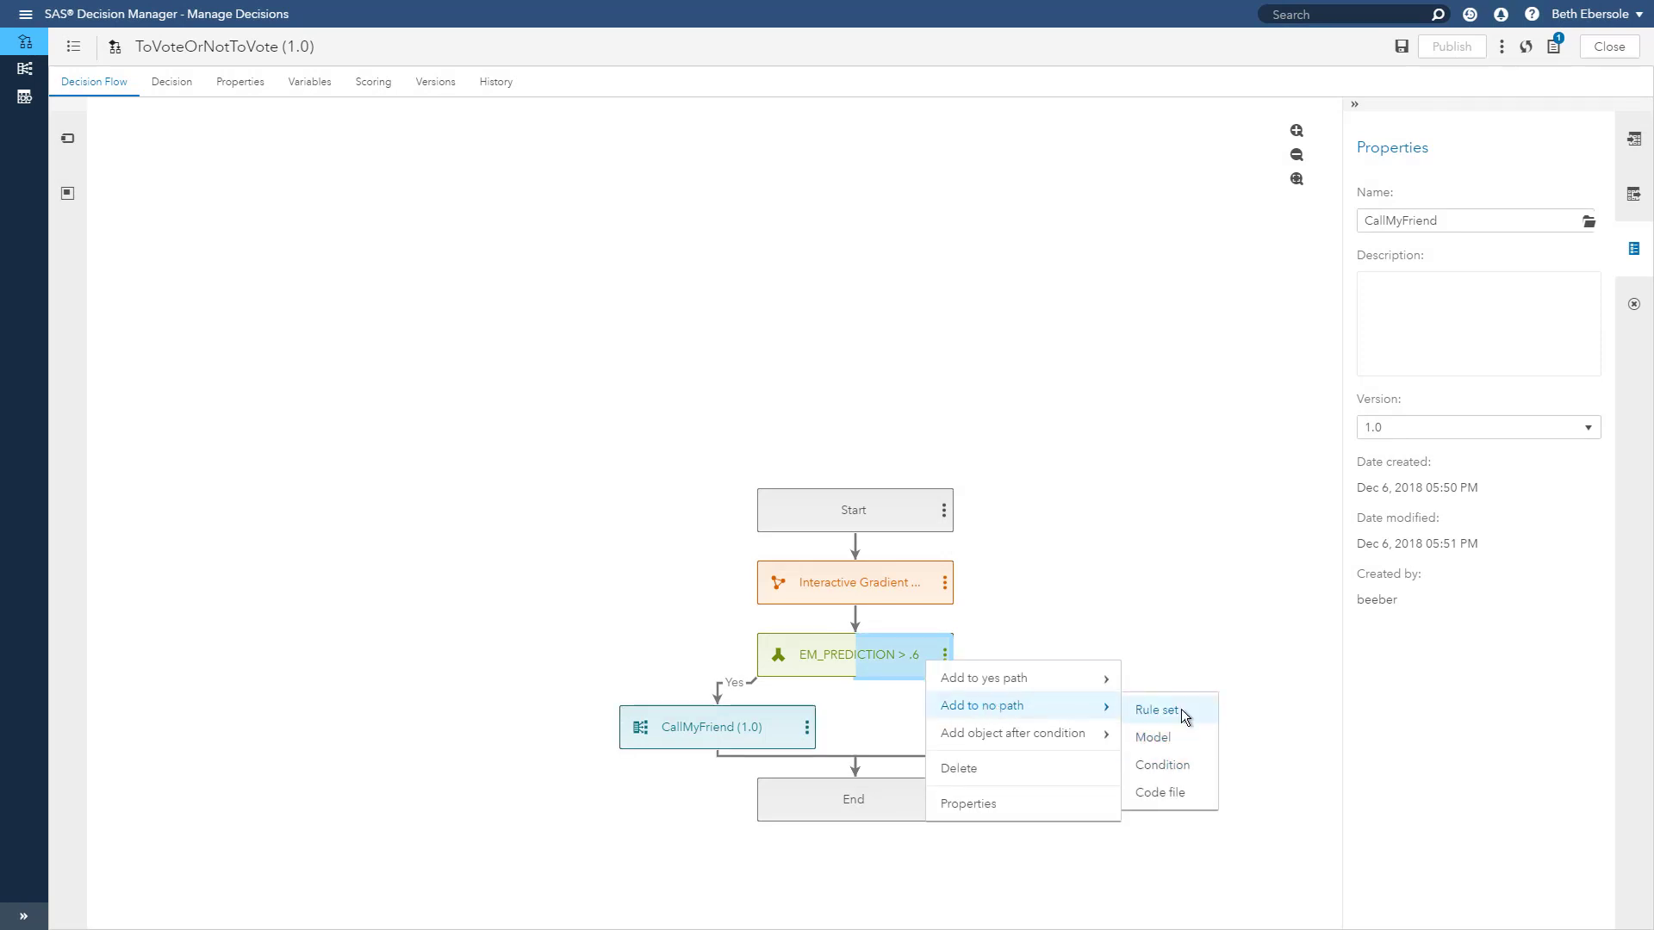
click(1159, 708)
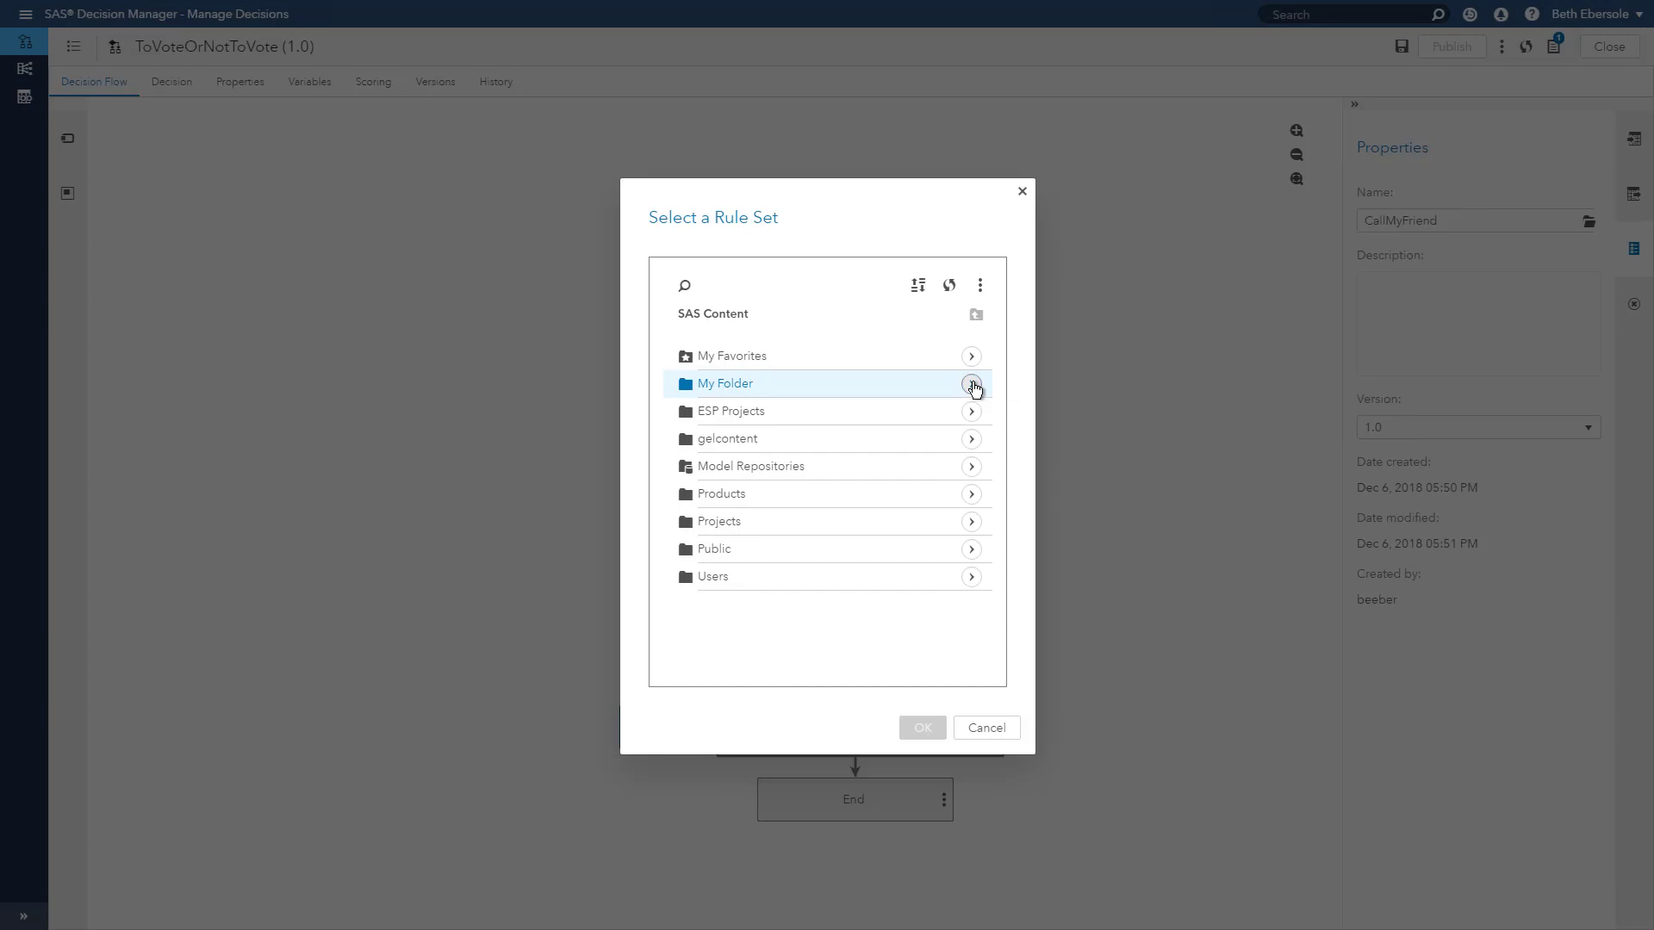
click(970, 382)
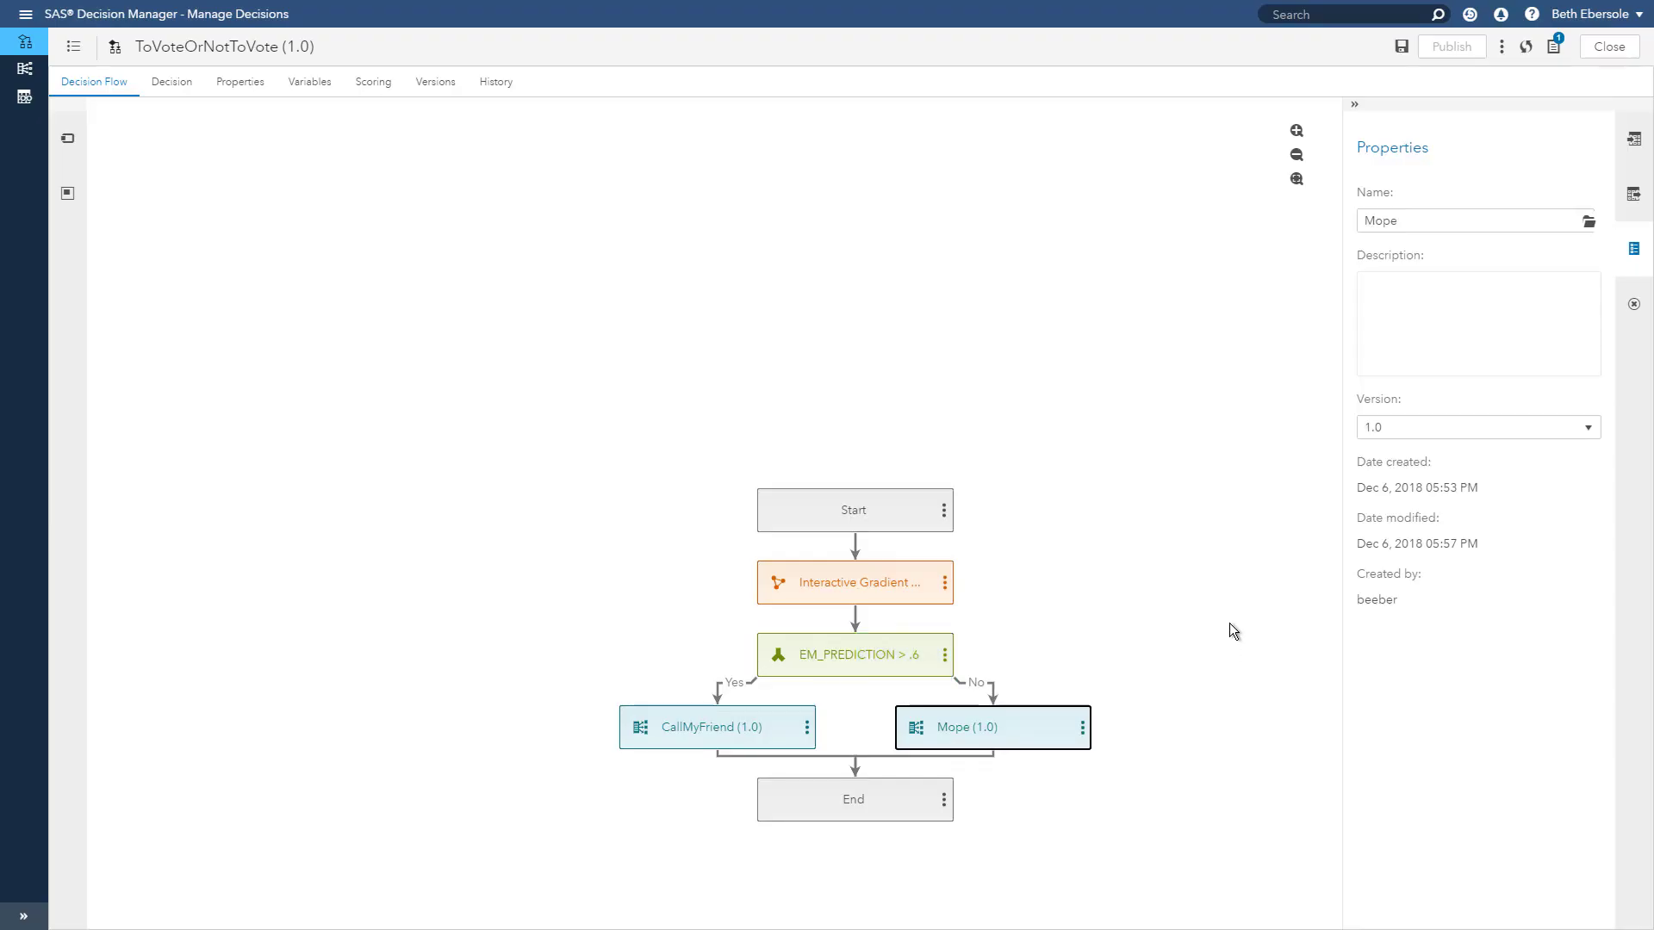
mouse_move(981, 649)
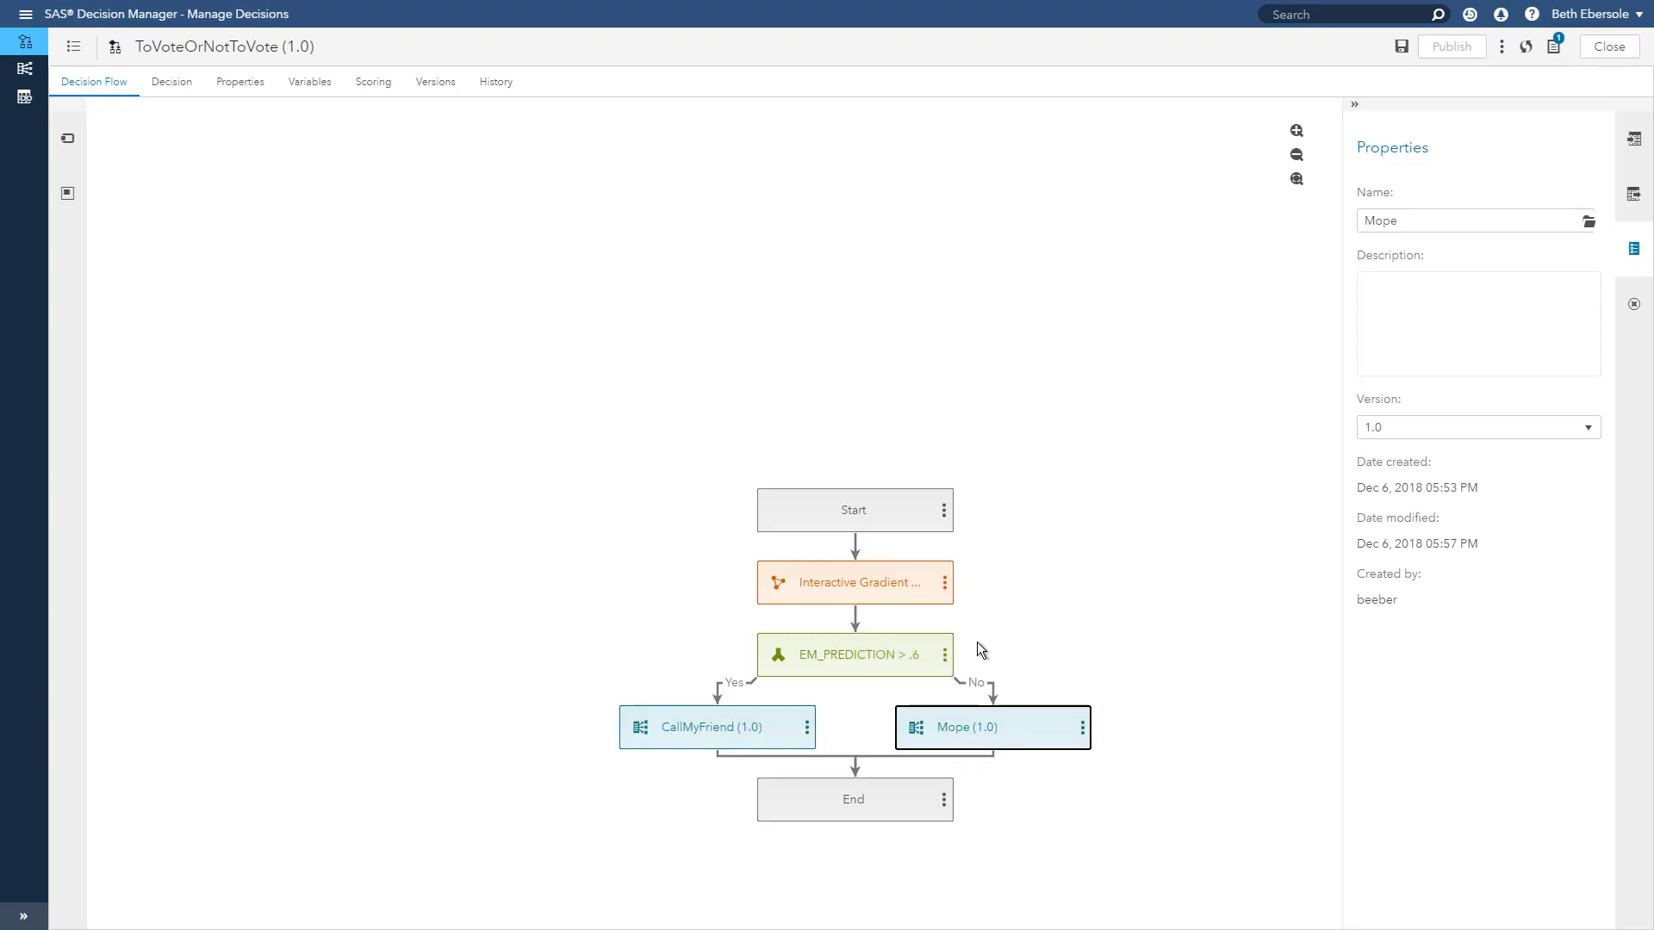
mouse_move(1058, 674)
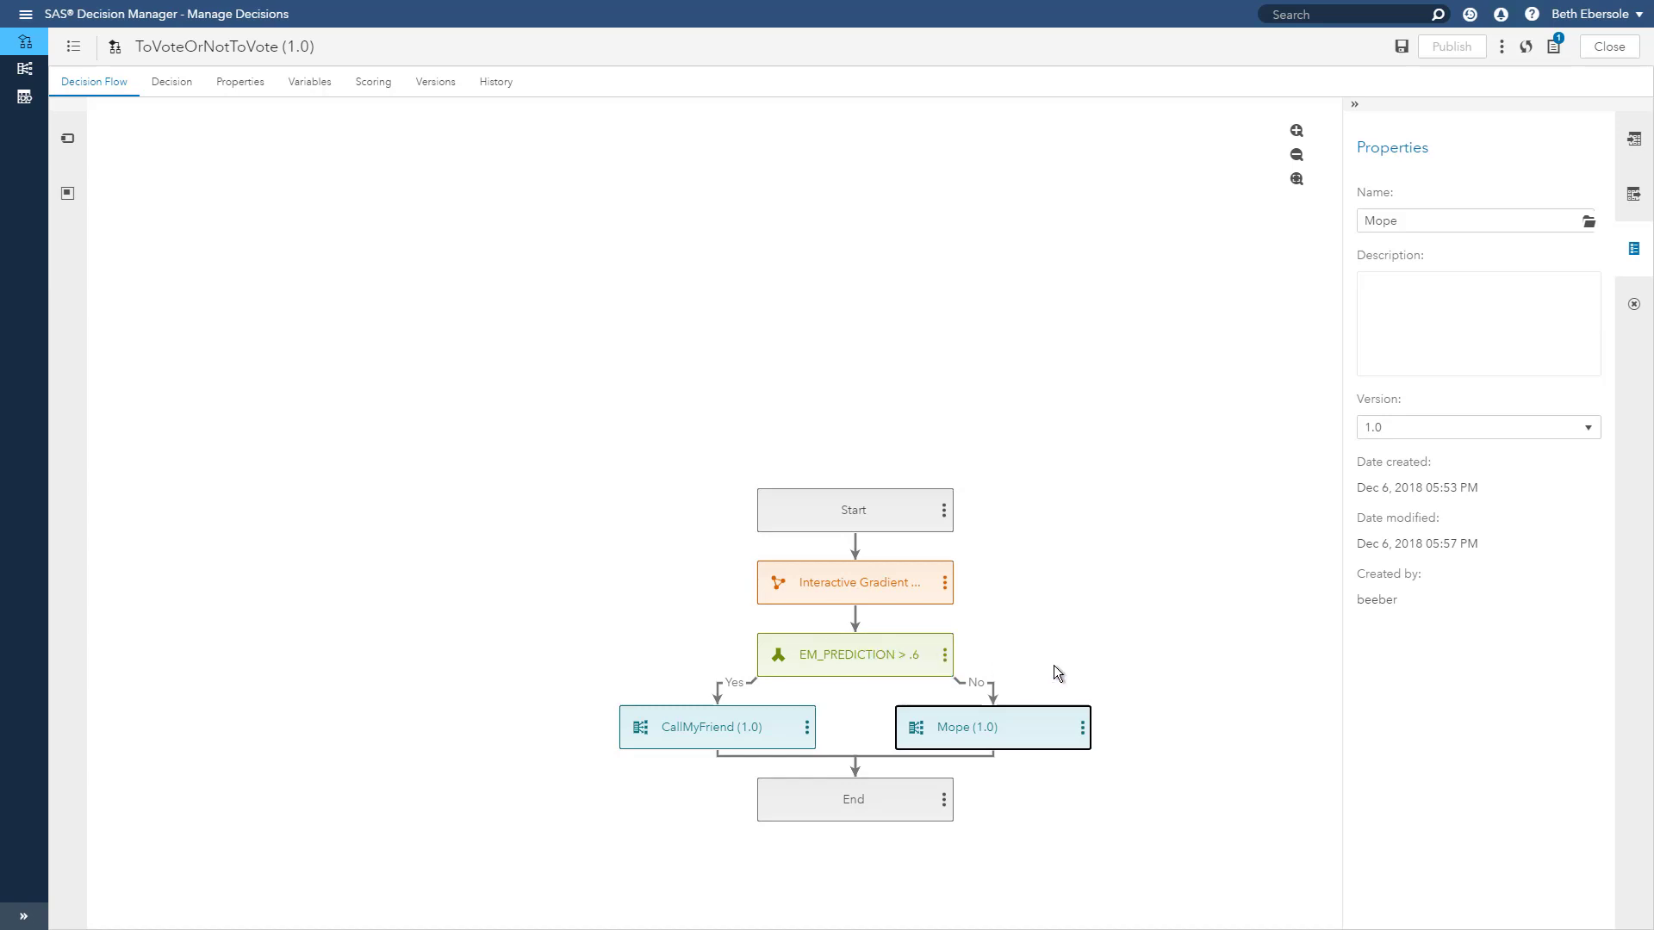